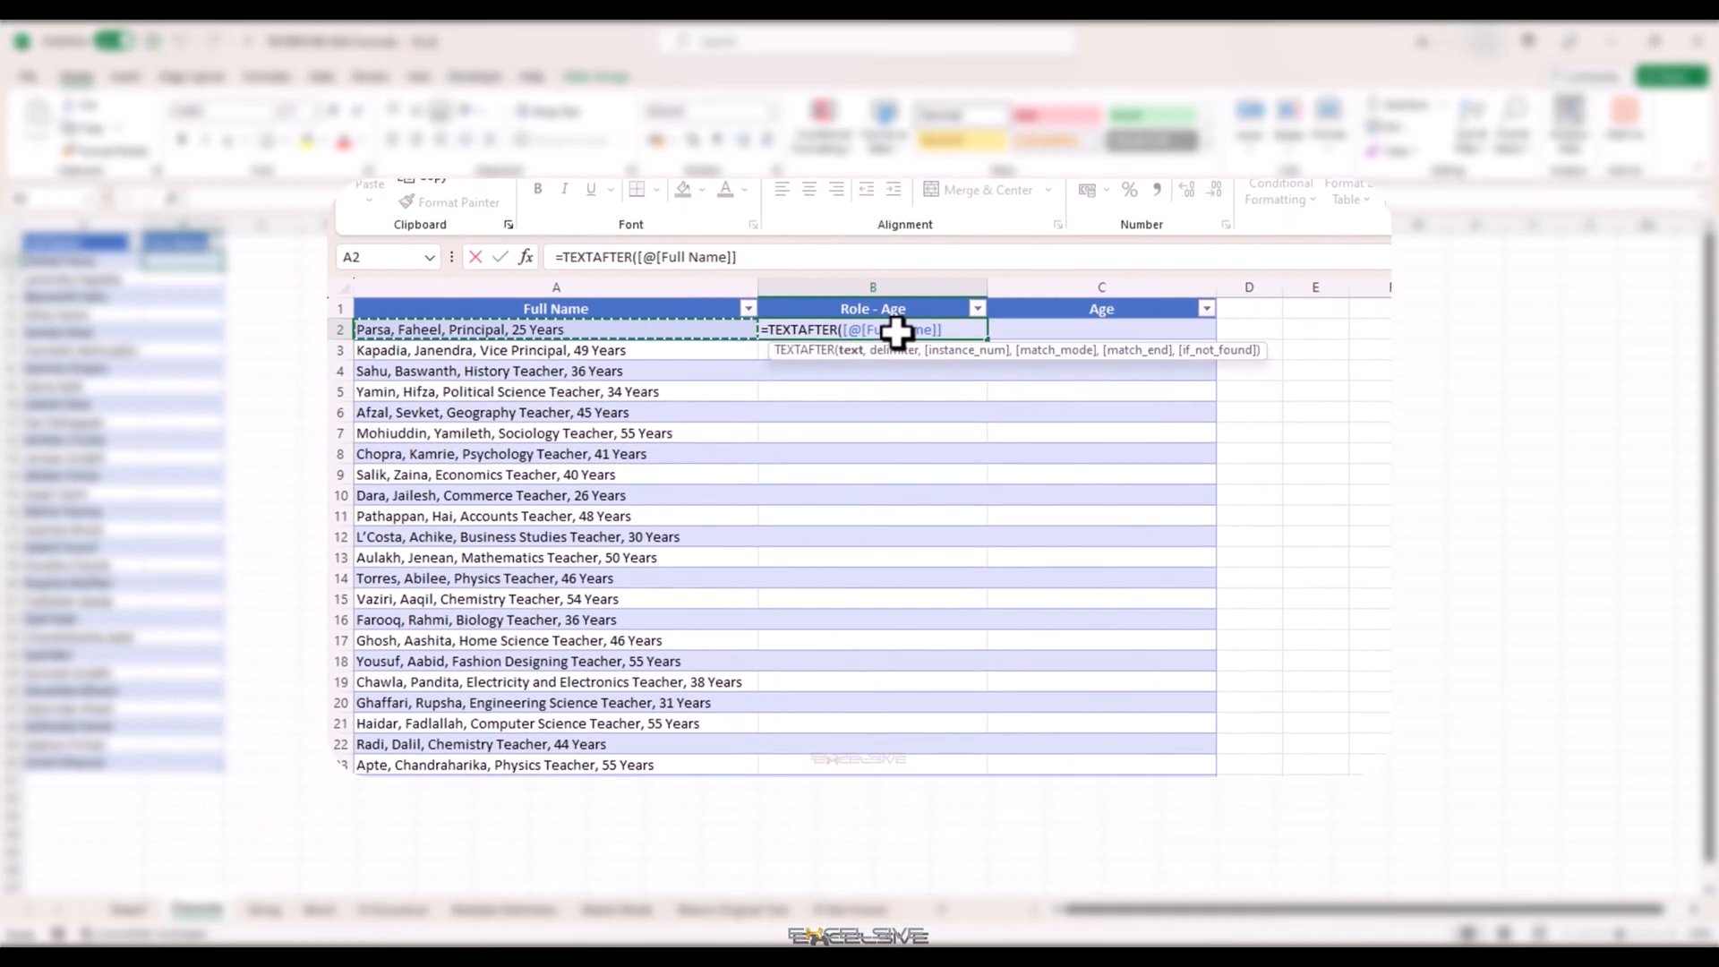
- Enter =TEXTAFTER([@[Full Name]],", ",2) in Role - Age to return text after the second comma-space
type(",")
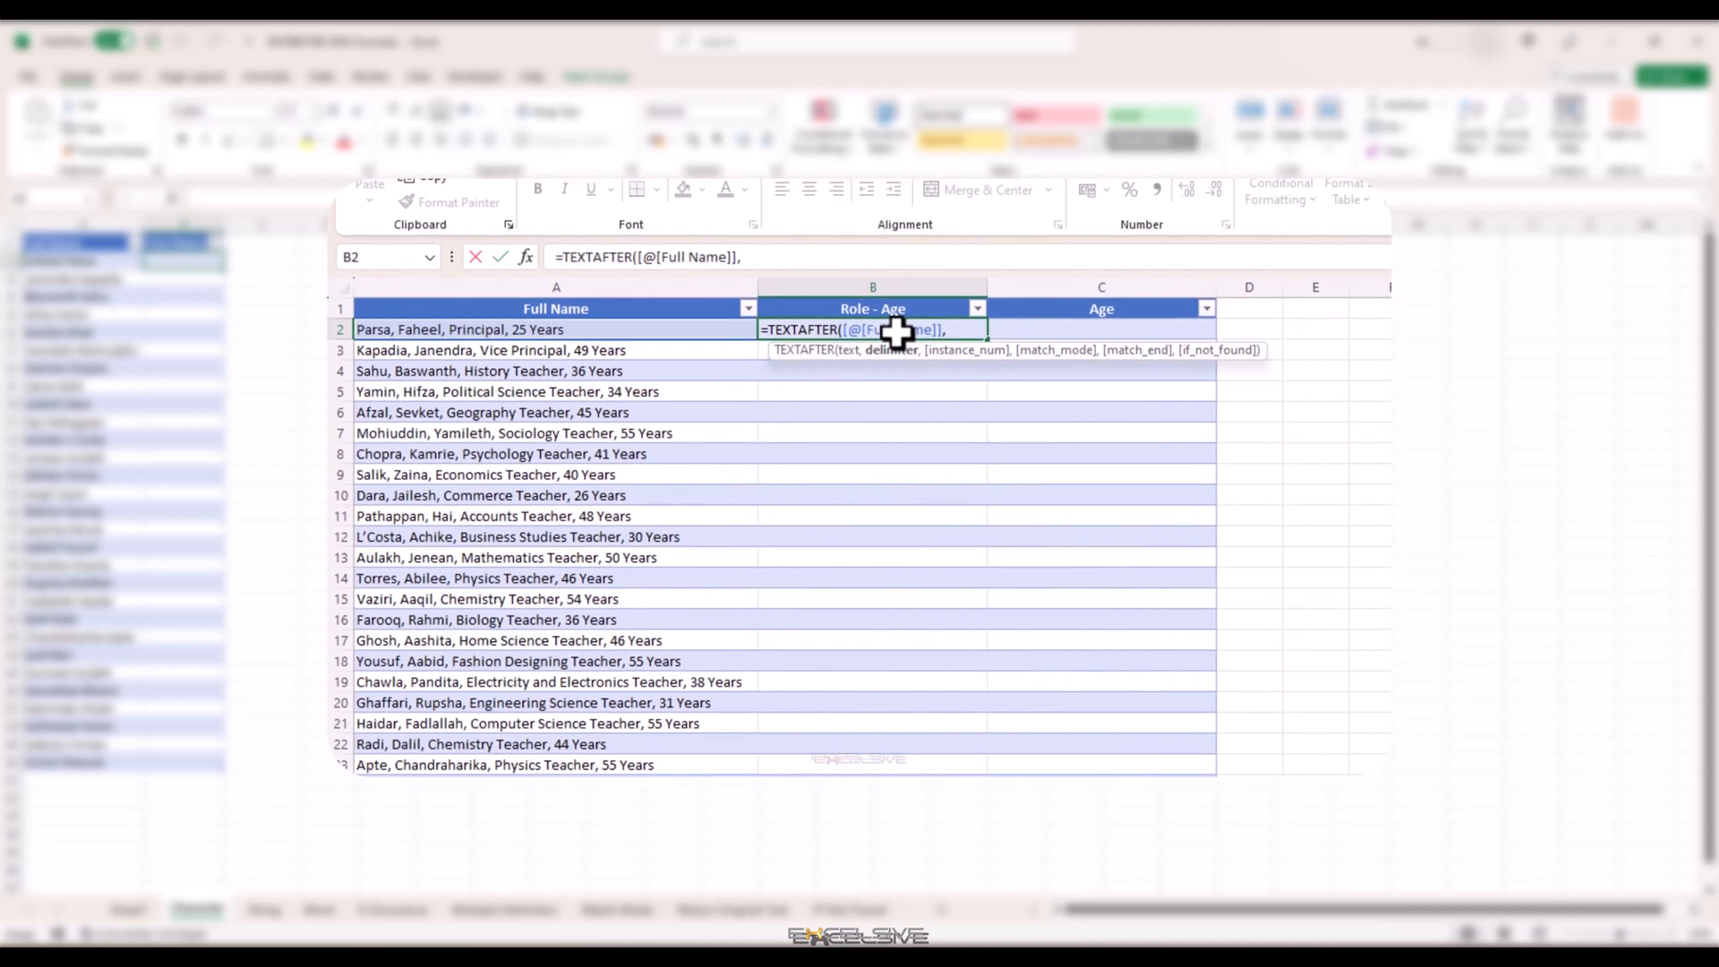
type("\", \"")
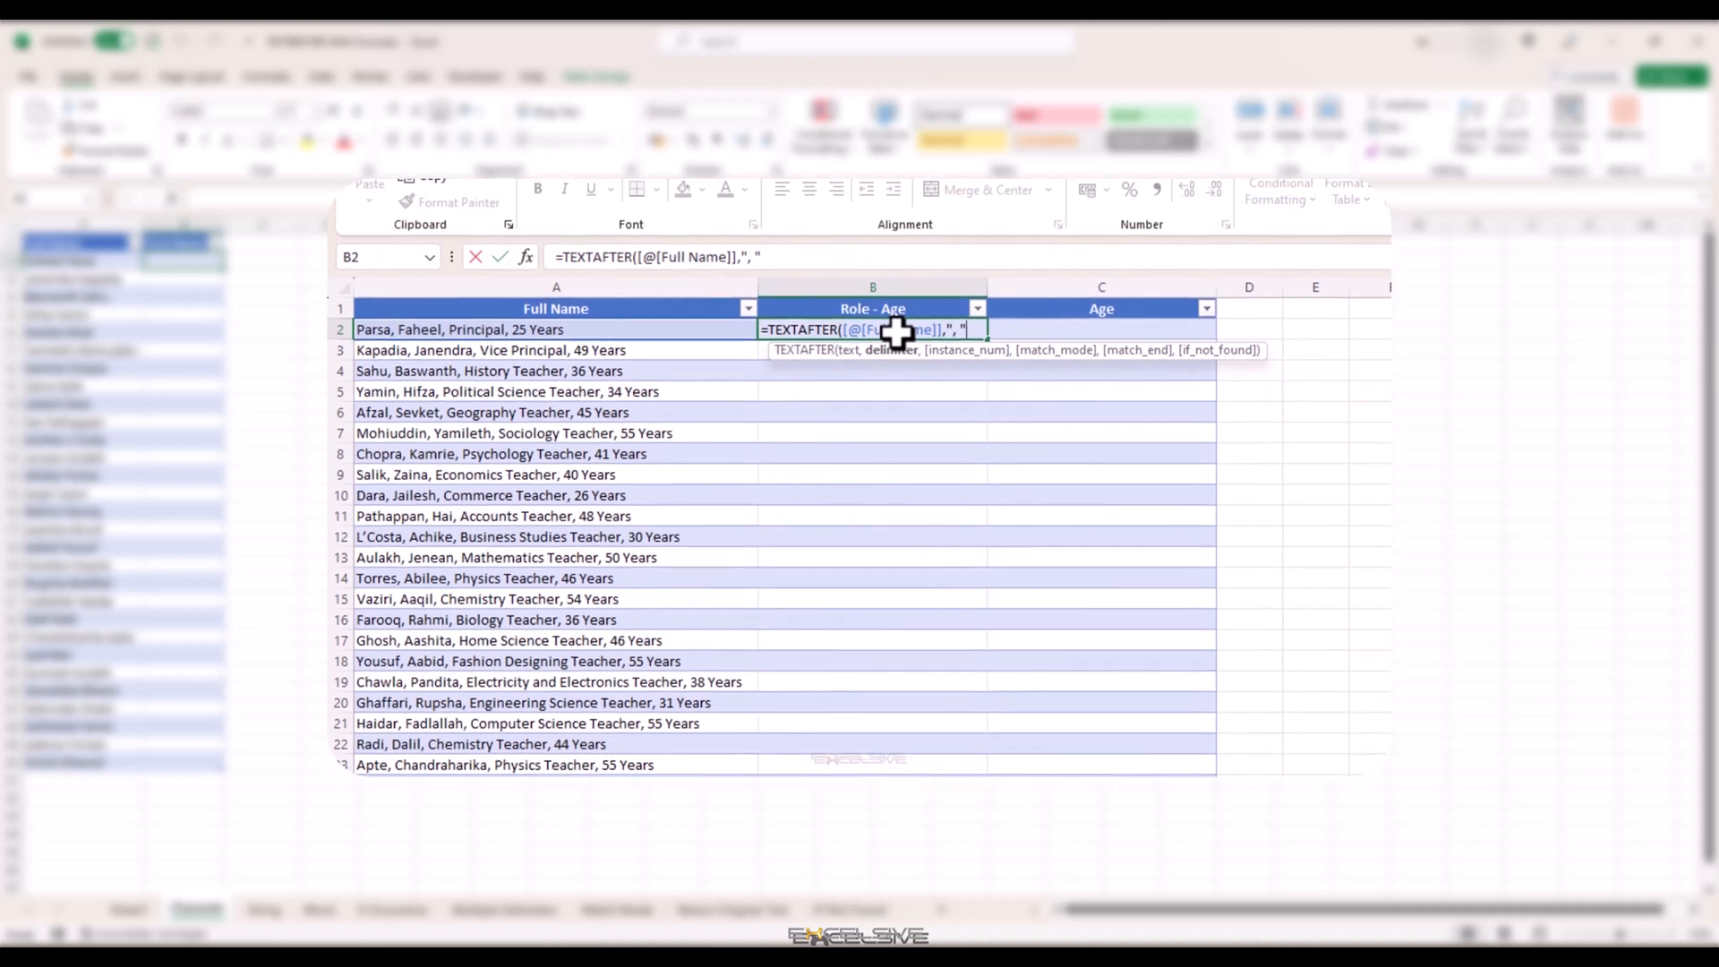
type(",")
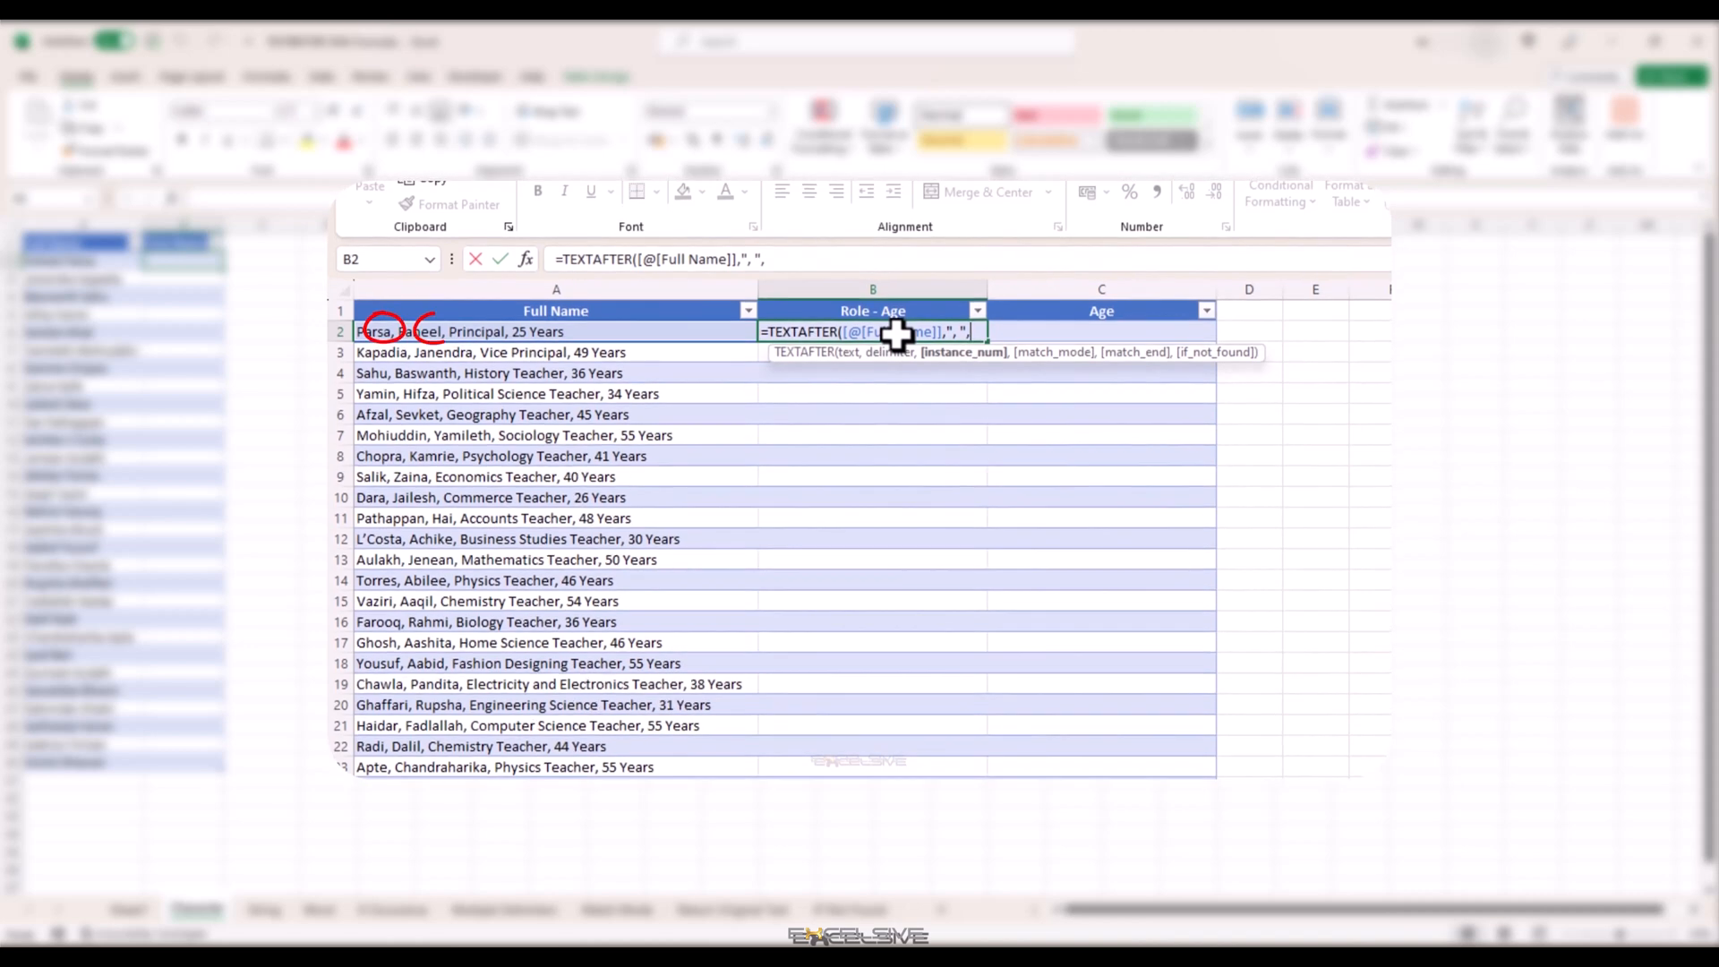
type("2")
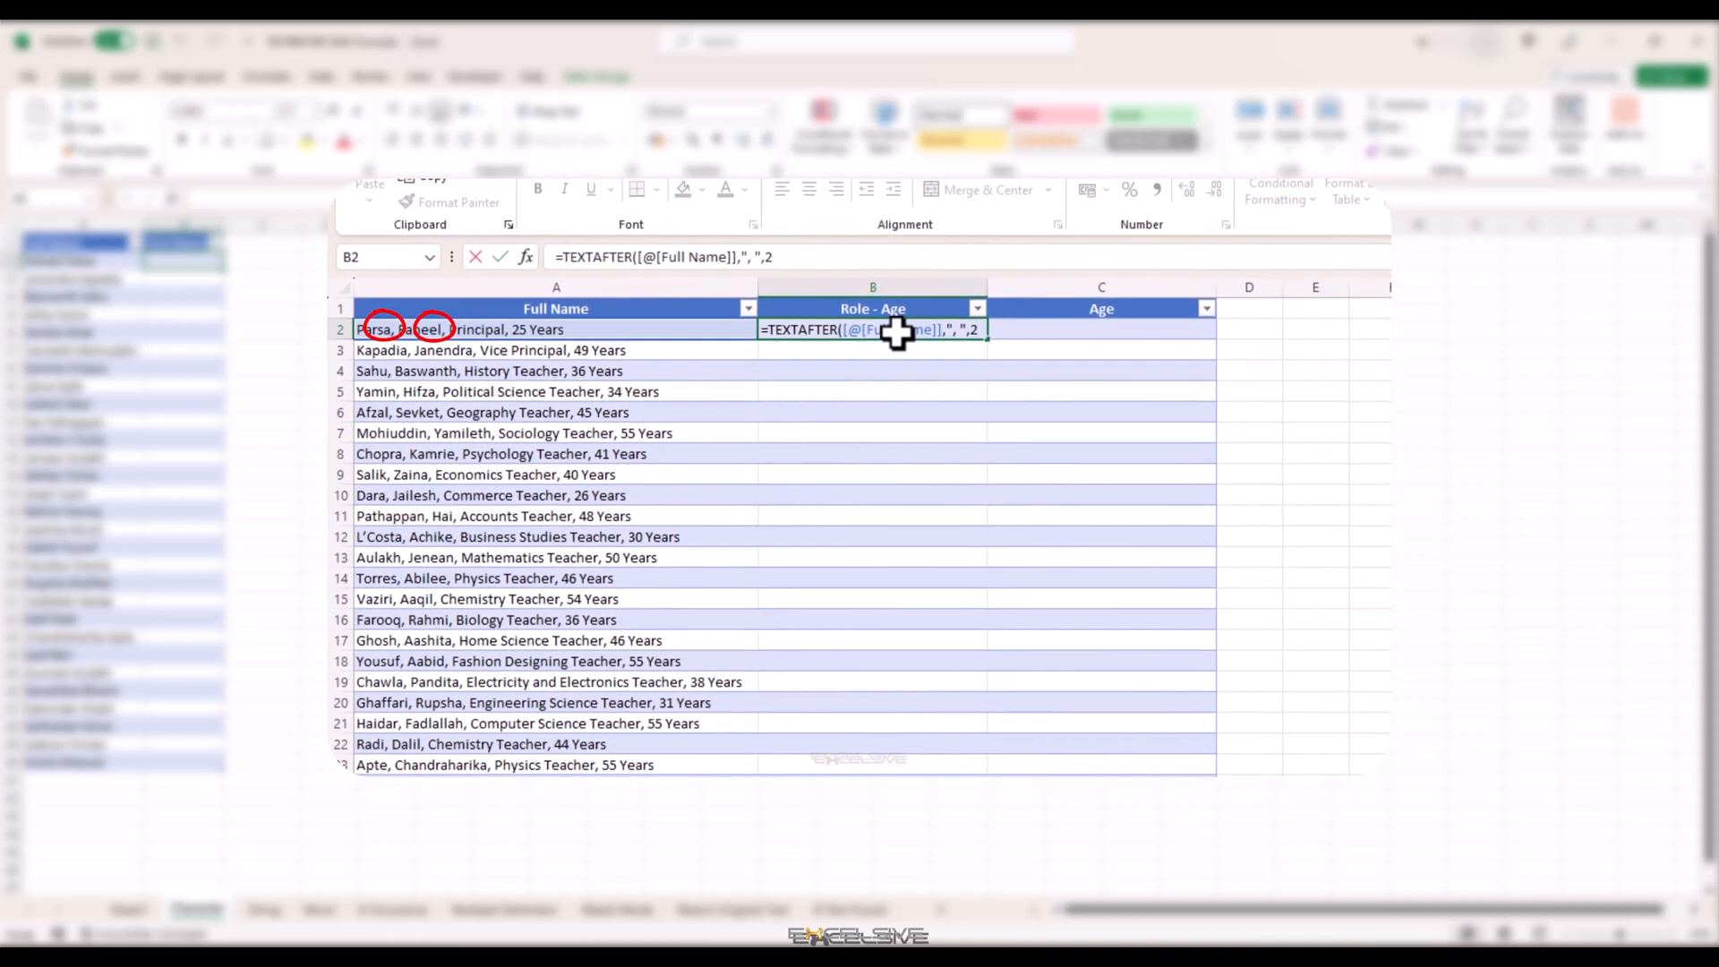
key("Enter")
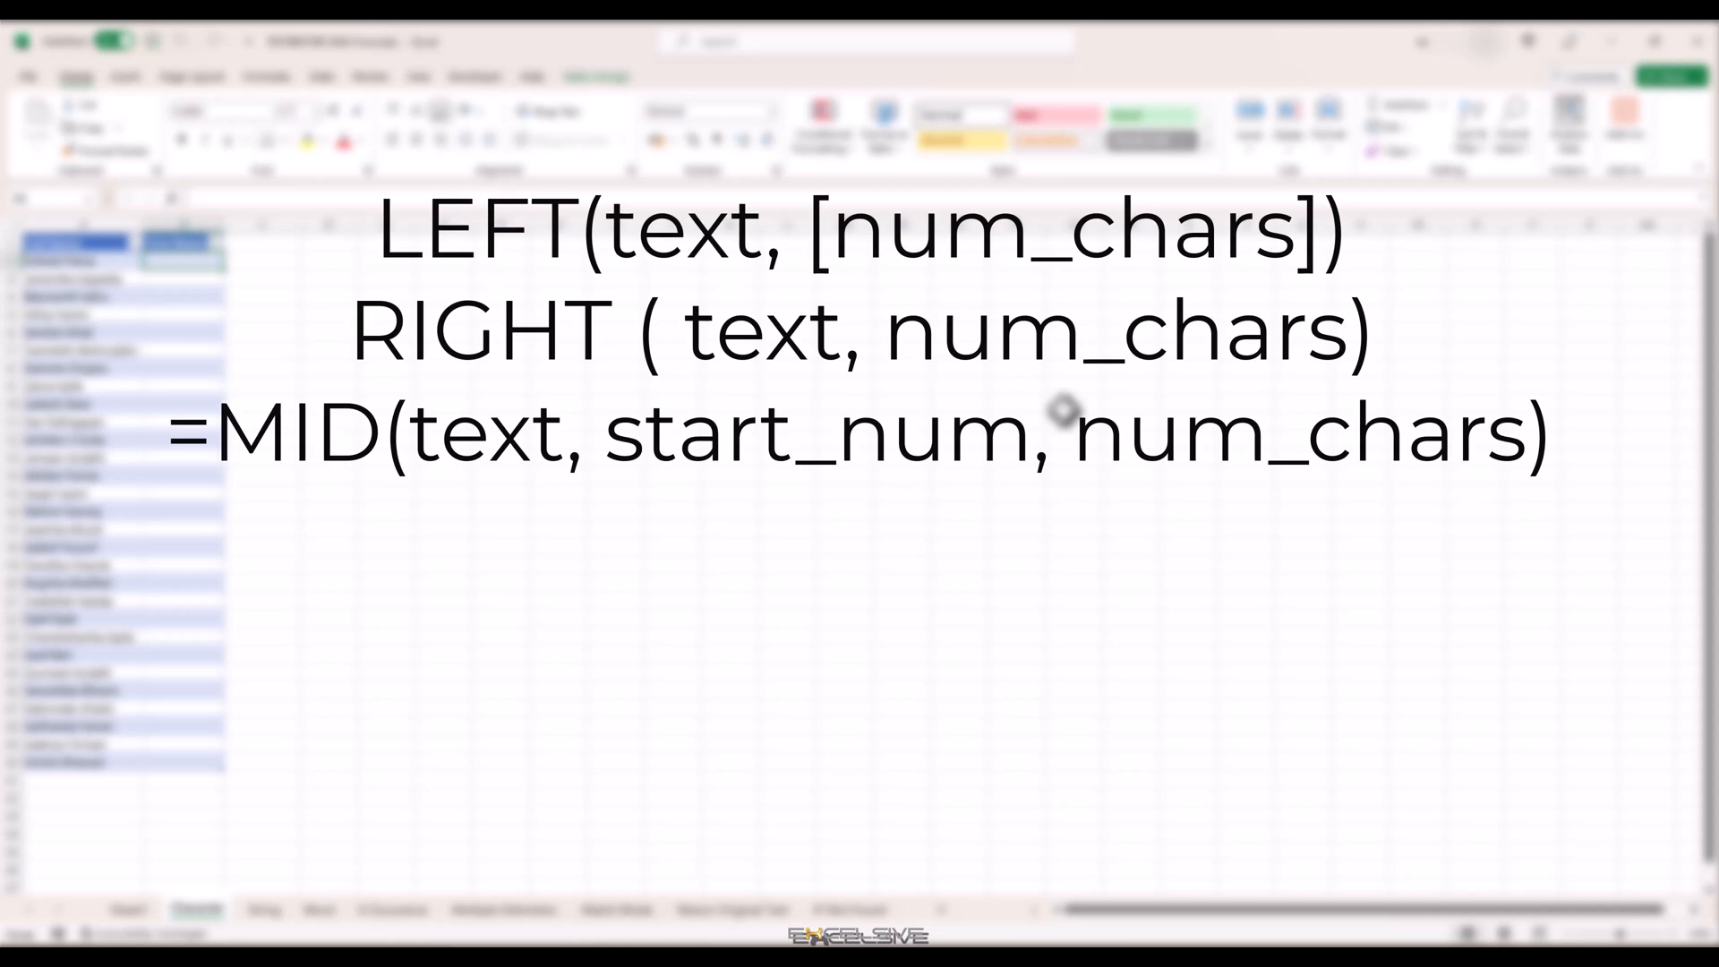
type("SEARCH(find_text,within_text,start_num)")
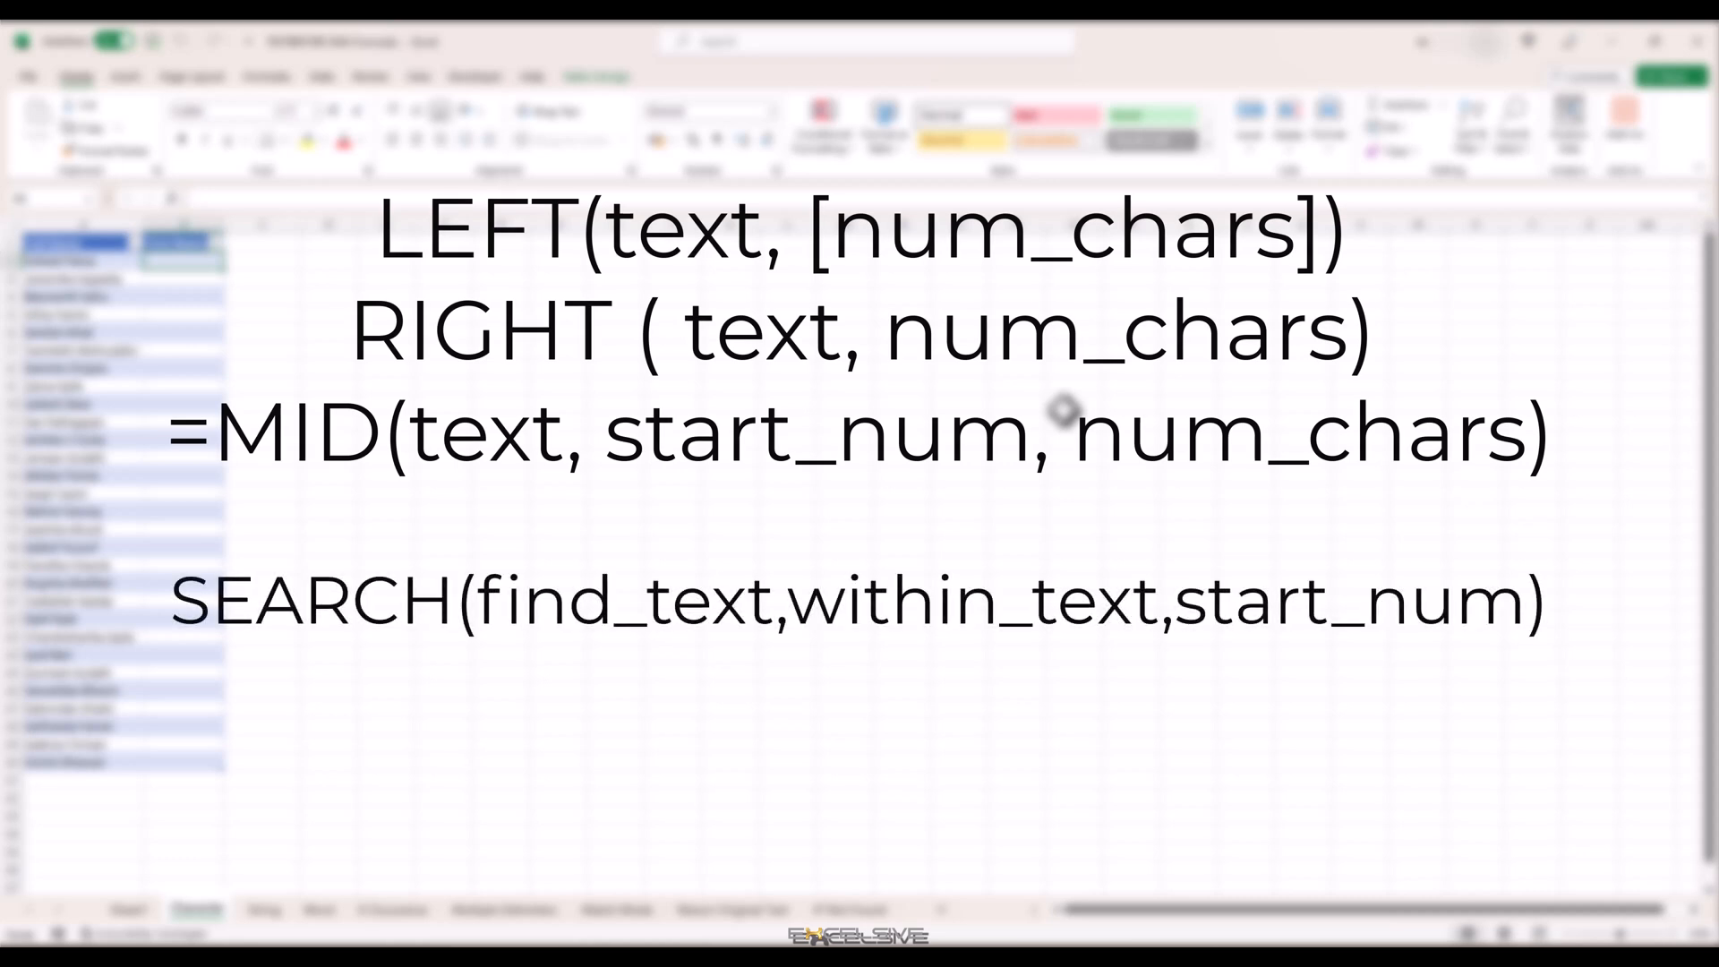
type("FIND(find_text, within_text, [start_num])")
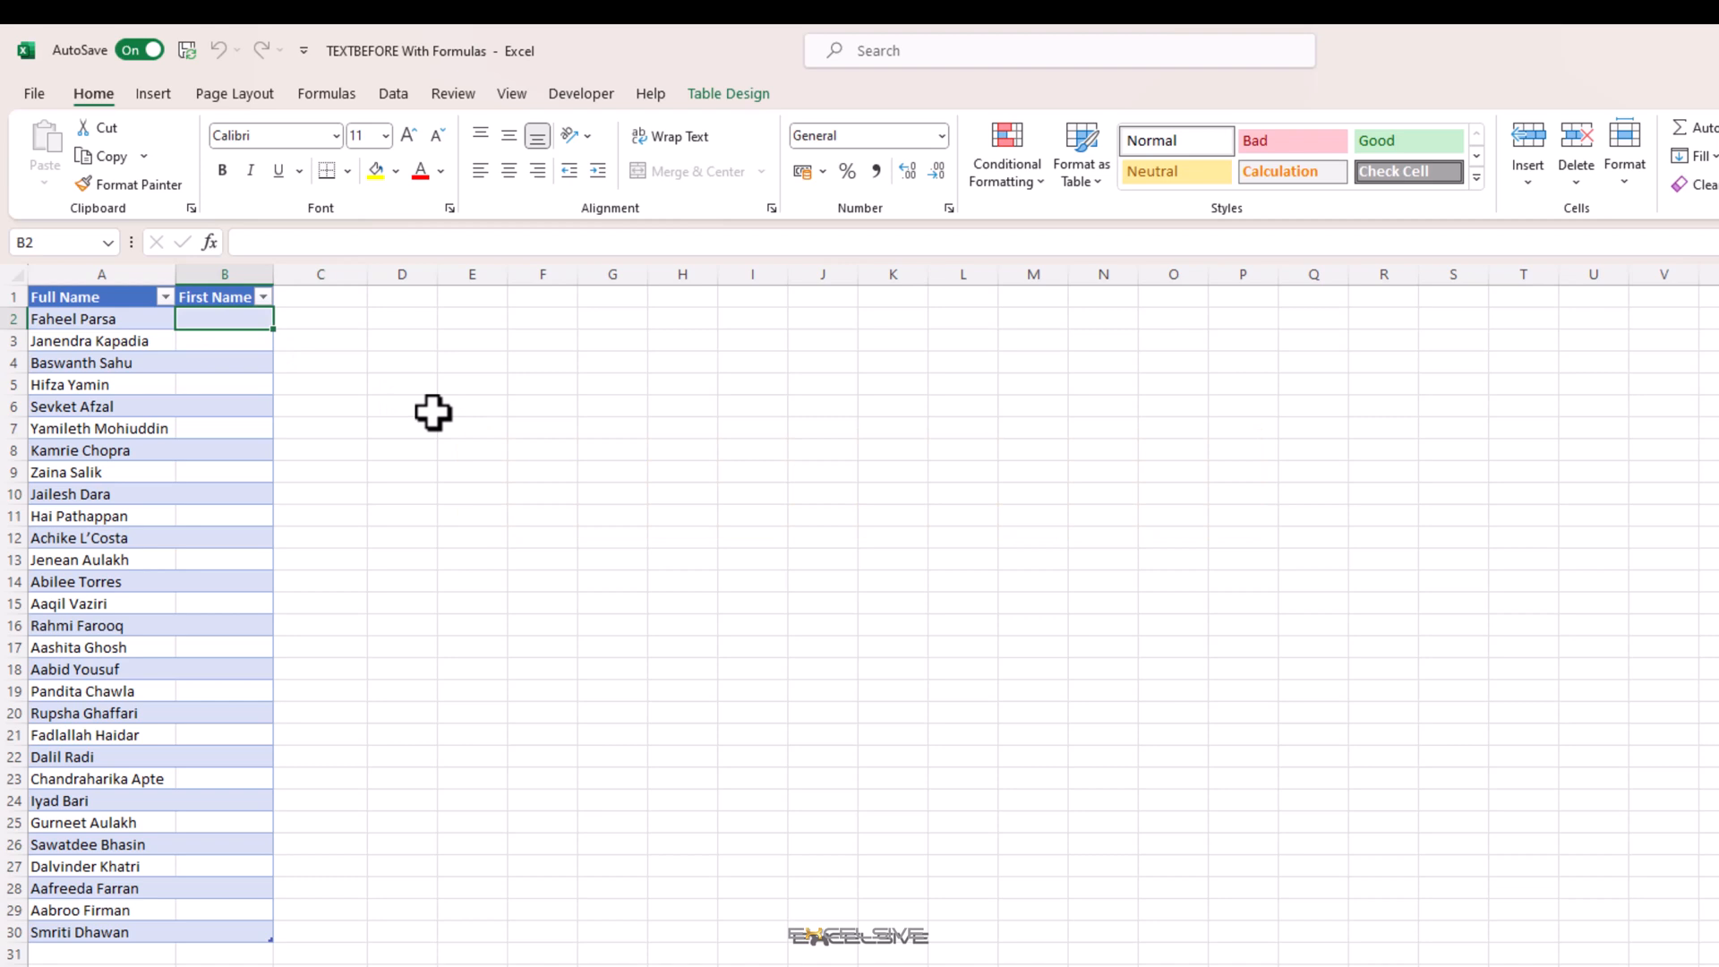
- Enter =TEXTBEFORE([@[Full Name]]," ") in B2 to extract first names before the space
type("=tex")
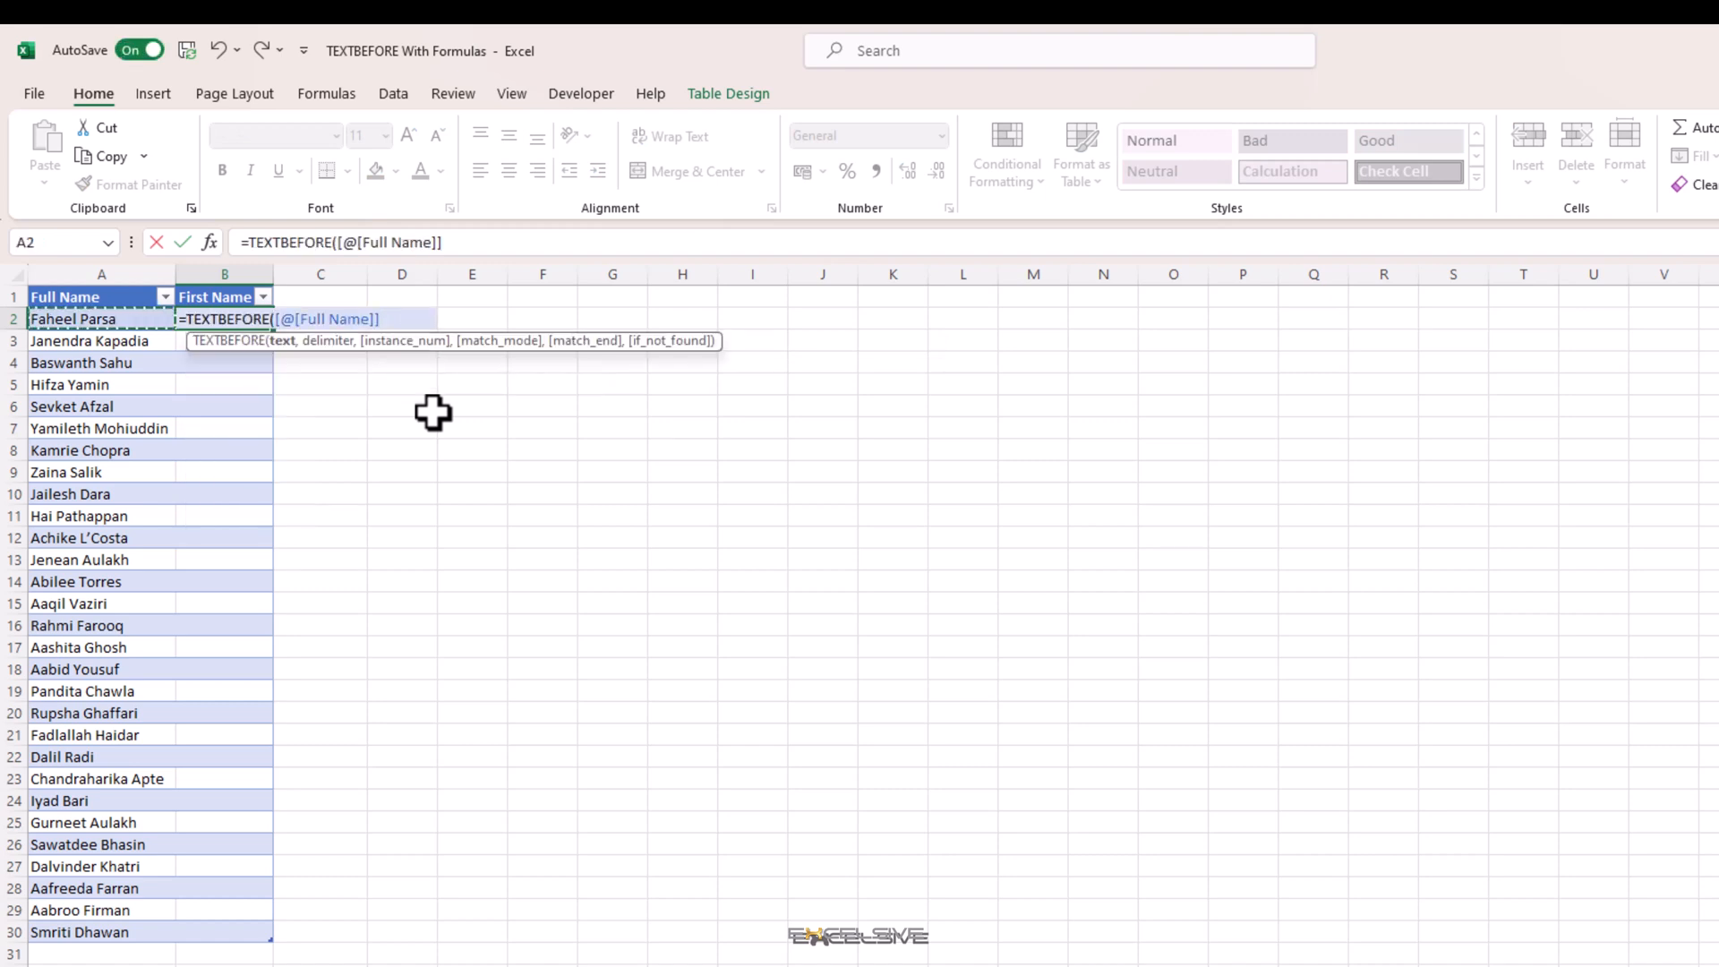
type(",\" \")")
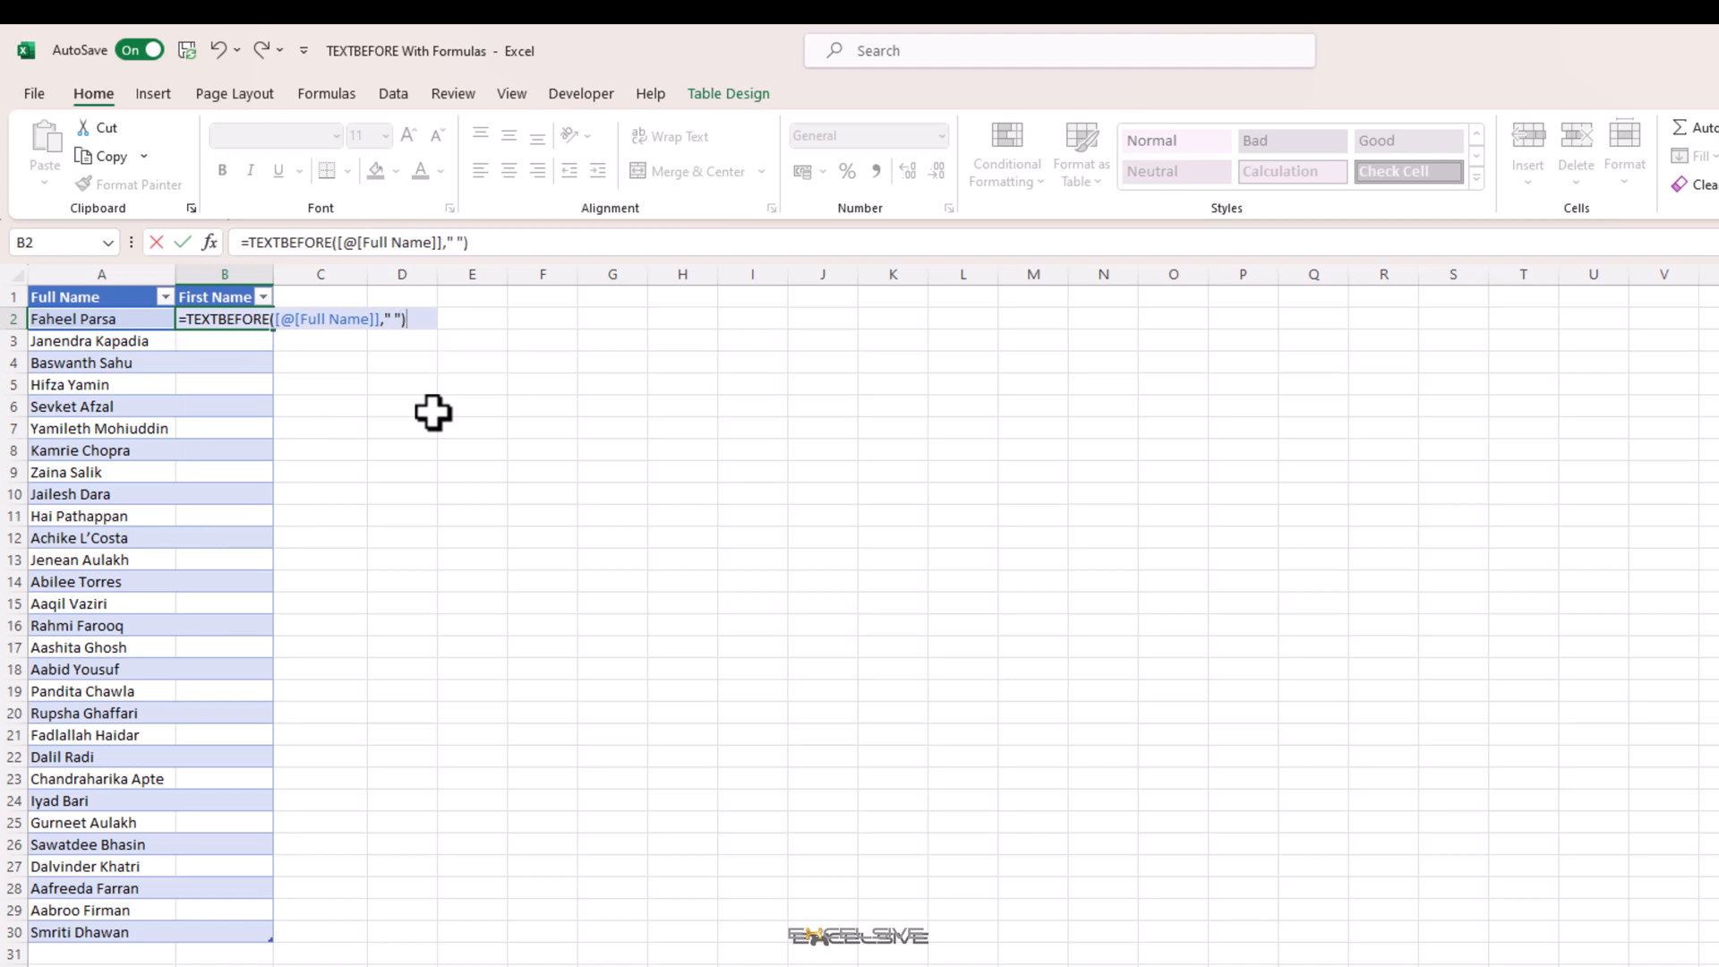
key("Enter")
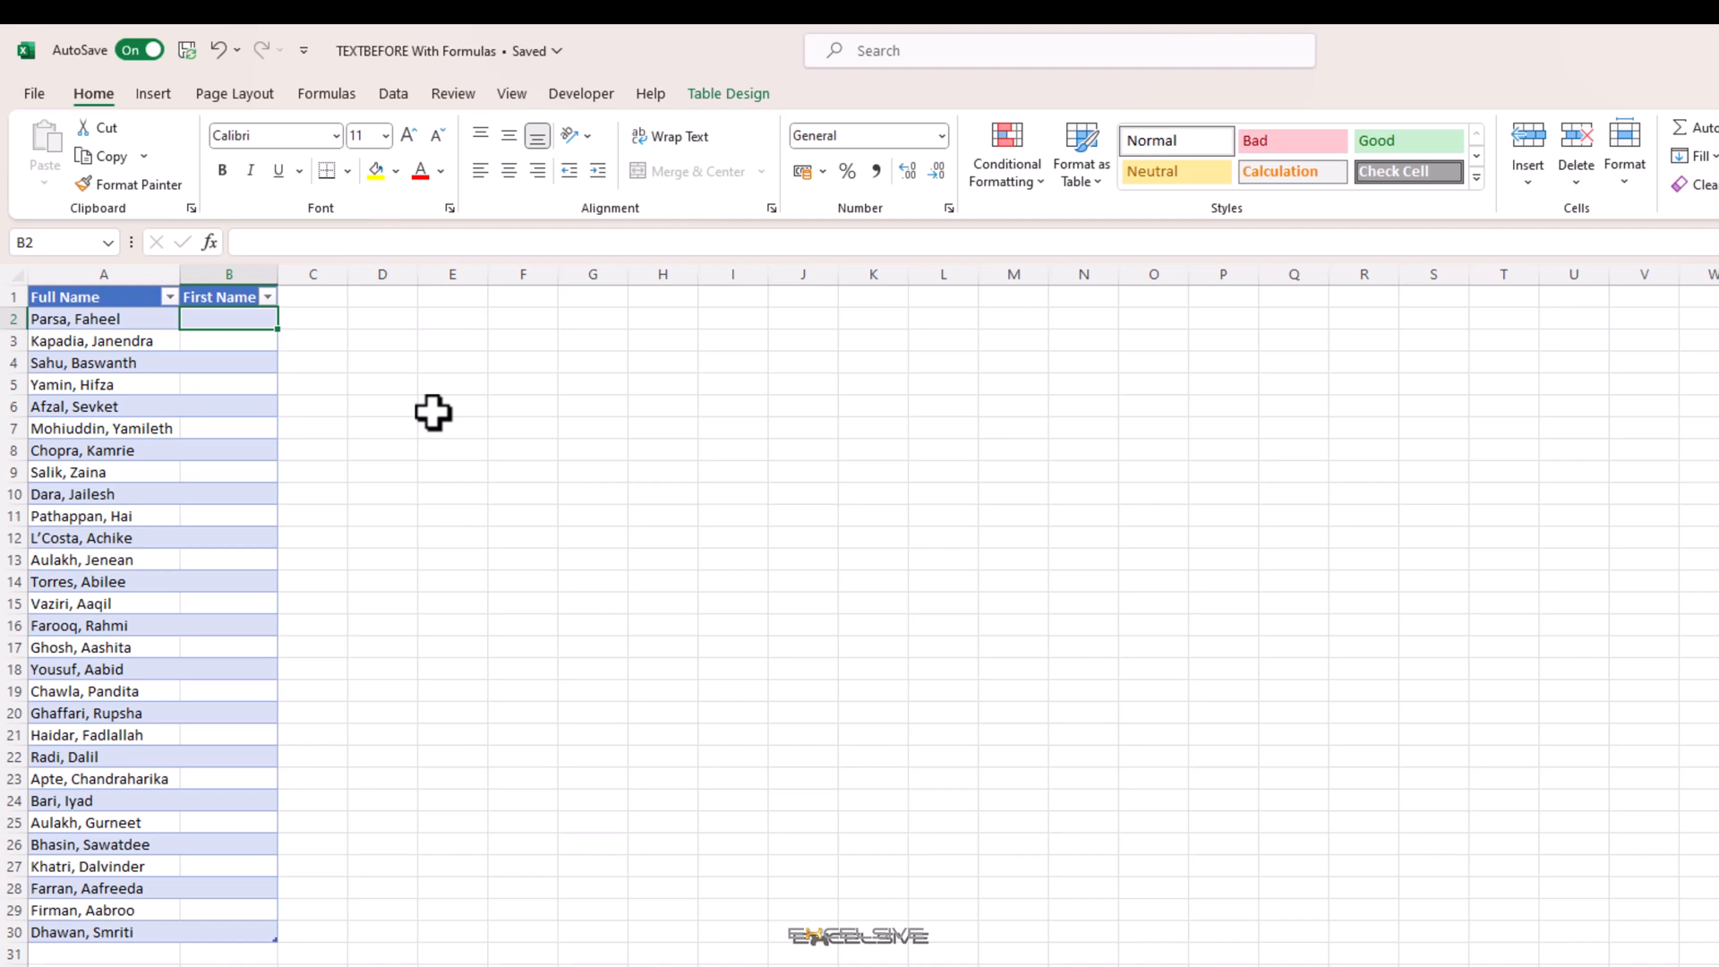
- Enter =TEXTBEFORE([@[Full Name]],",") in B2 so First Name takes text before the comma
type("=te")
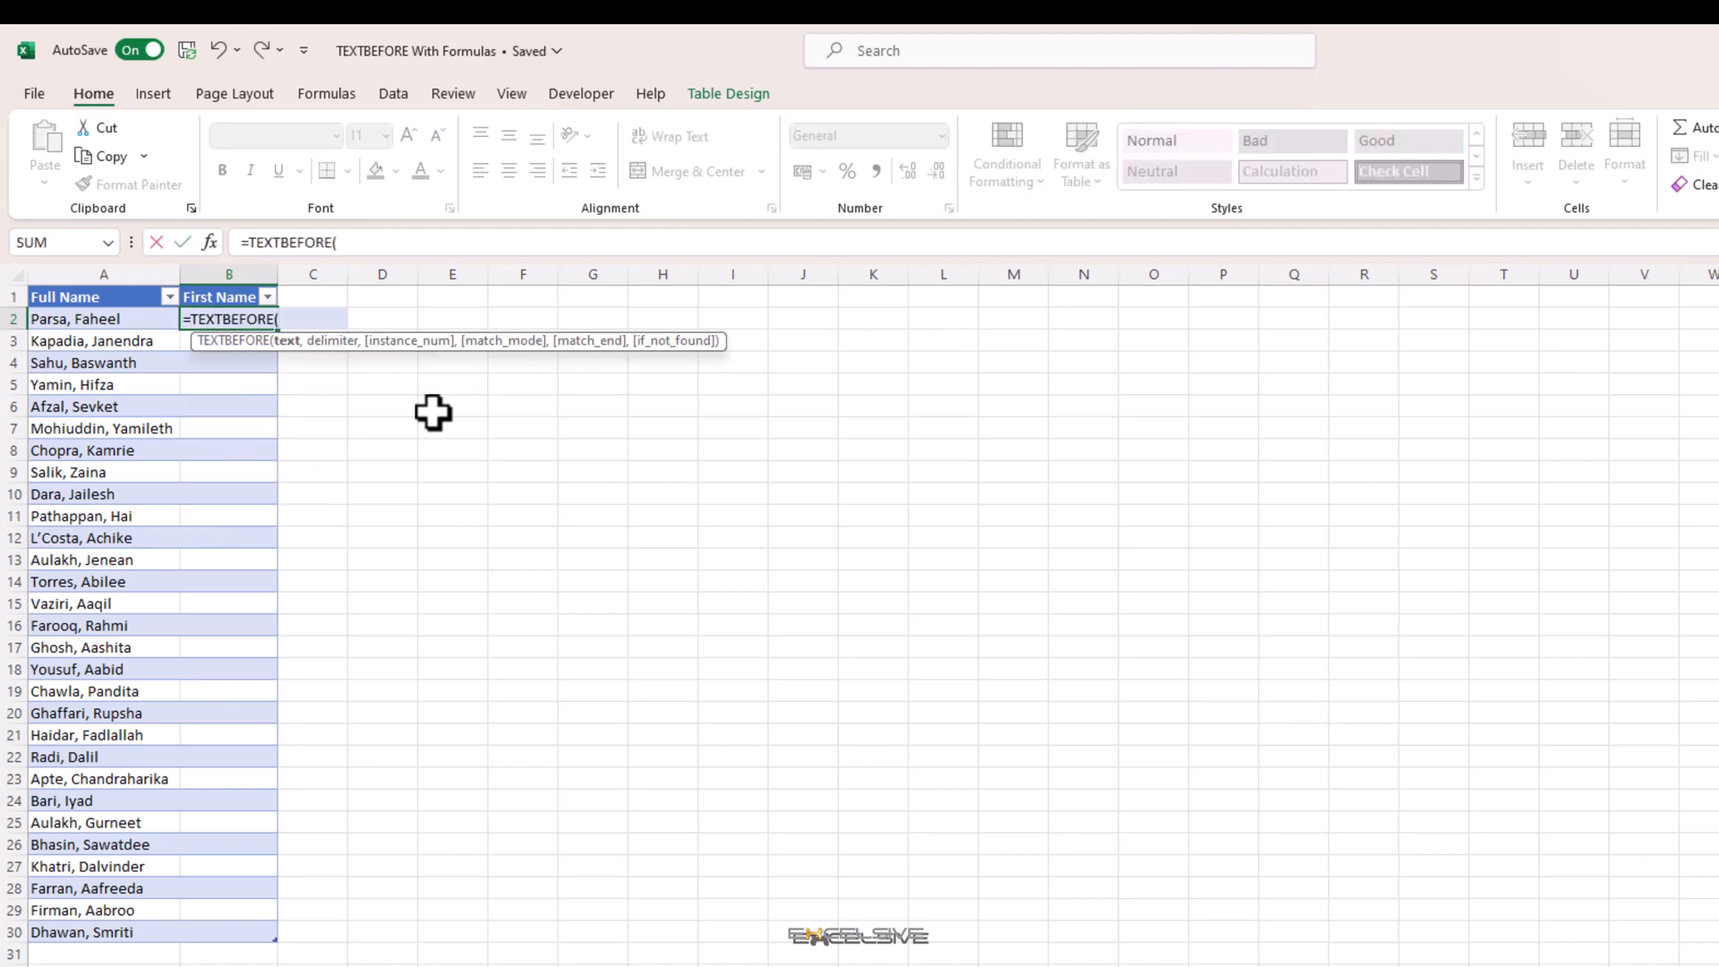
left_click(103, 319)
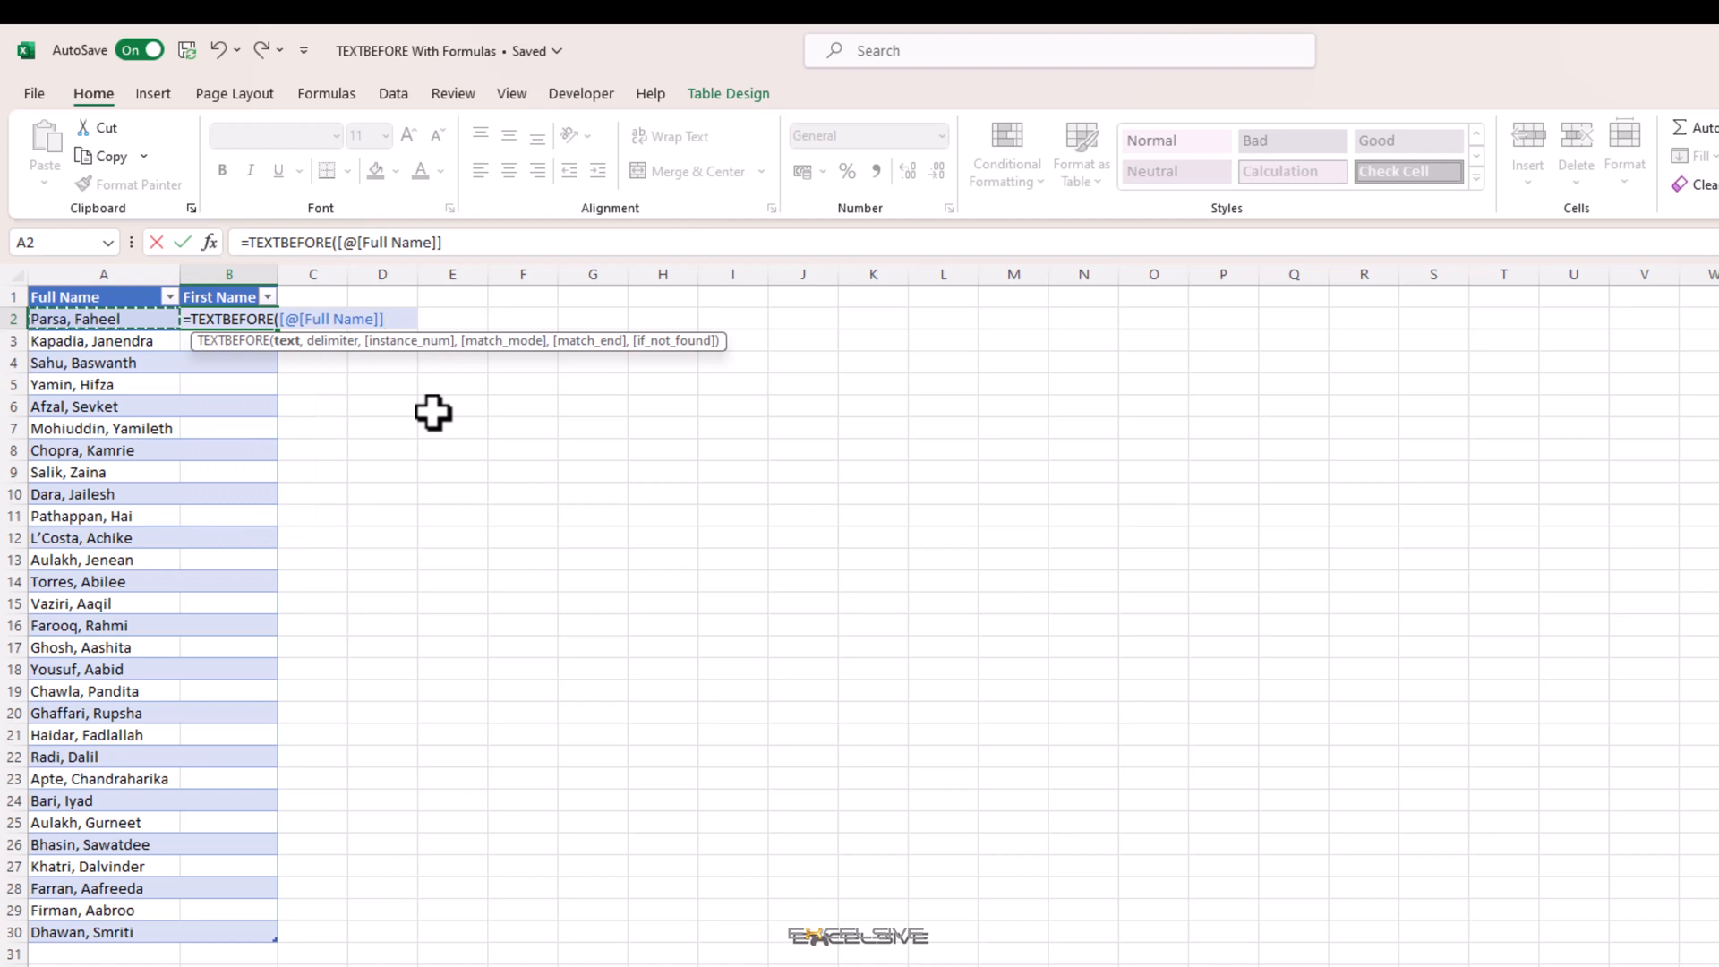
type(",\"")
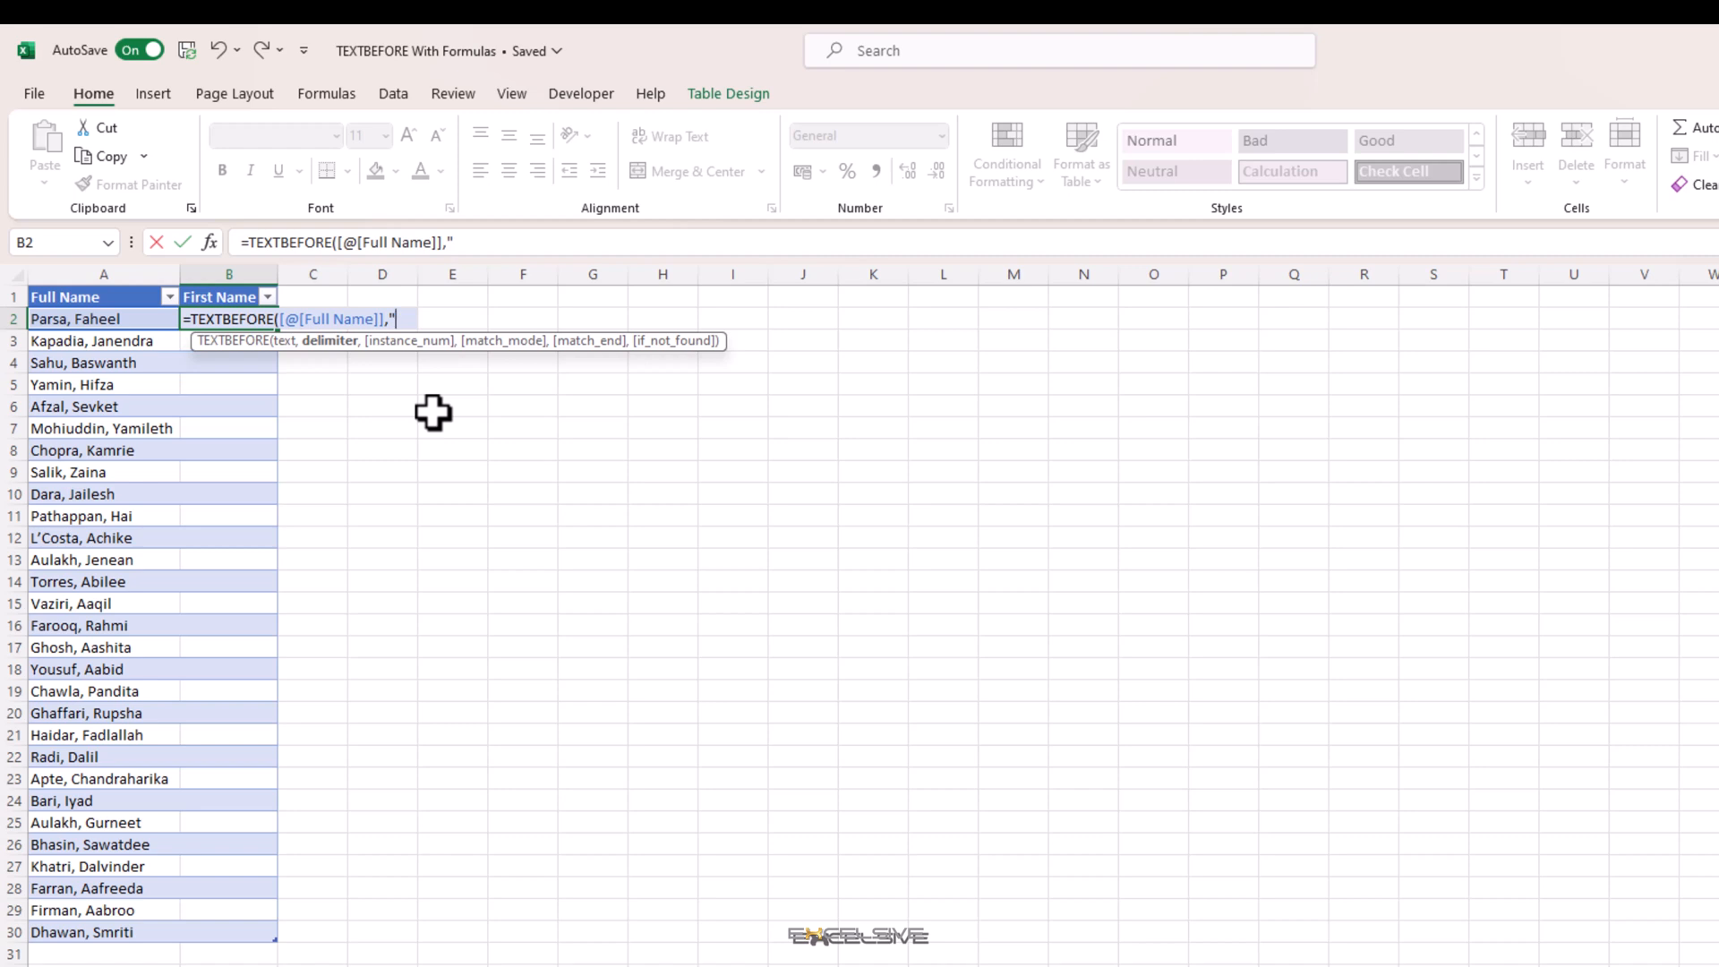
type("\",")
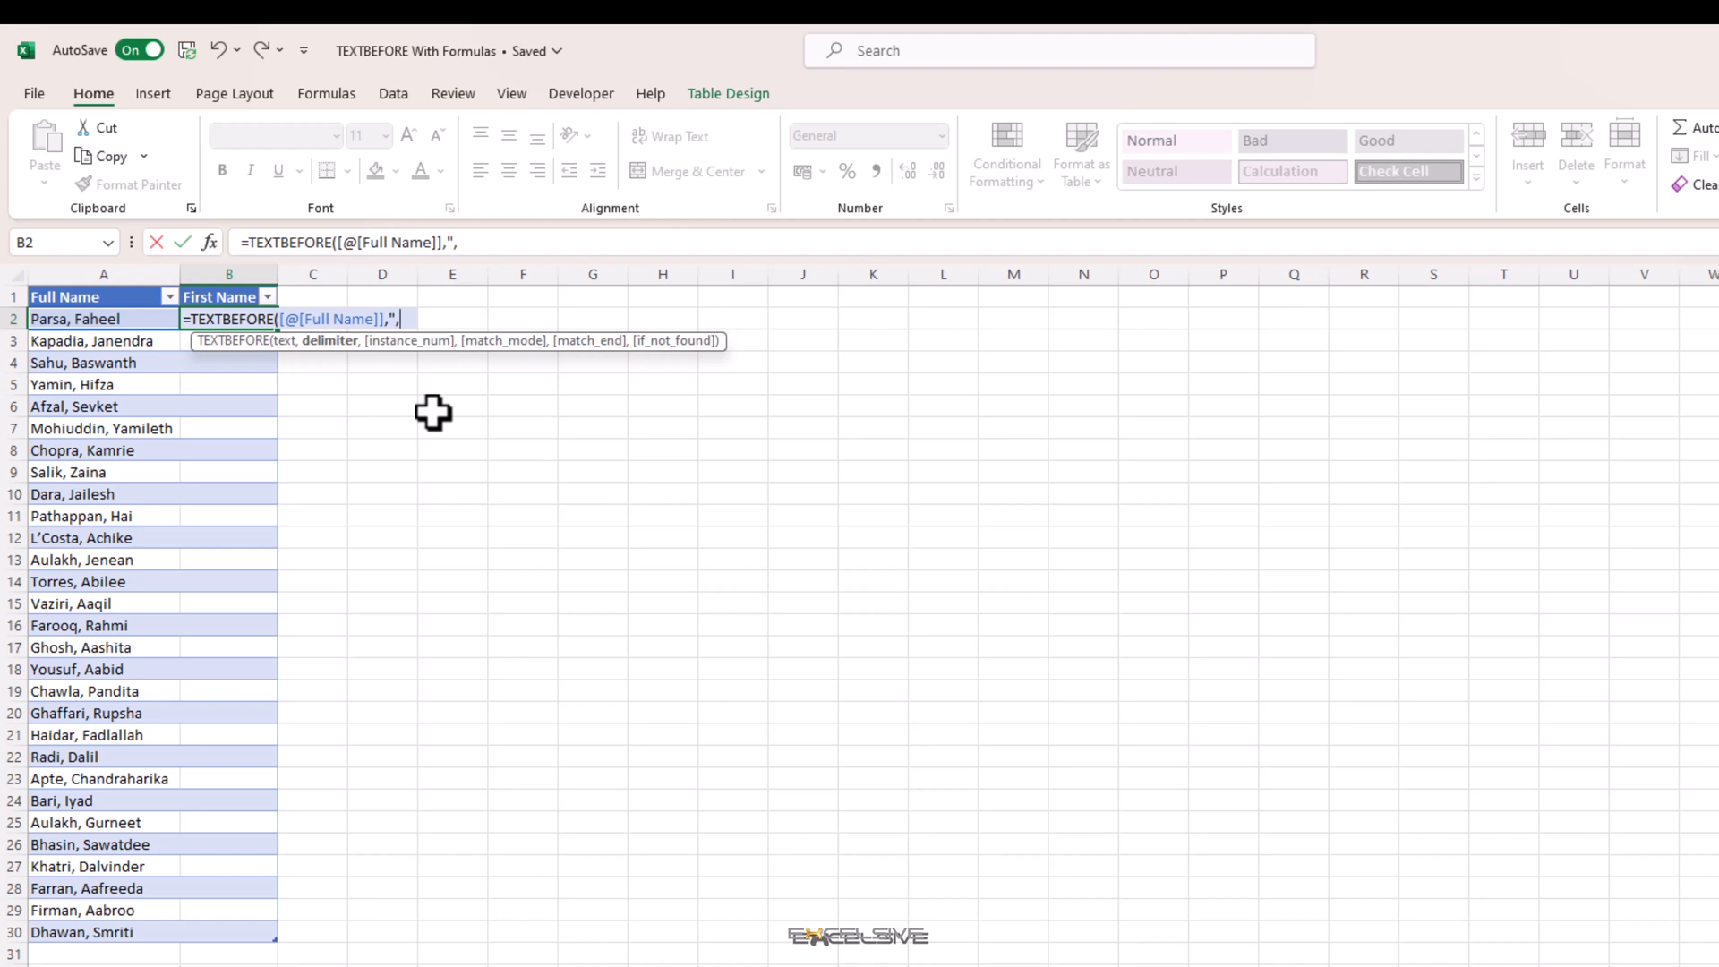
type("\"")
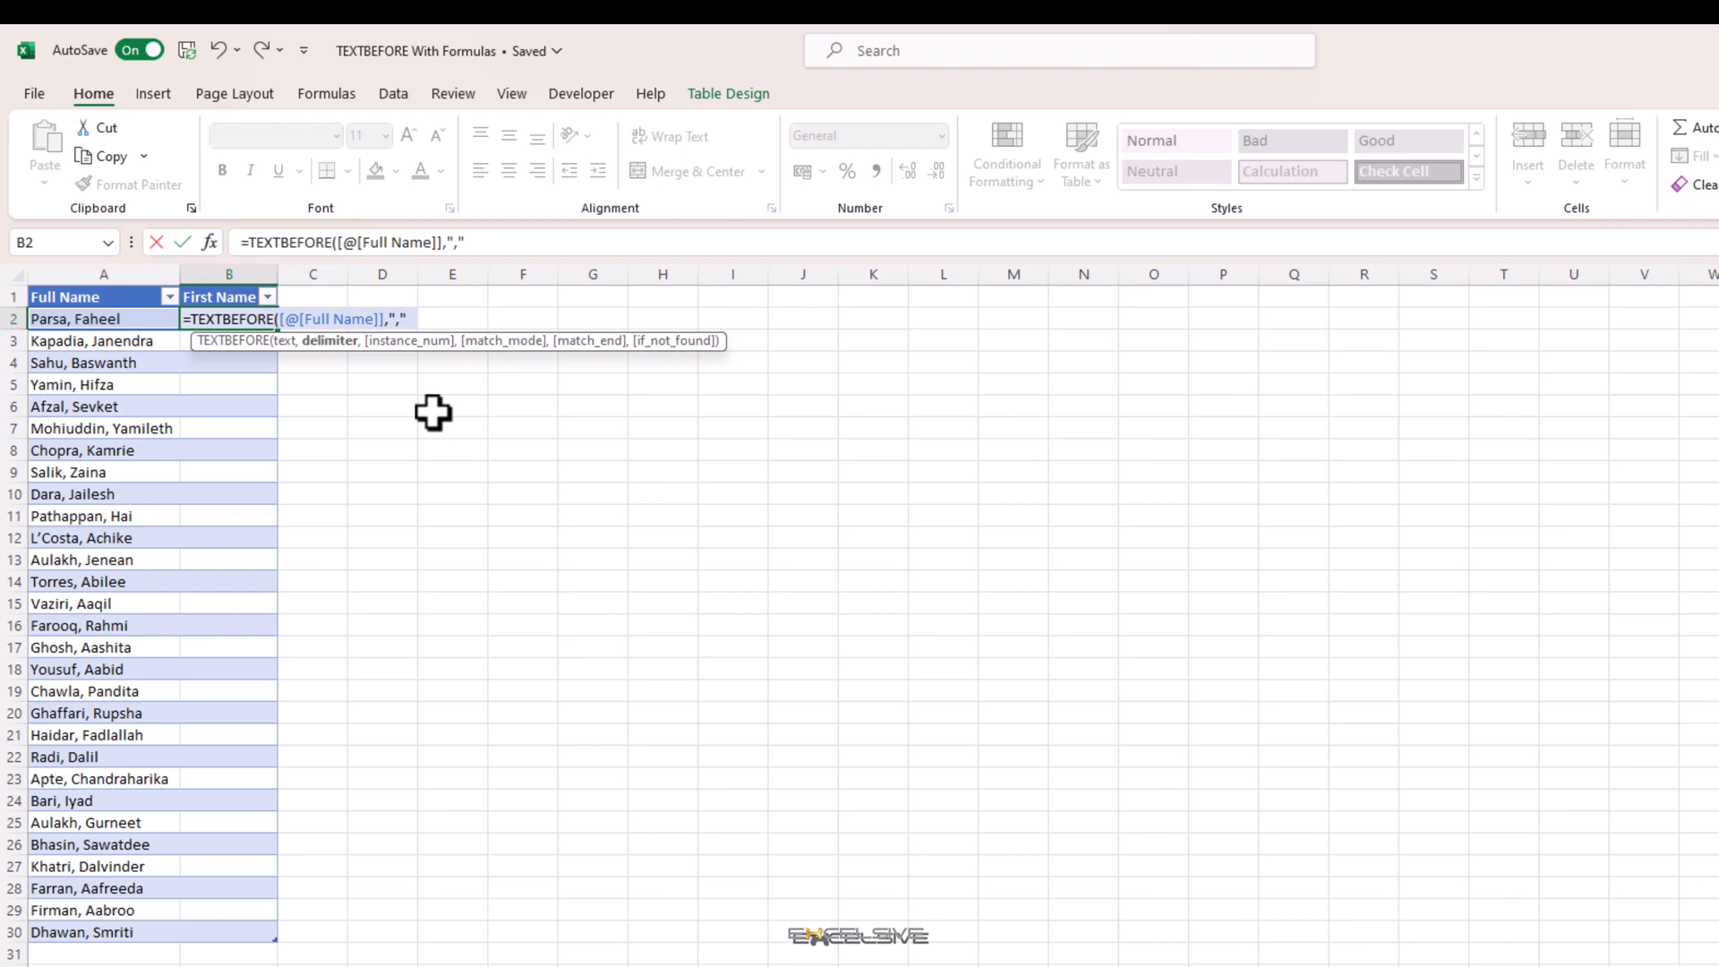
key("Enter")
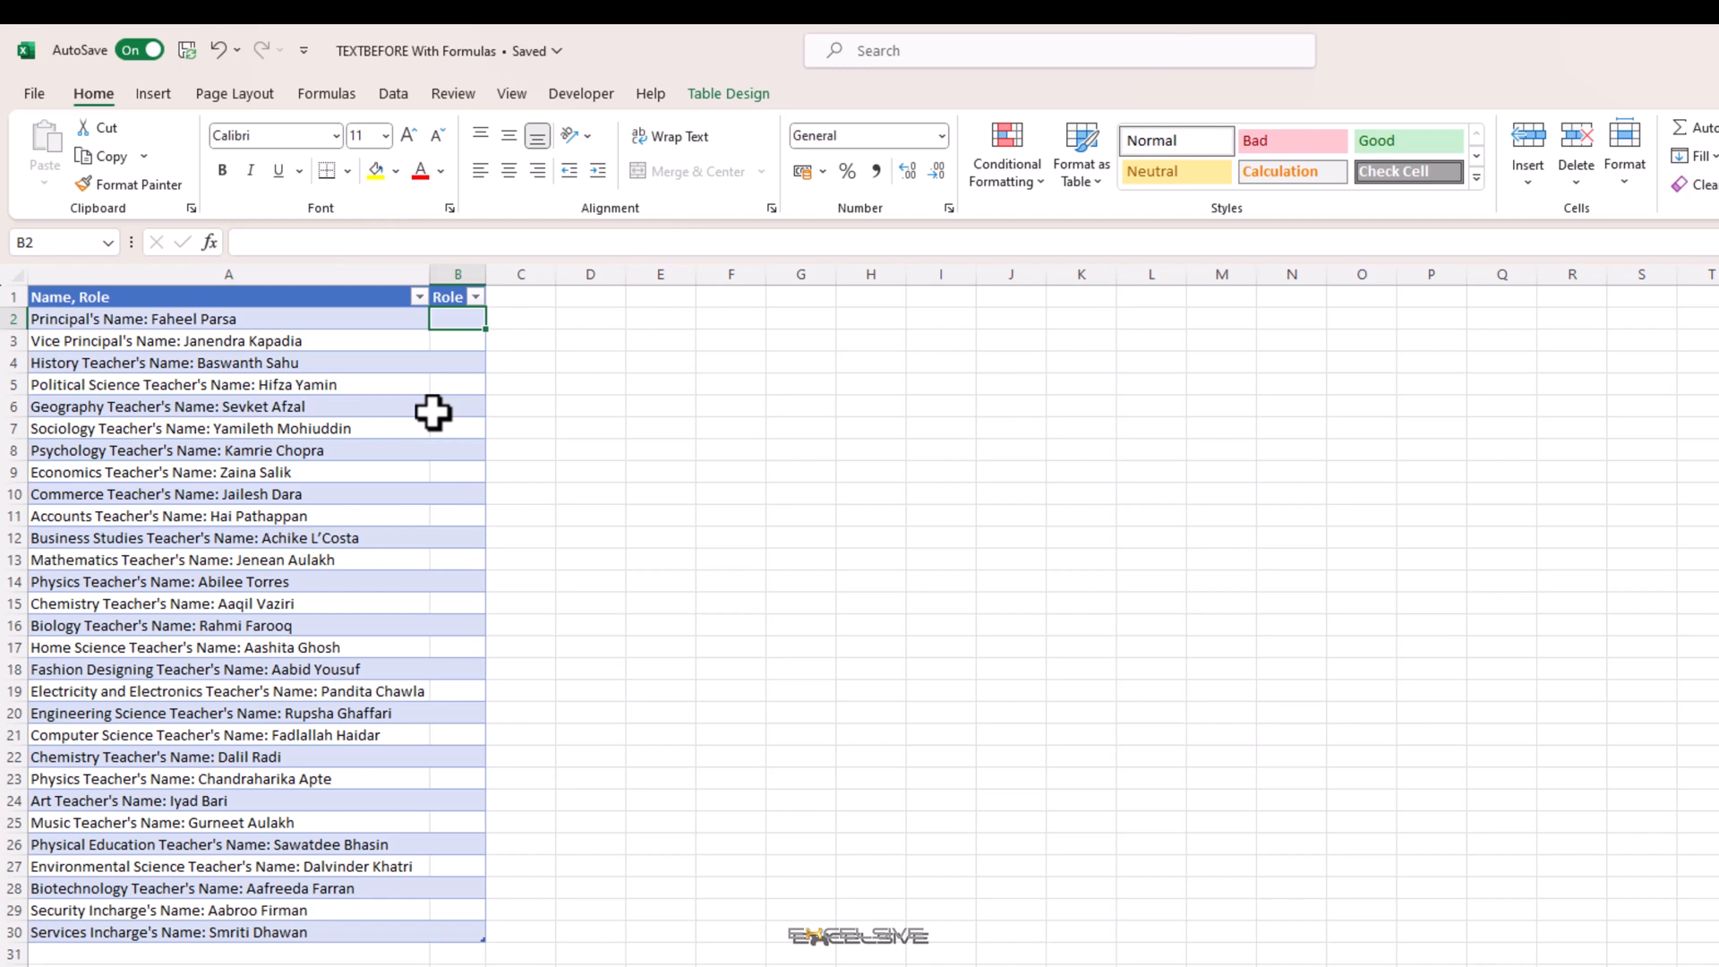
- Enter =TEXTBEFORE([@[Name, Role]],"'s Name") in the first Role cell to extract each role
left_click(227, 319)
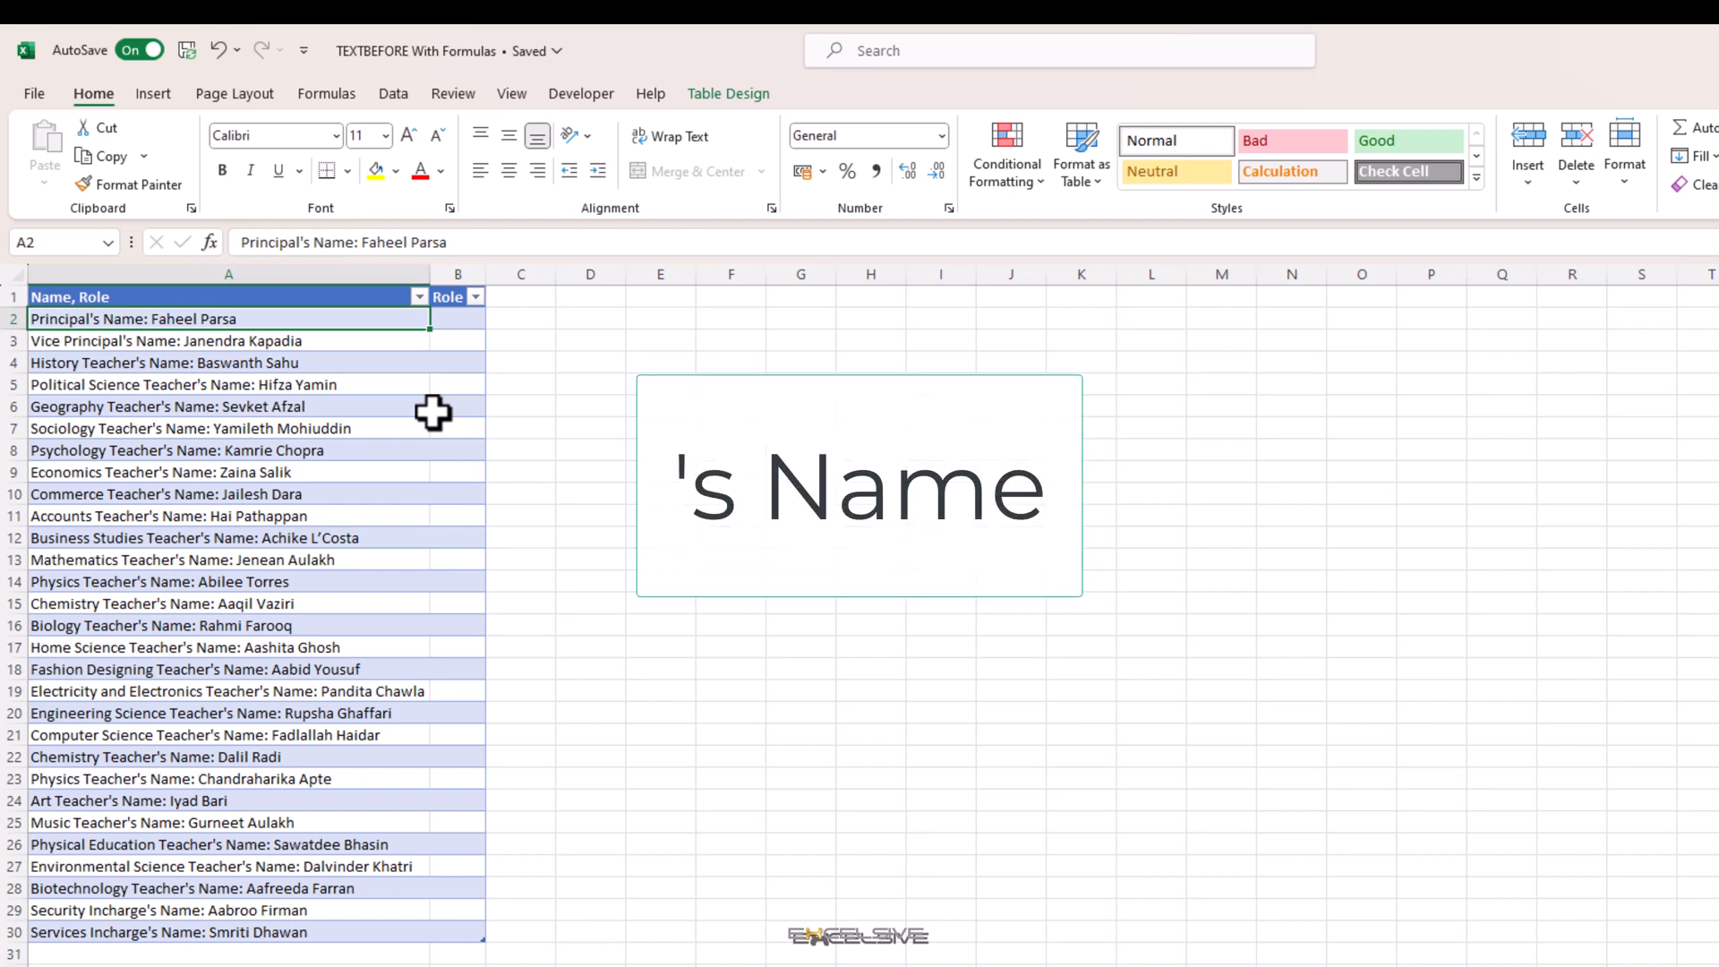
left_click(458, 319)
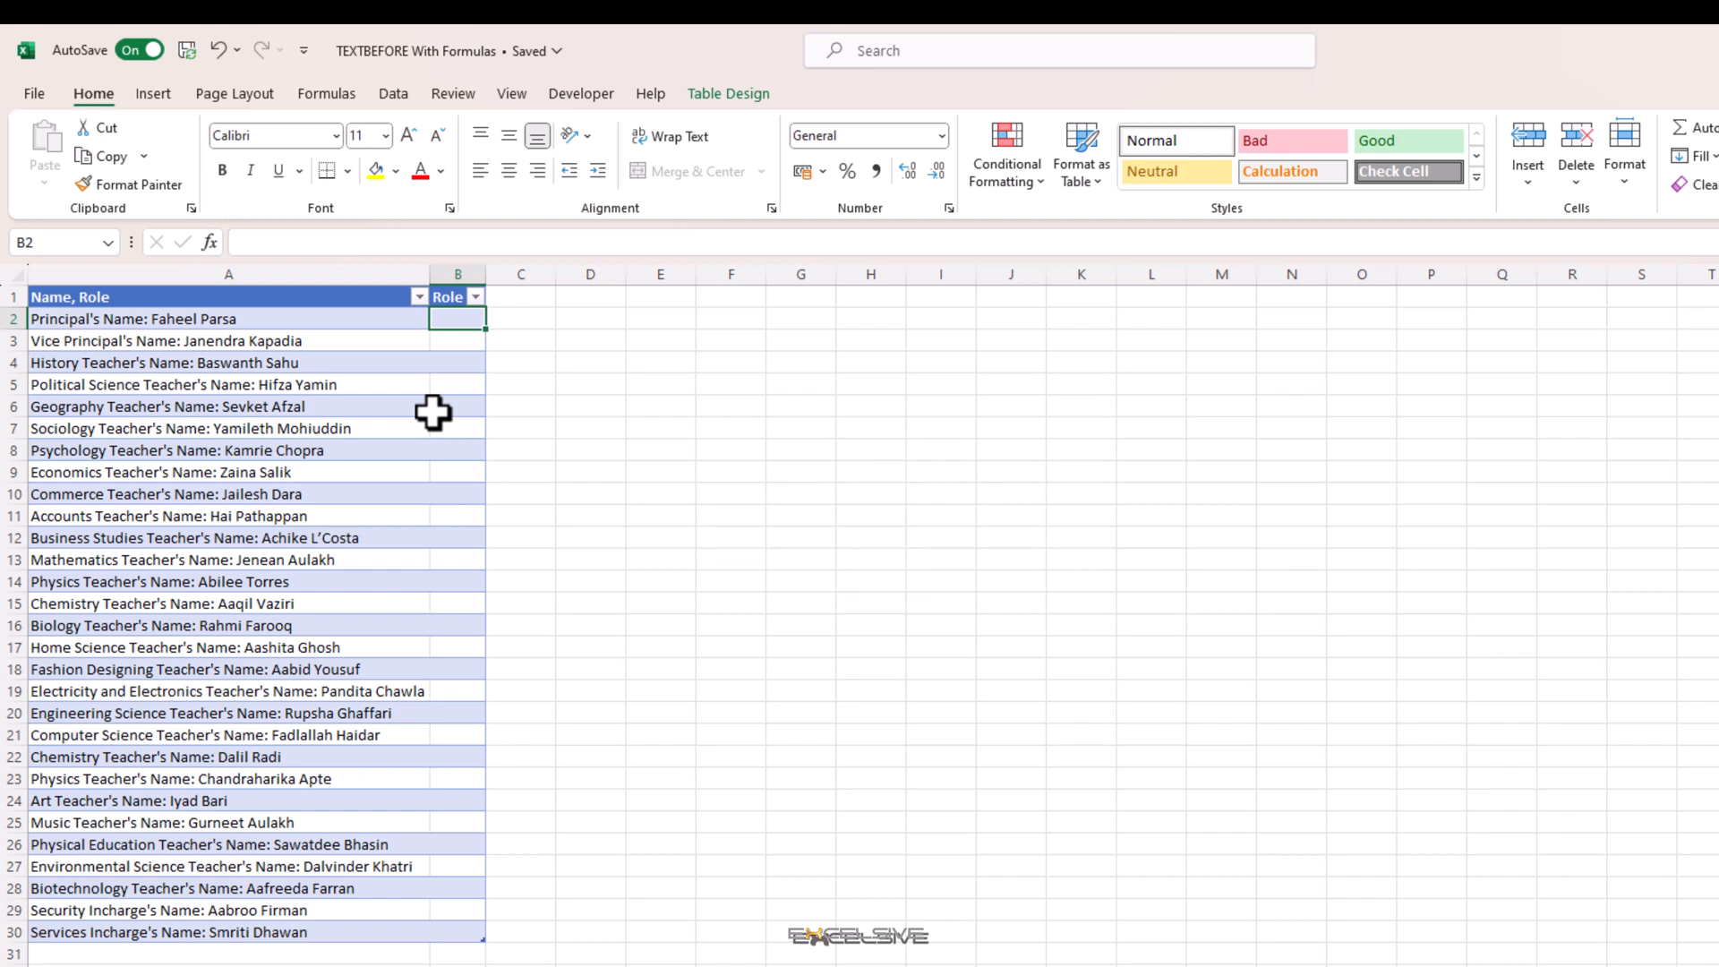
type("=text")
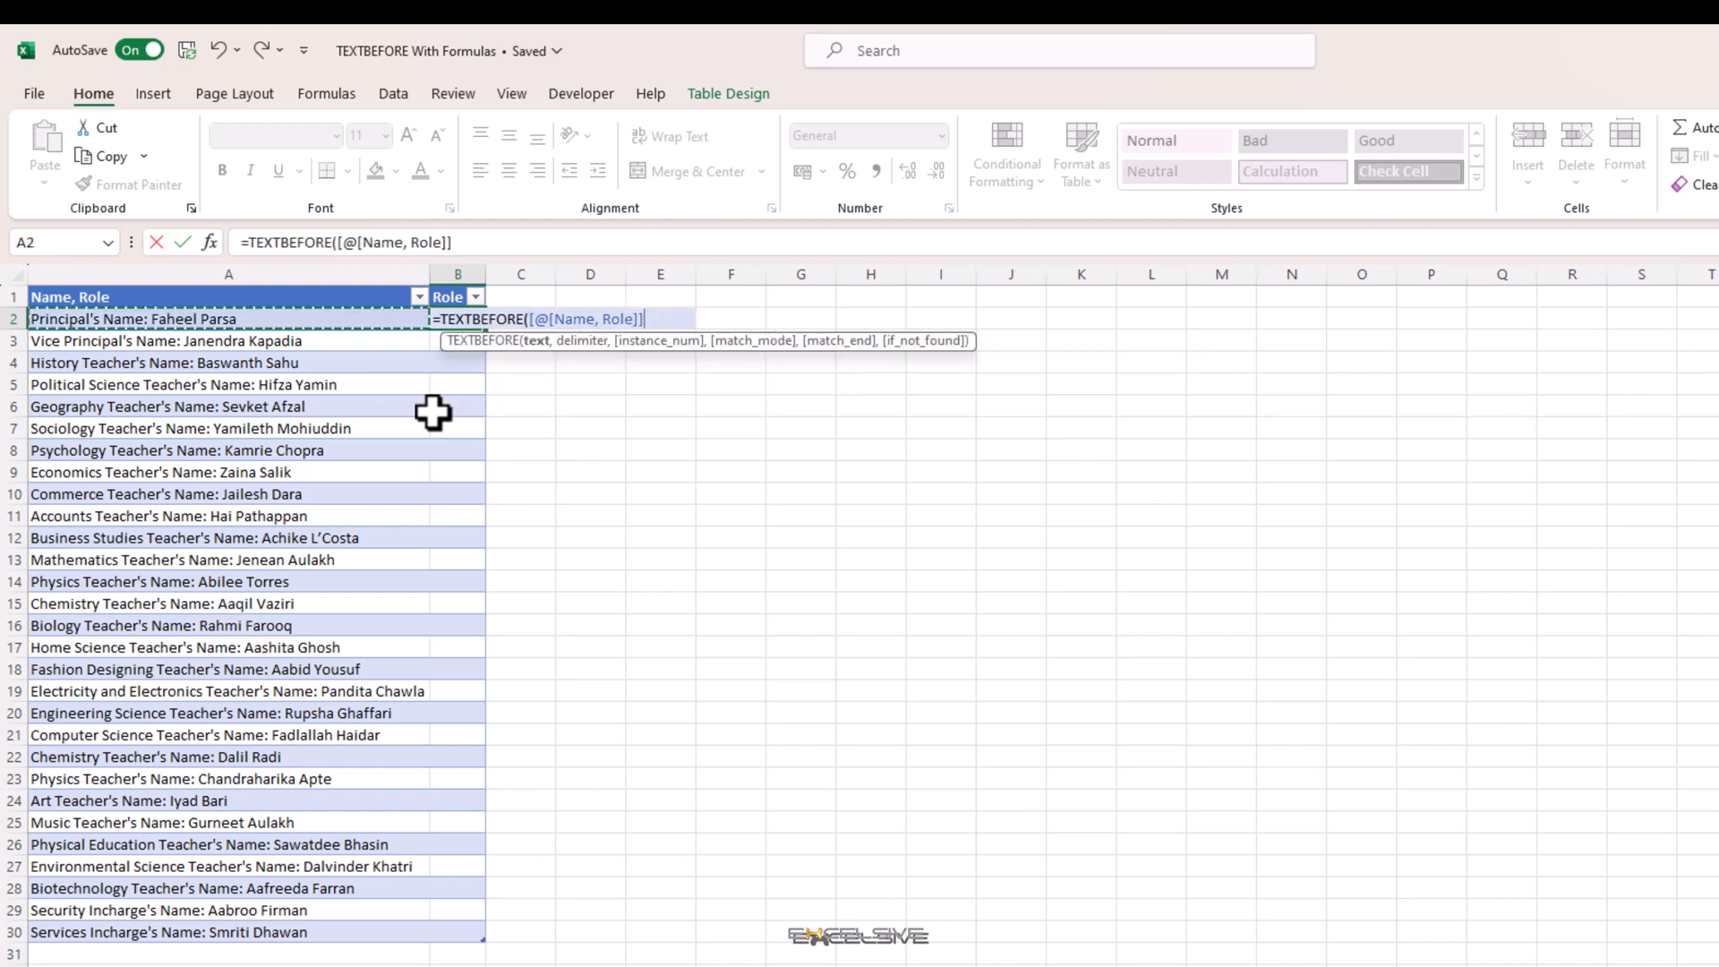
type(",")
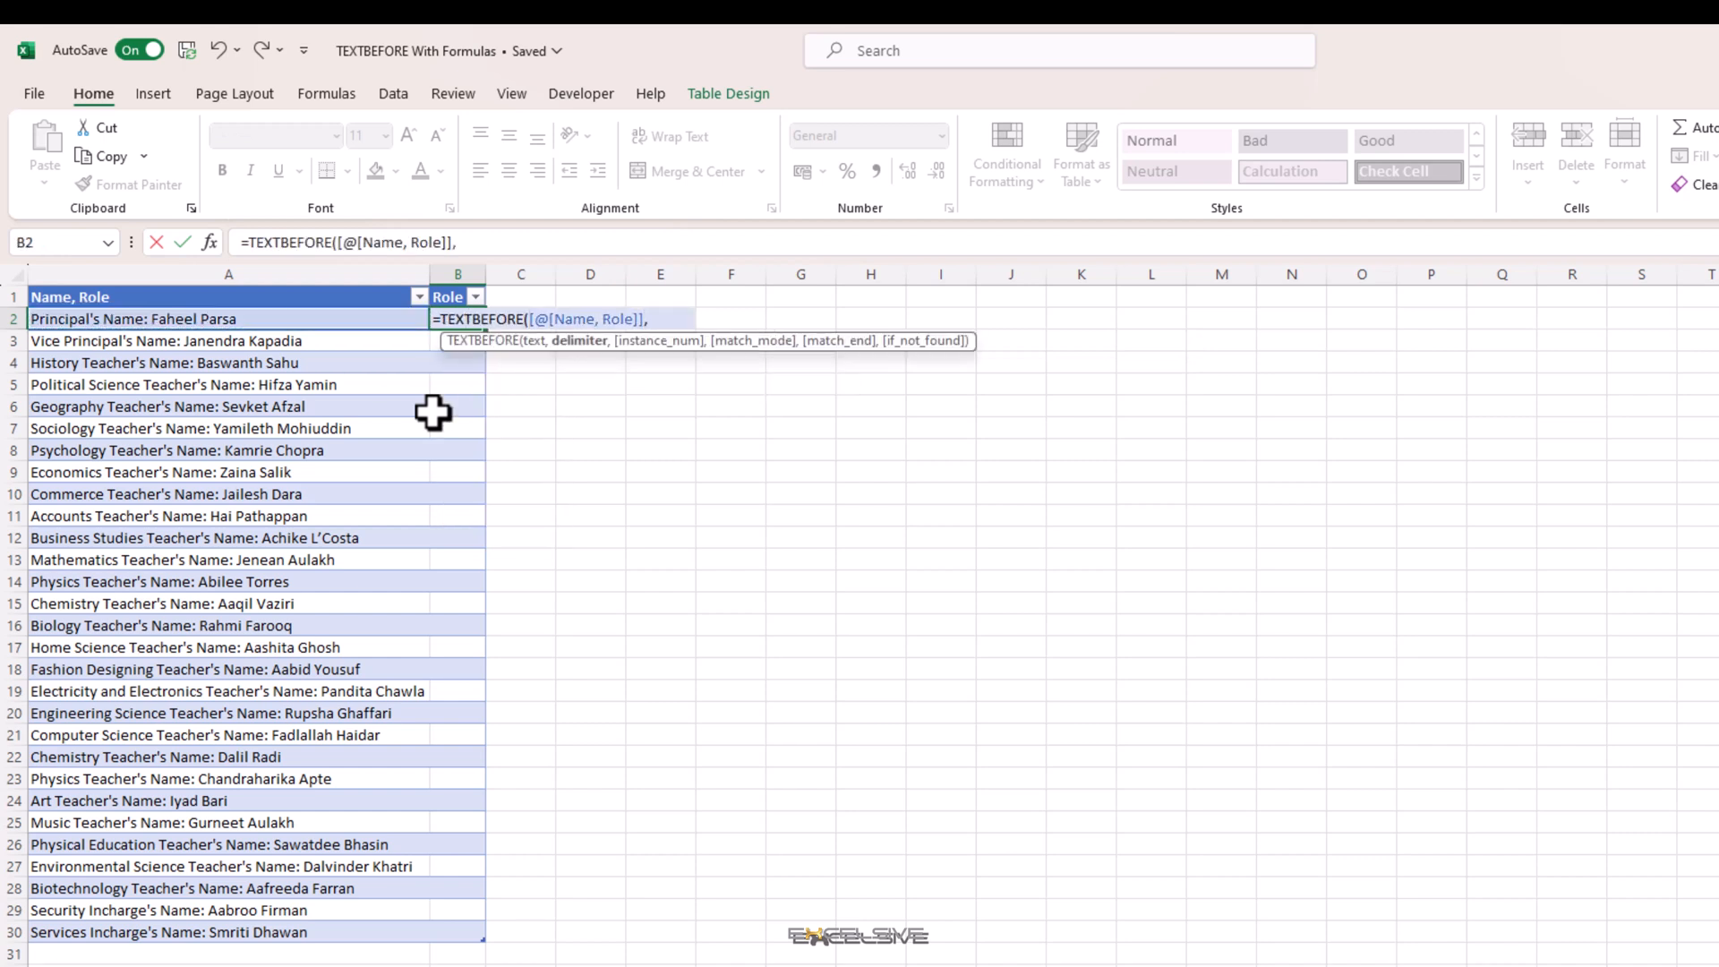
type("\"")
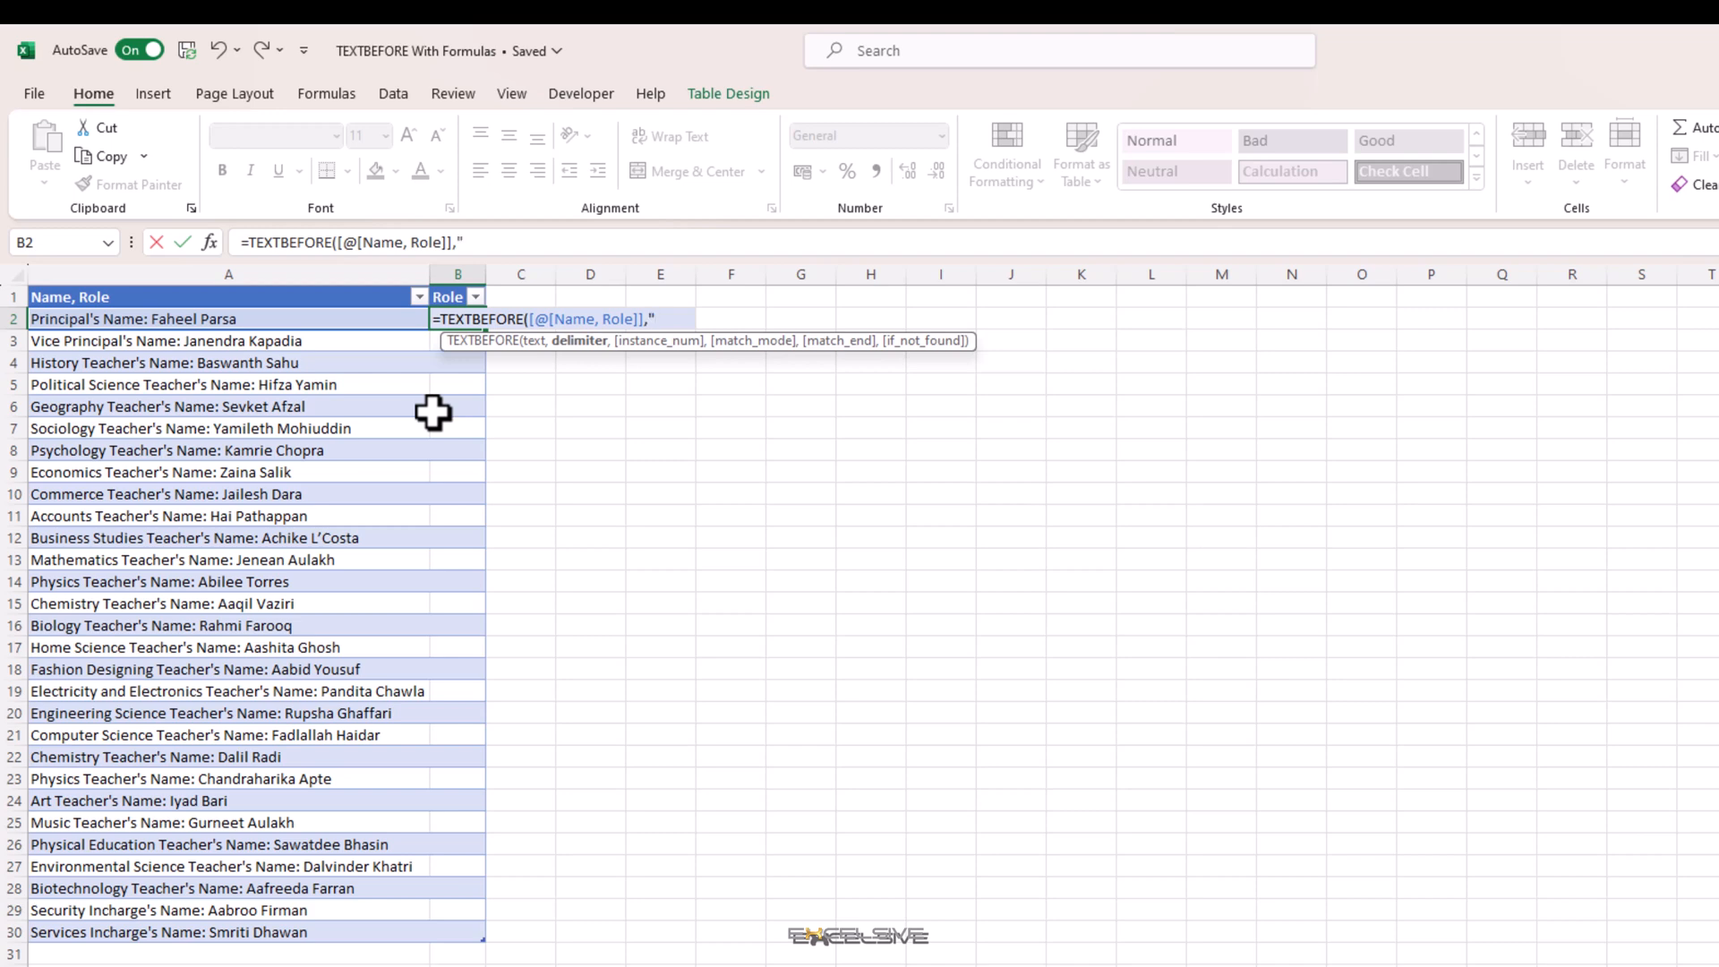
type("\"\"")
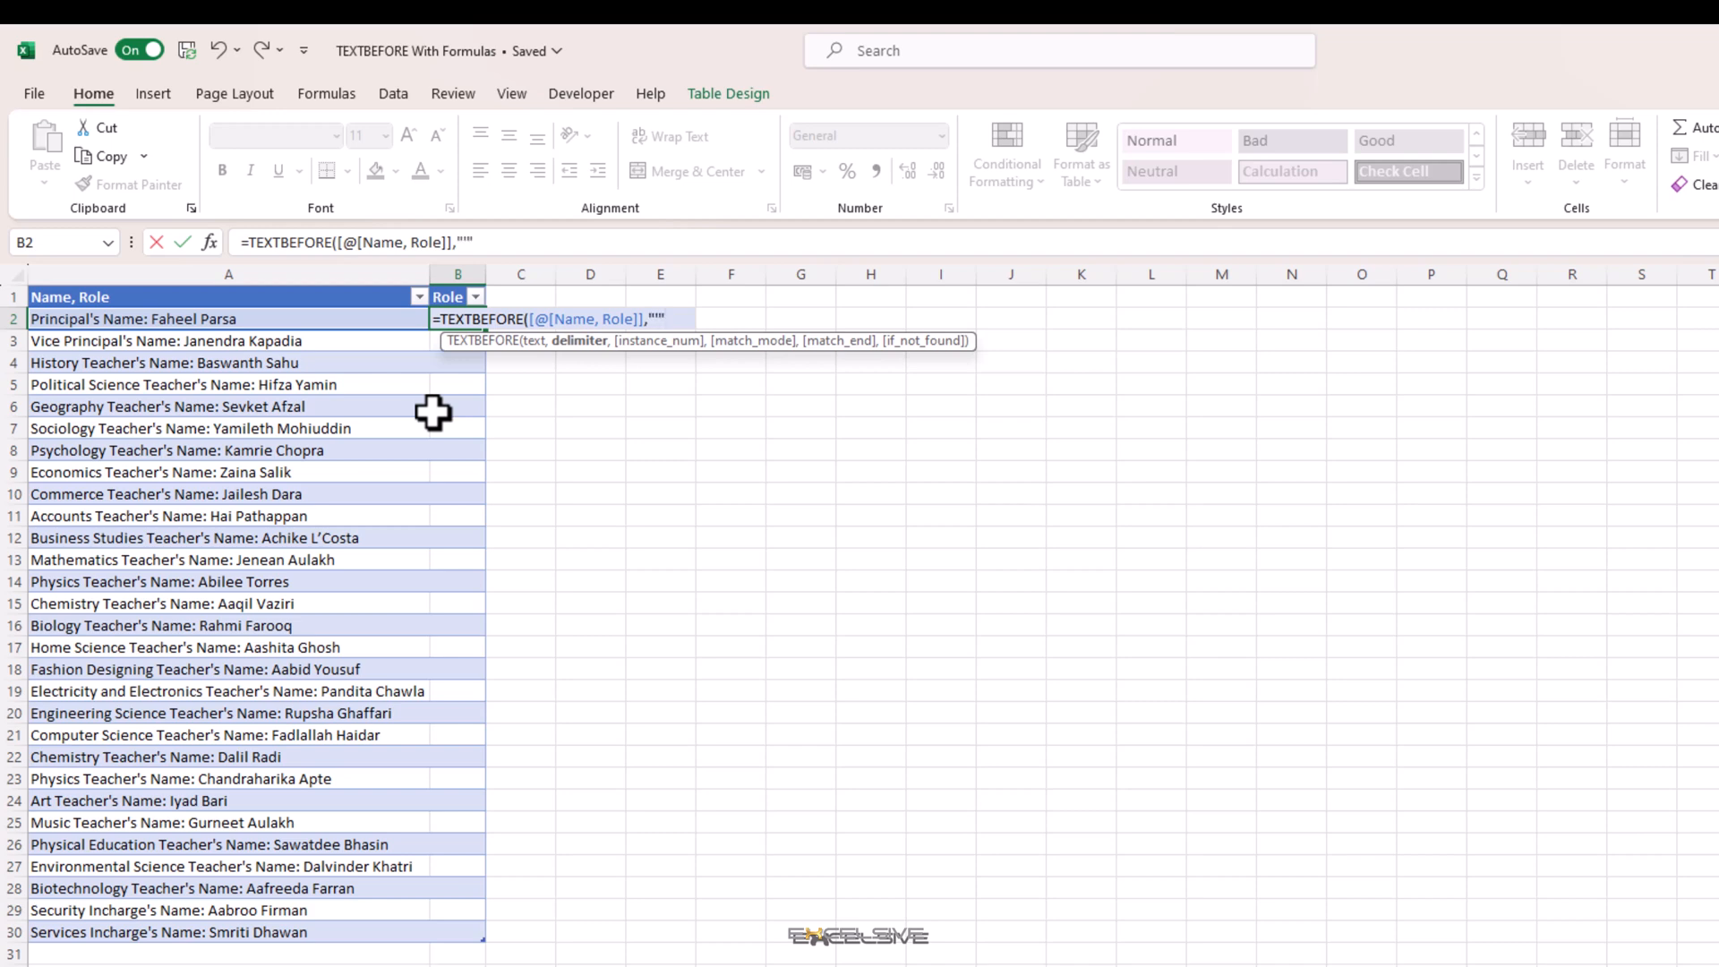
key("Enter")
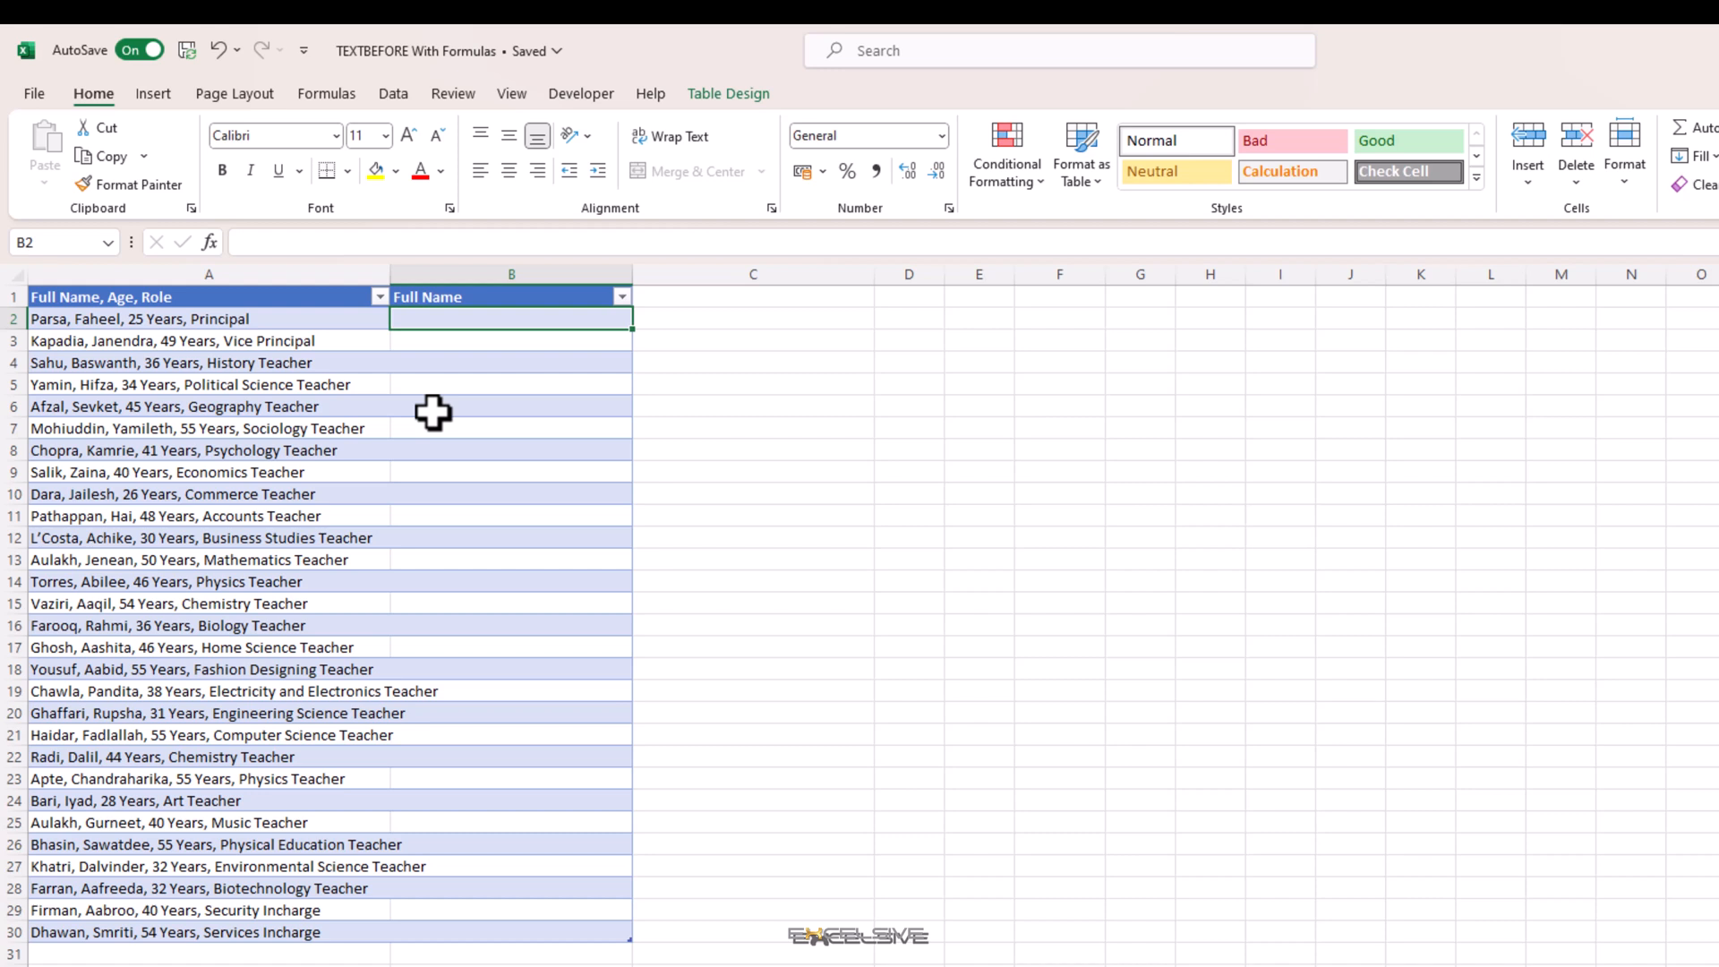
- Fill Full Name with =TEXTBEFORE([@[Full Name, Age, Role]],", "), then begin re-entering B2's formula
type("=")
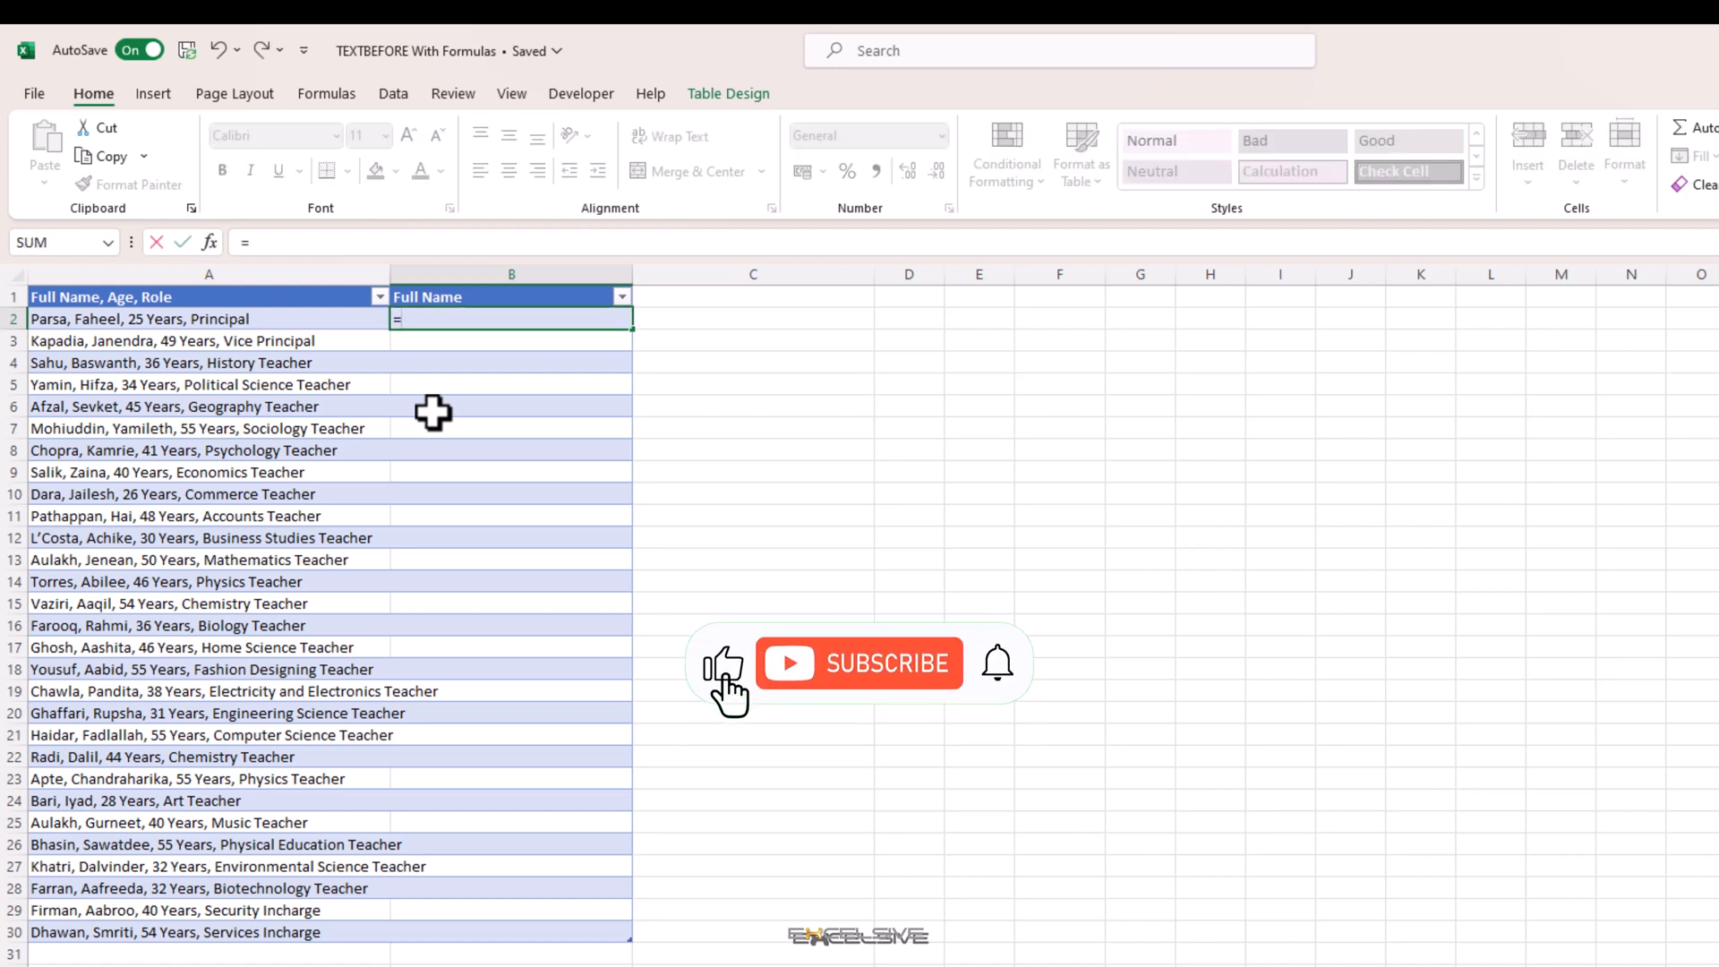
type("text")
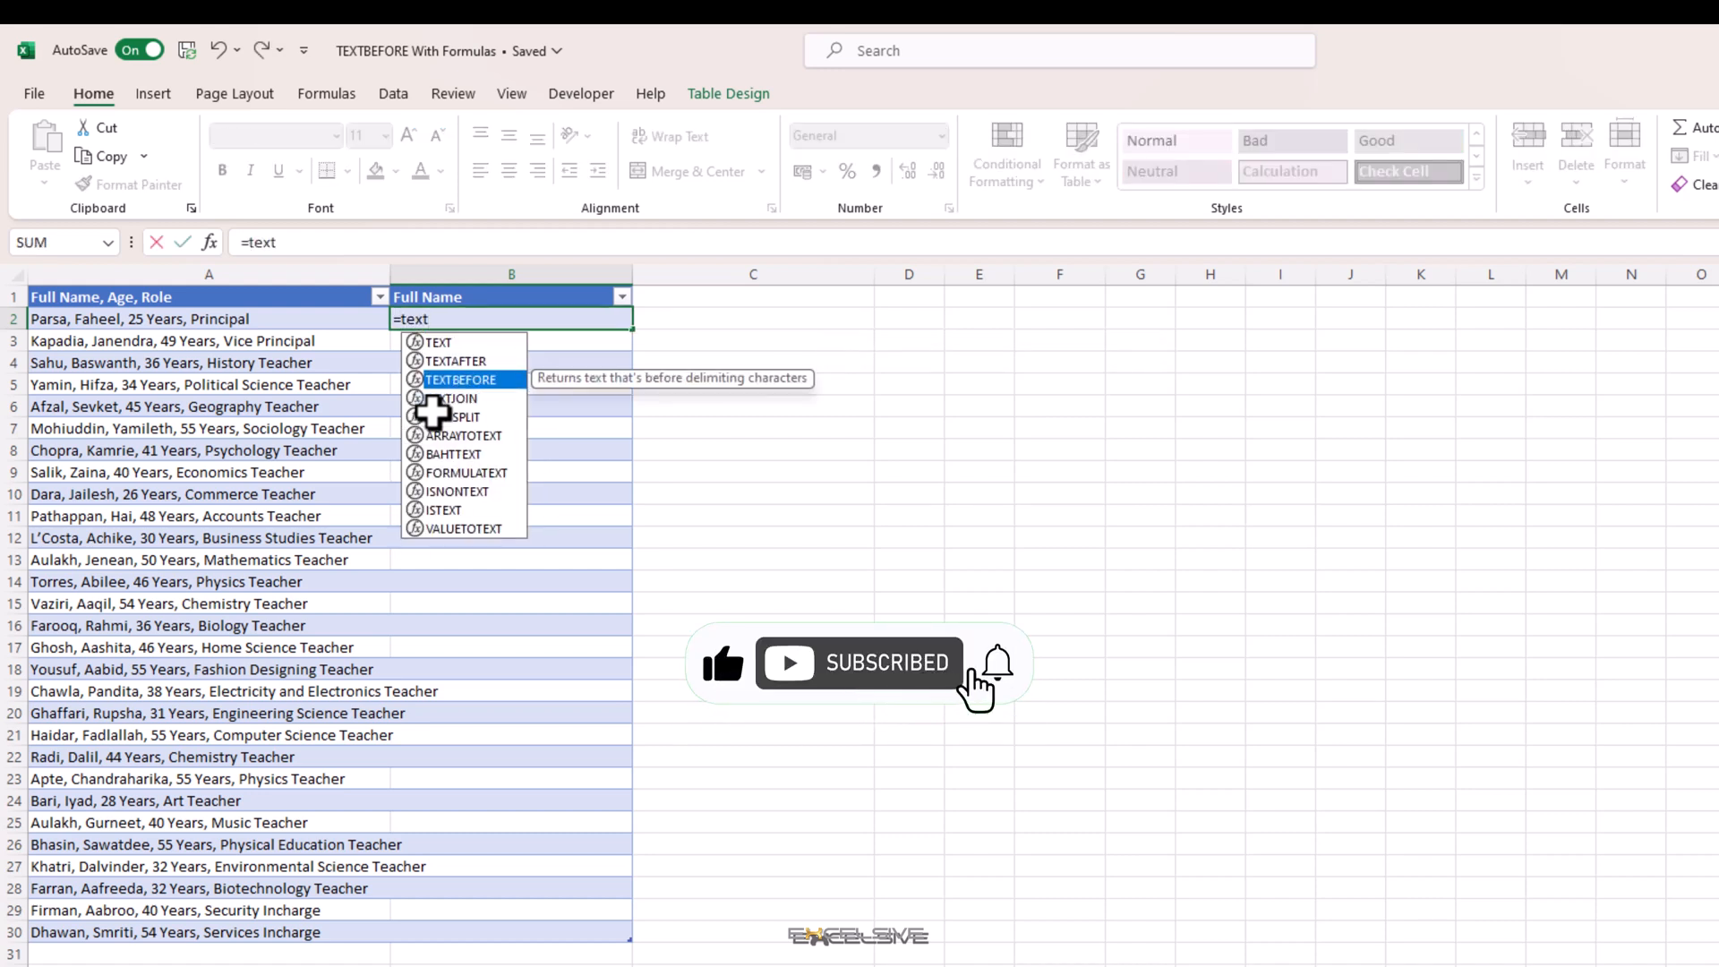
double_click(461, 379)
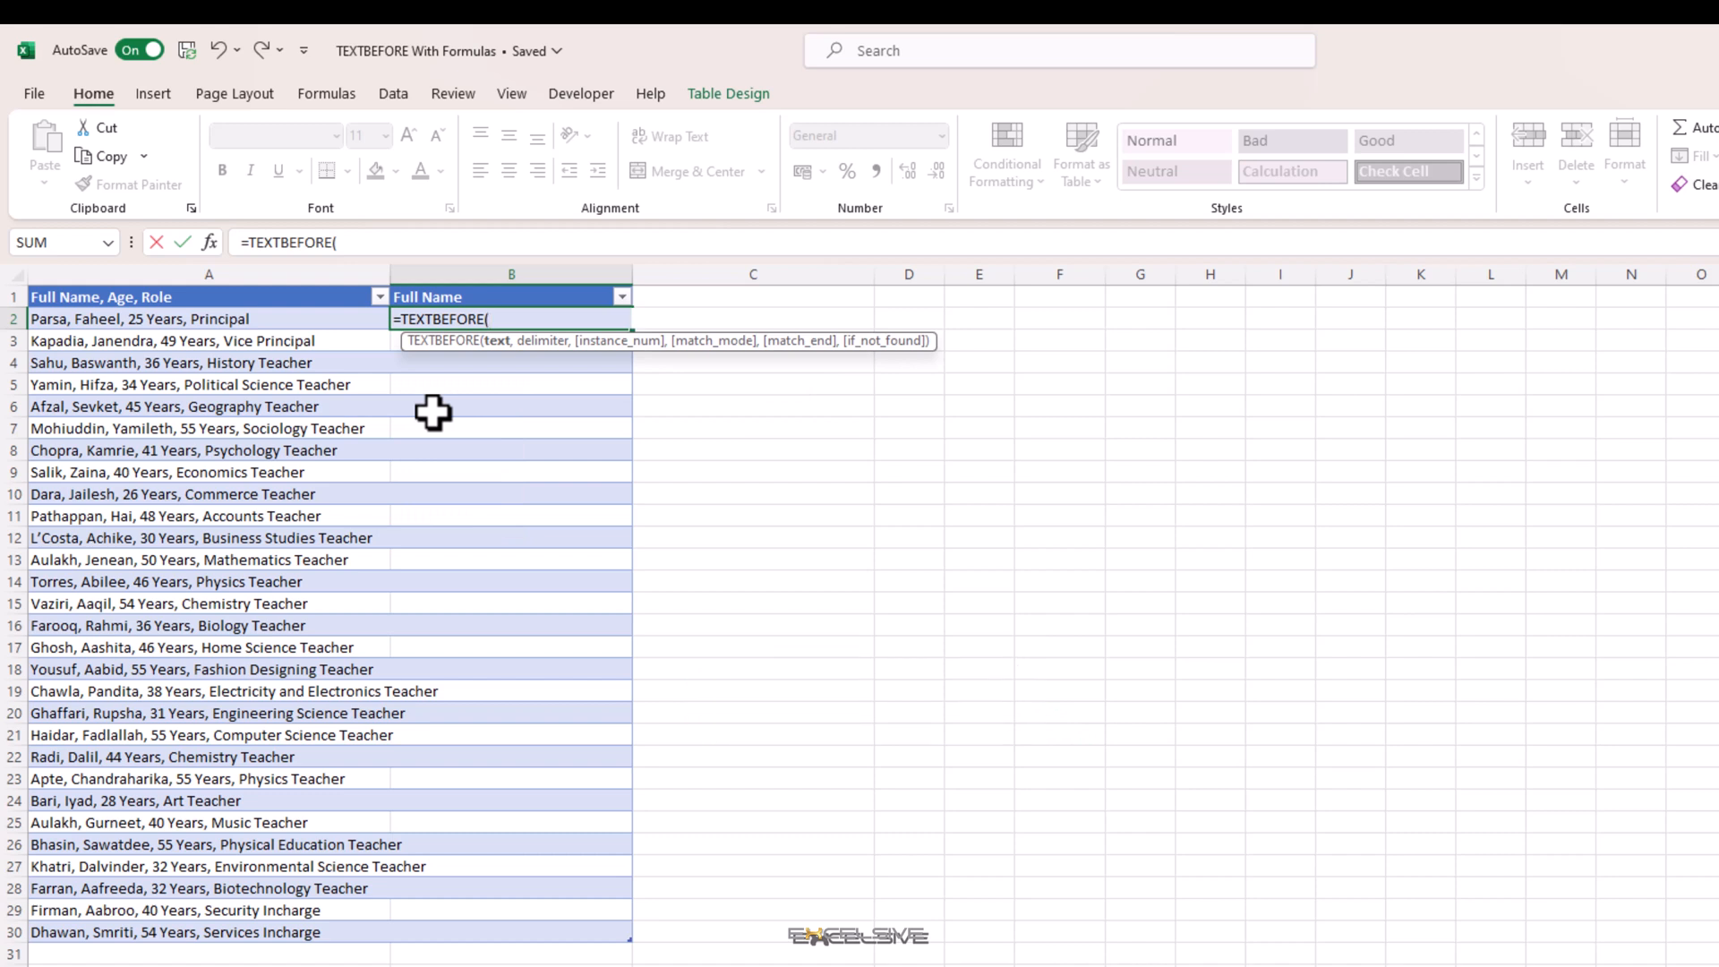
left_click(179, 319)
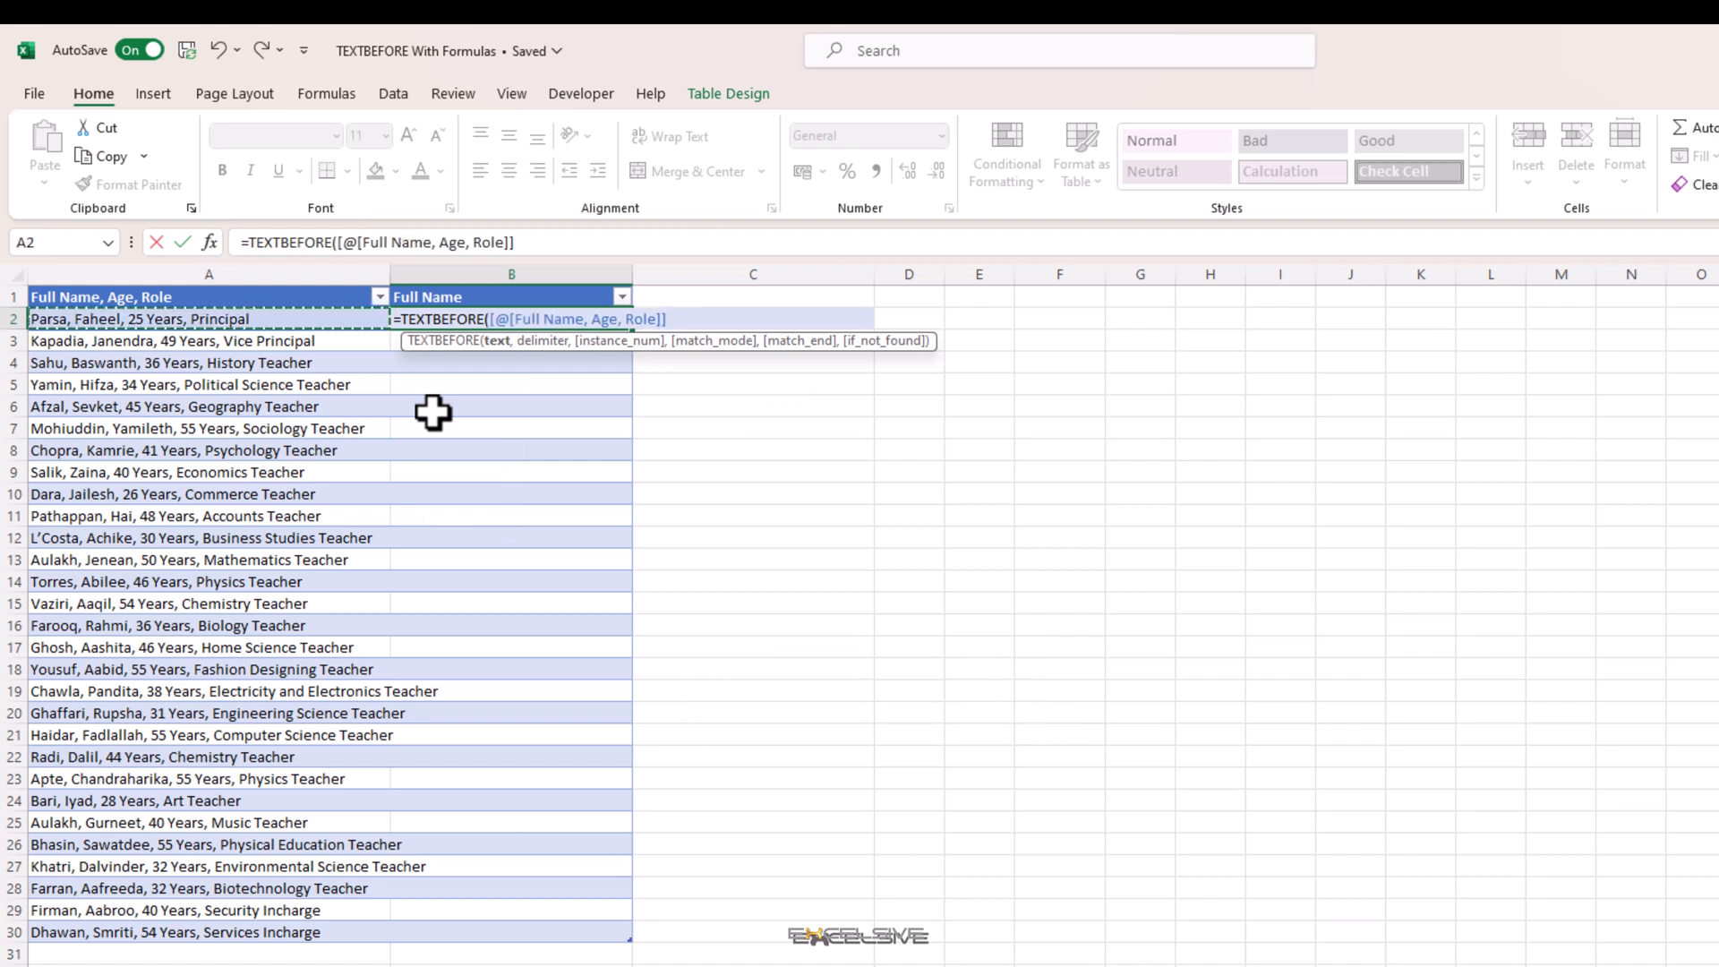
type(",\"")
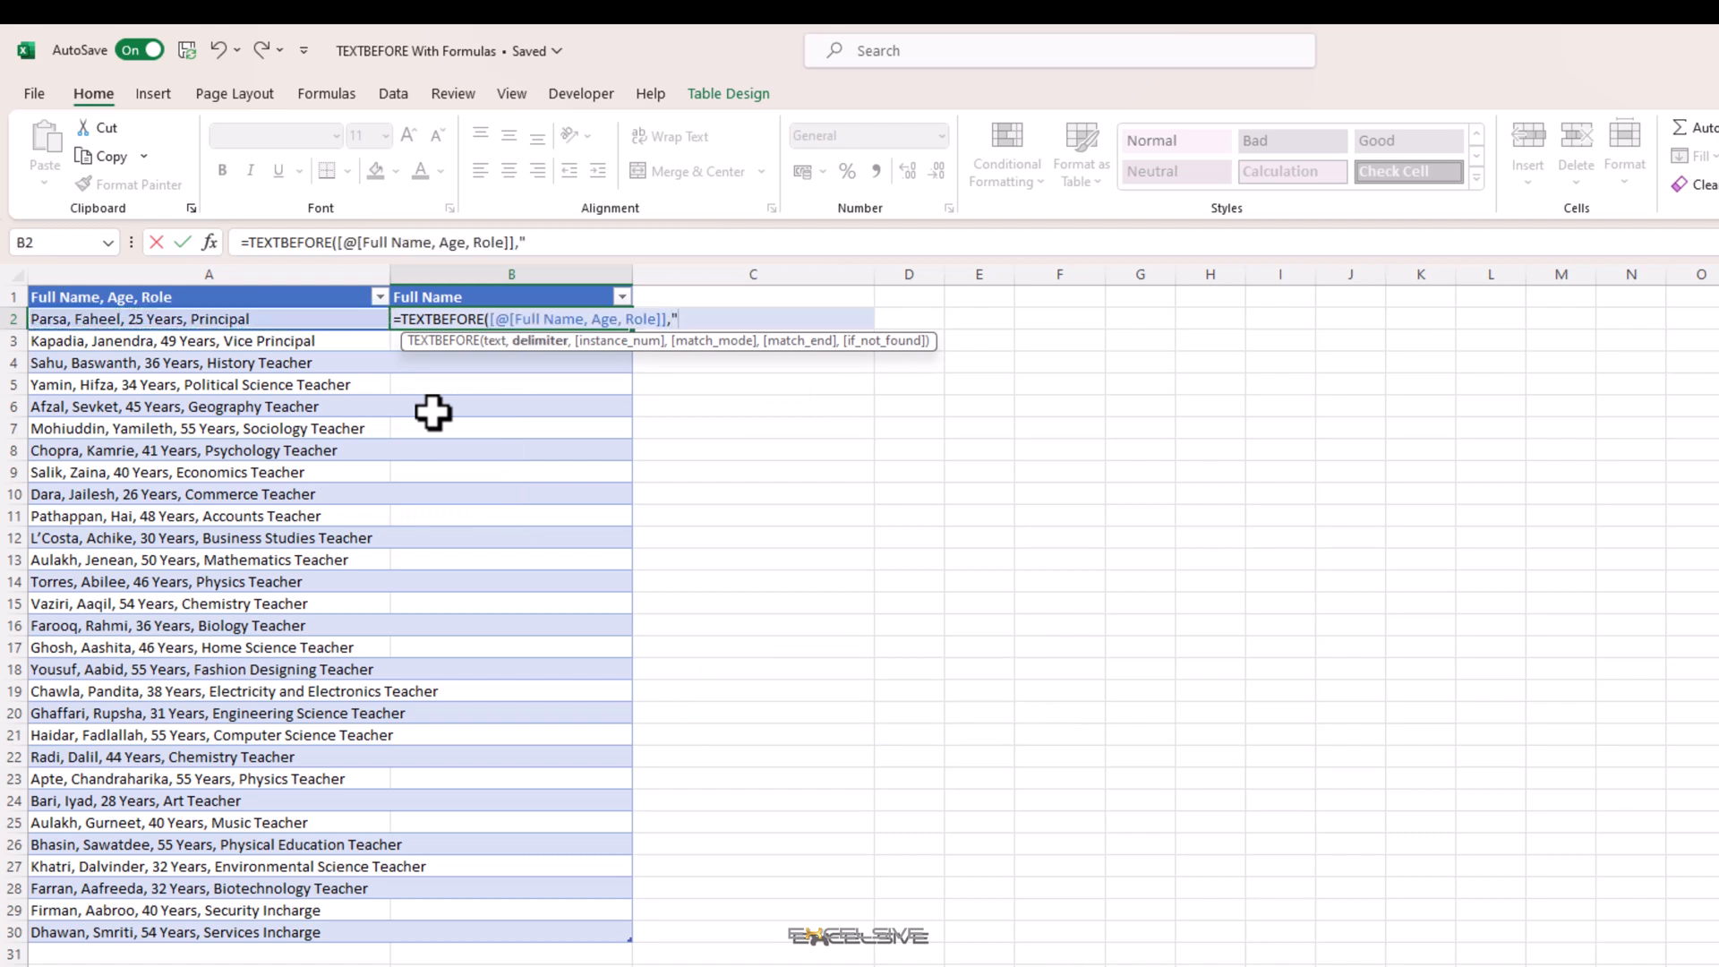
type("\", \"")
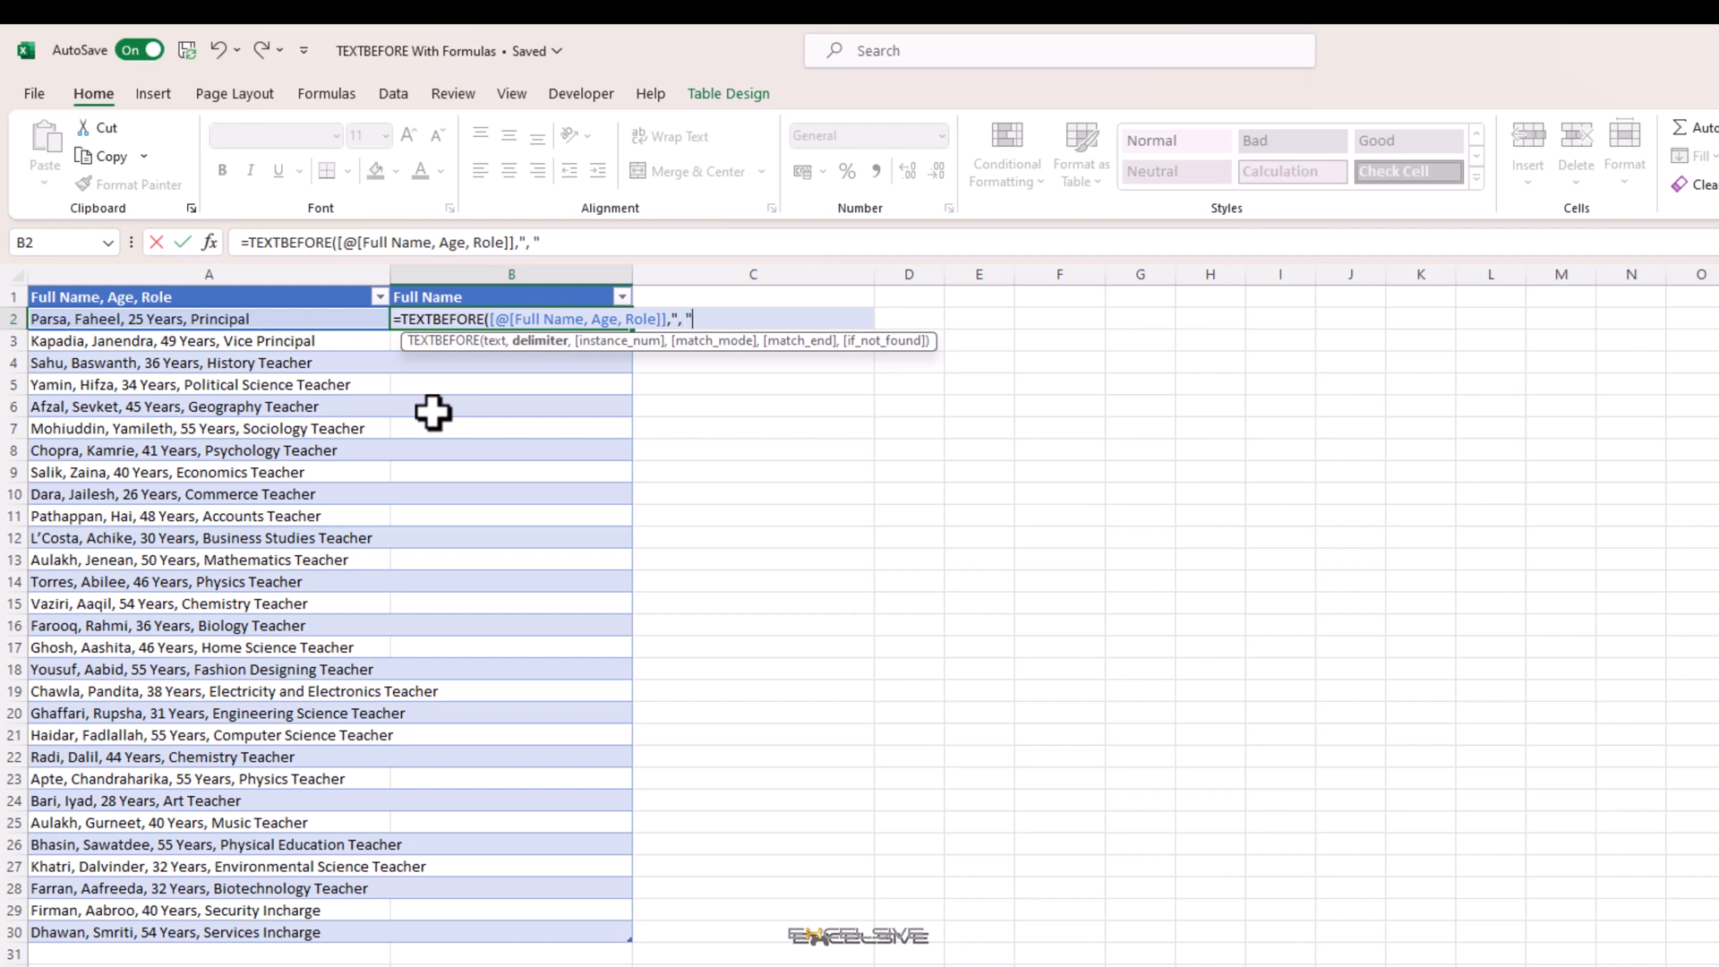
key("Enter")
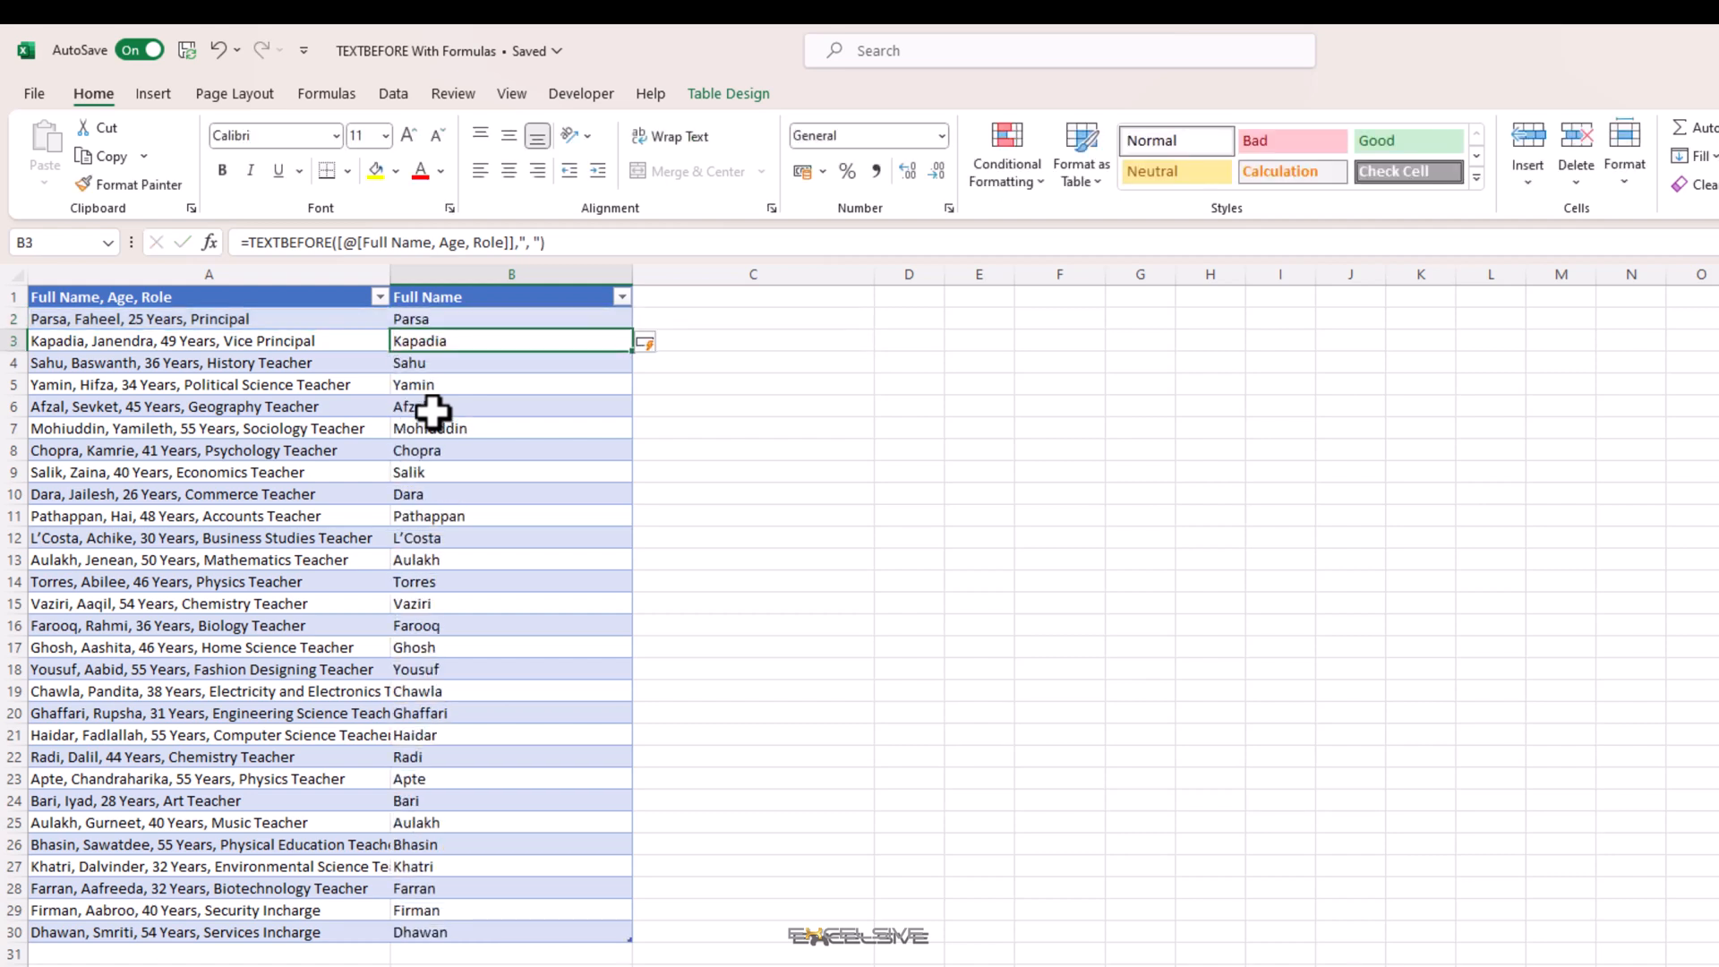
left_click(510, 318)
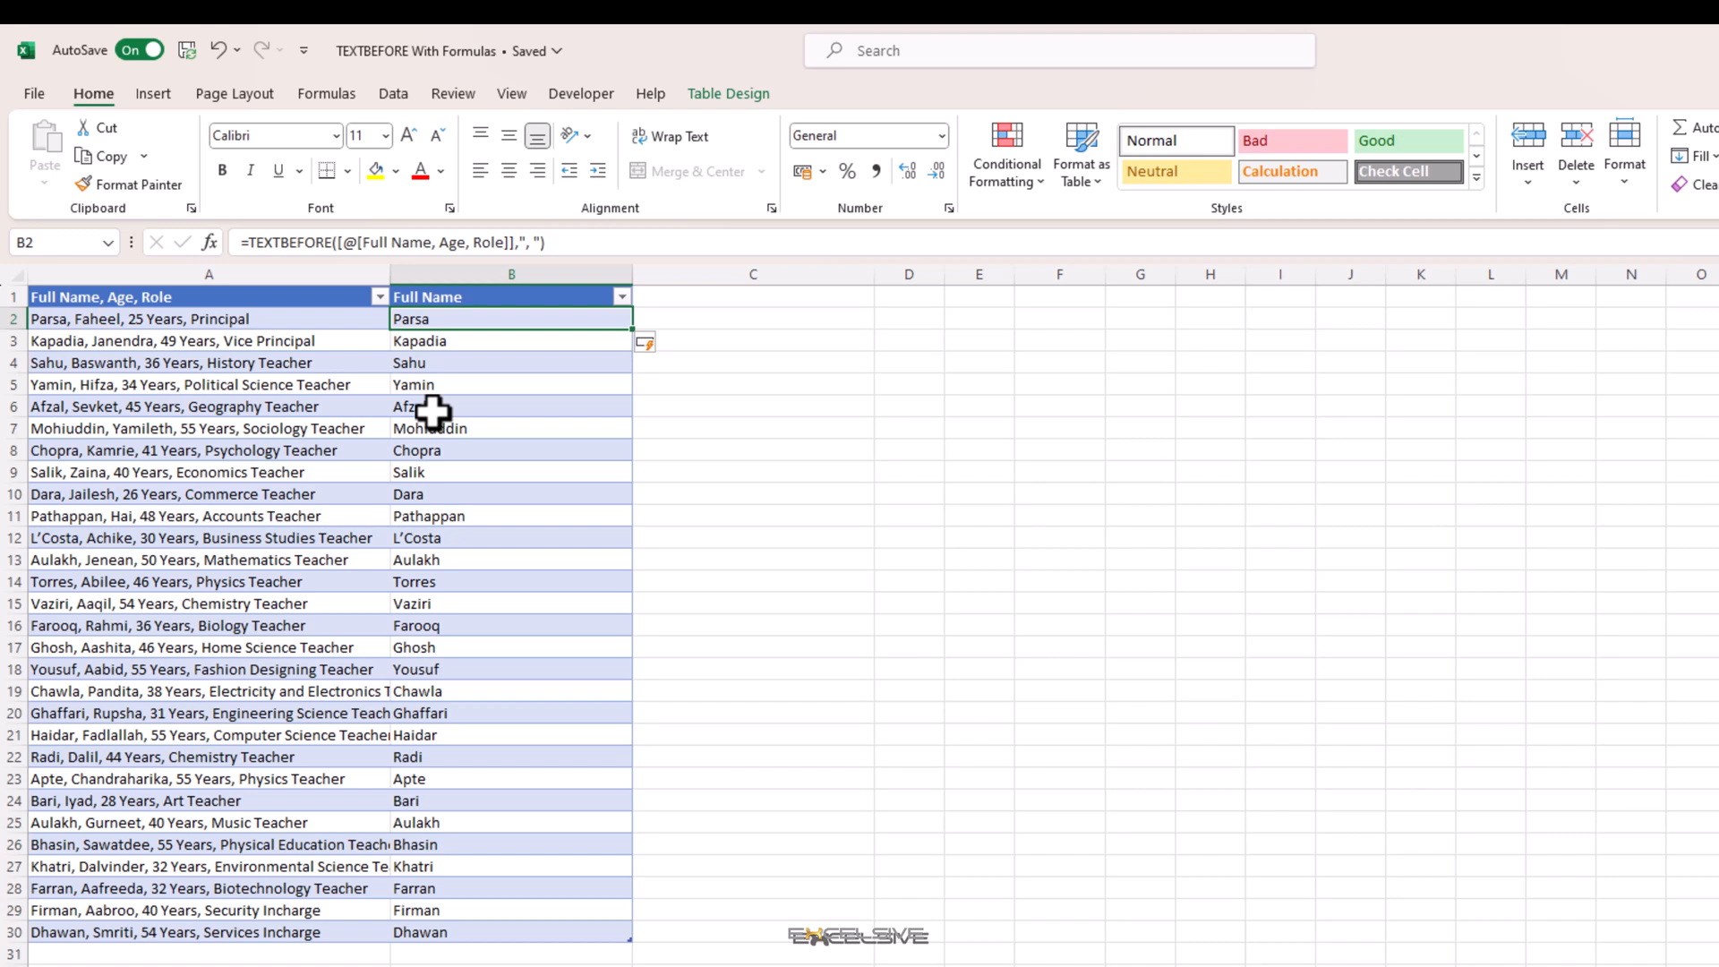
type("=te")
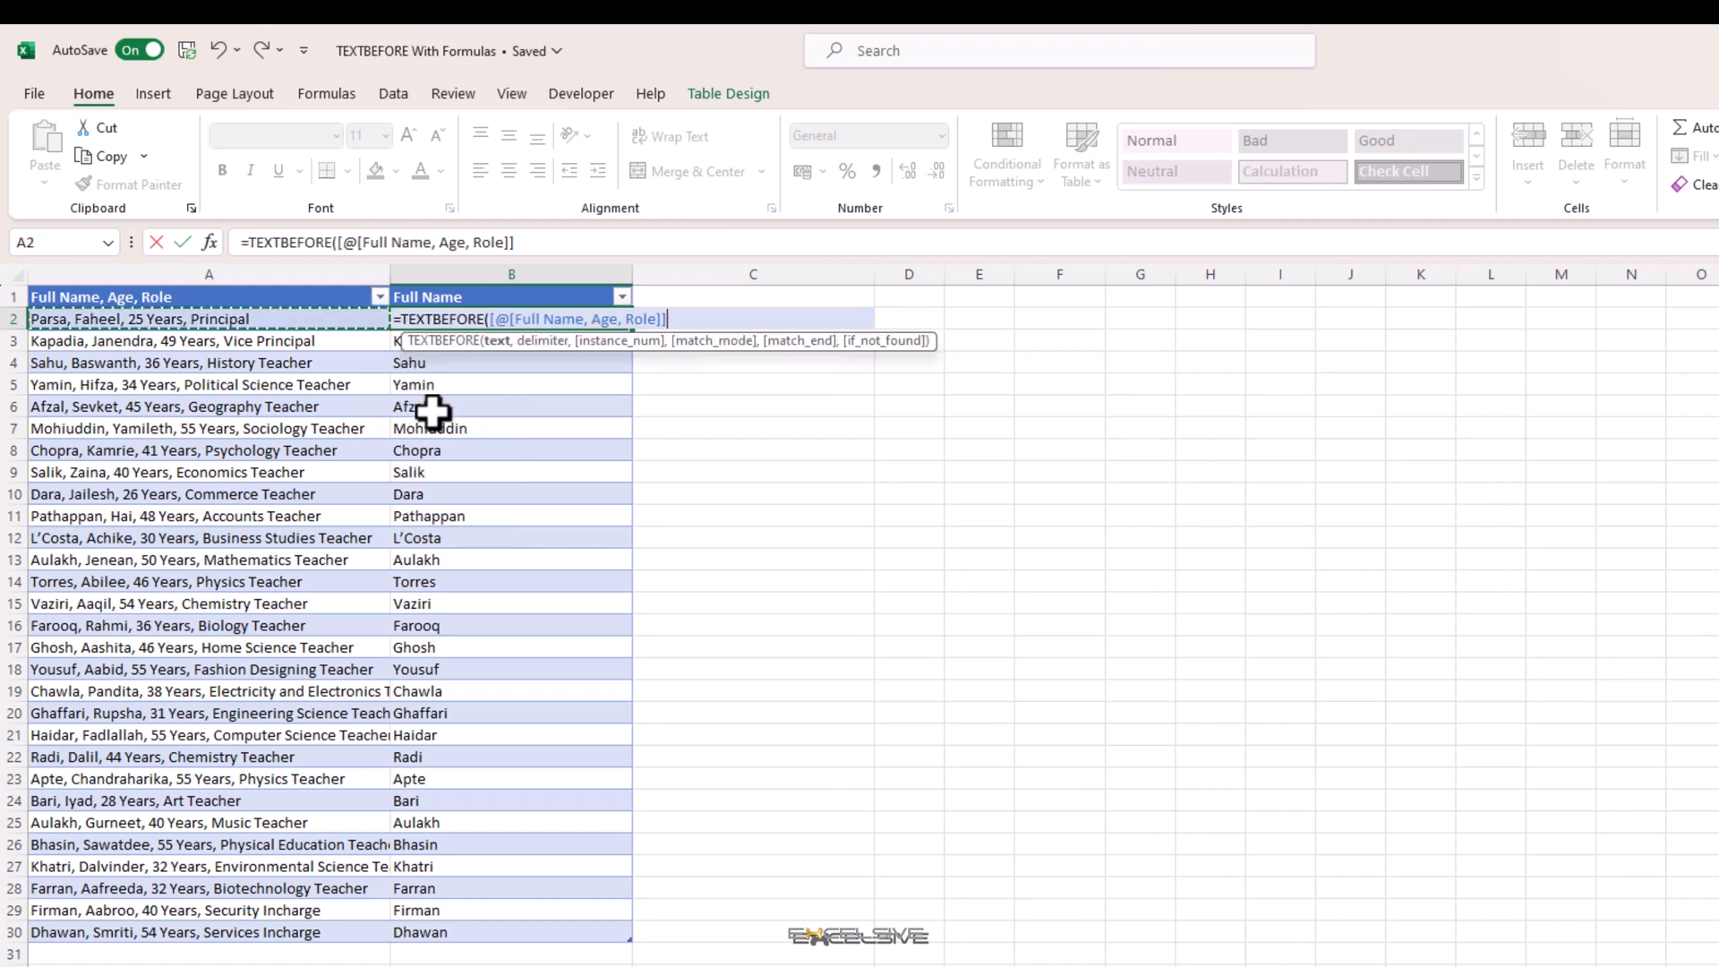
- Add instance number -2 to the B2 TEXTBEFORE formula to use the second-to-last comma
type(",")
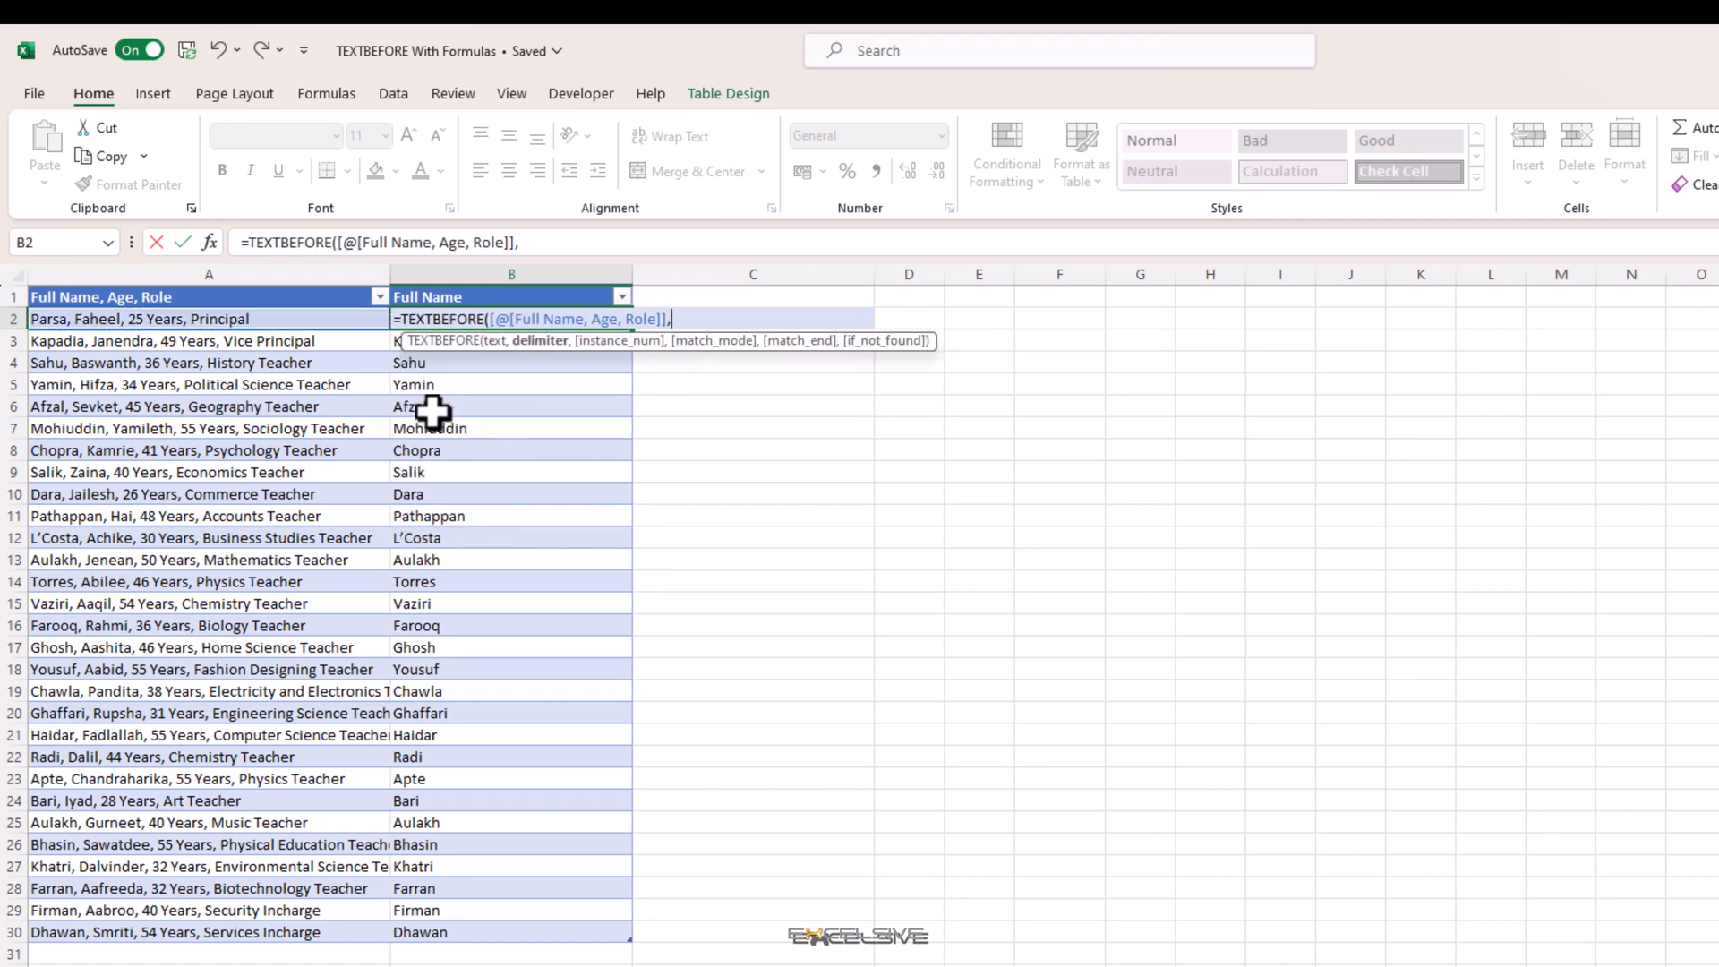
type("\",")
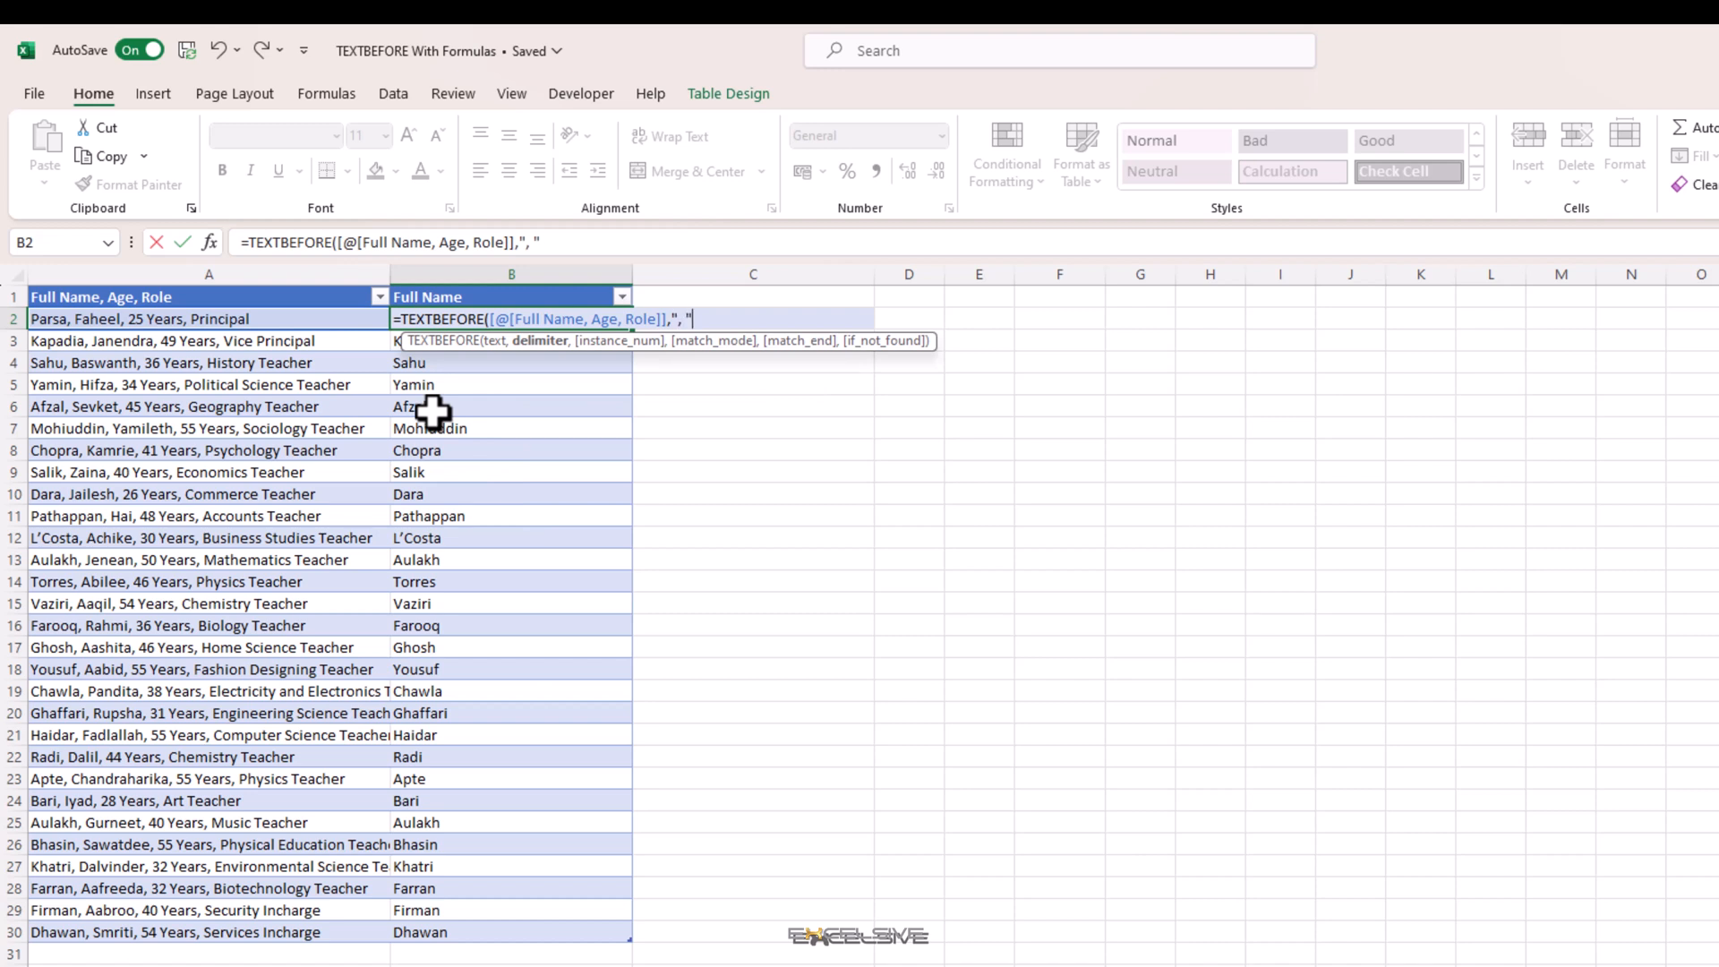
type(",")
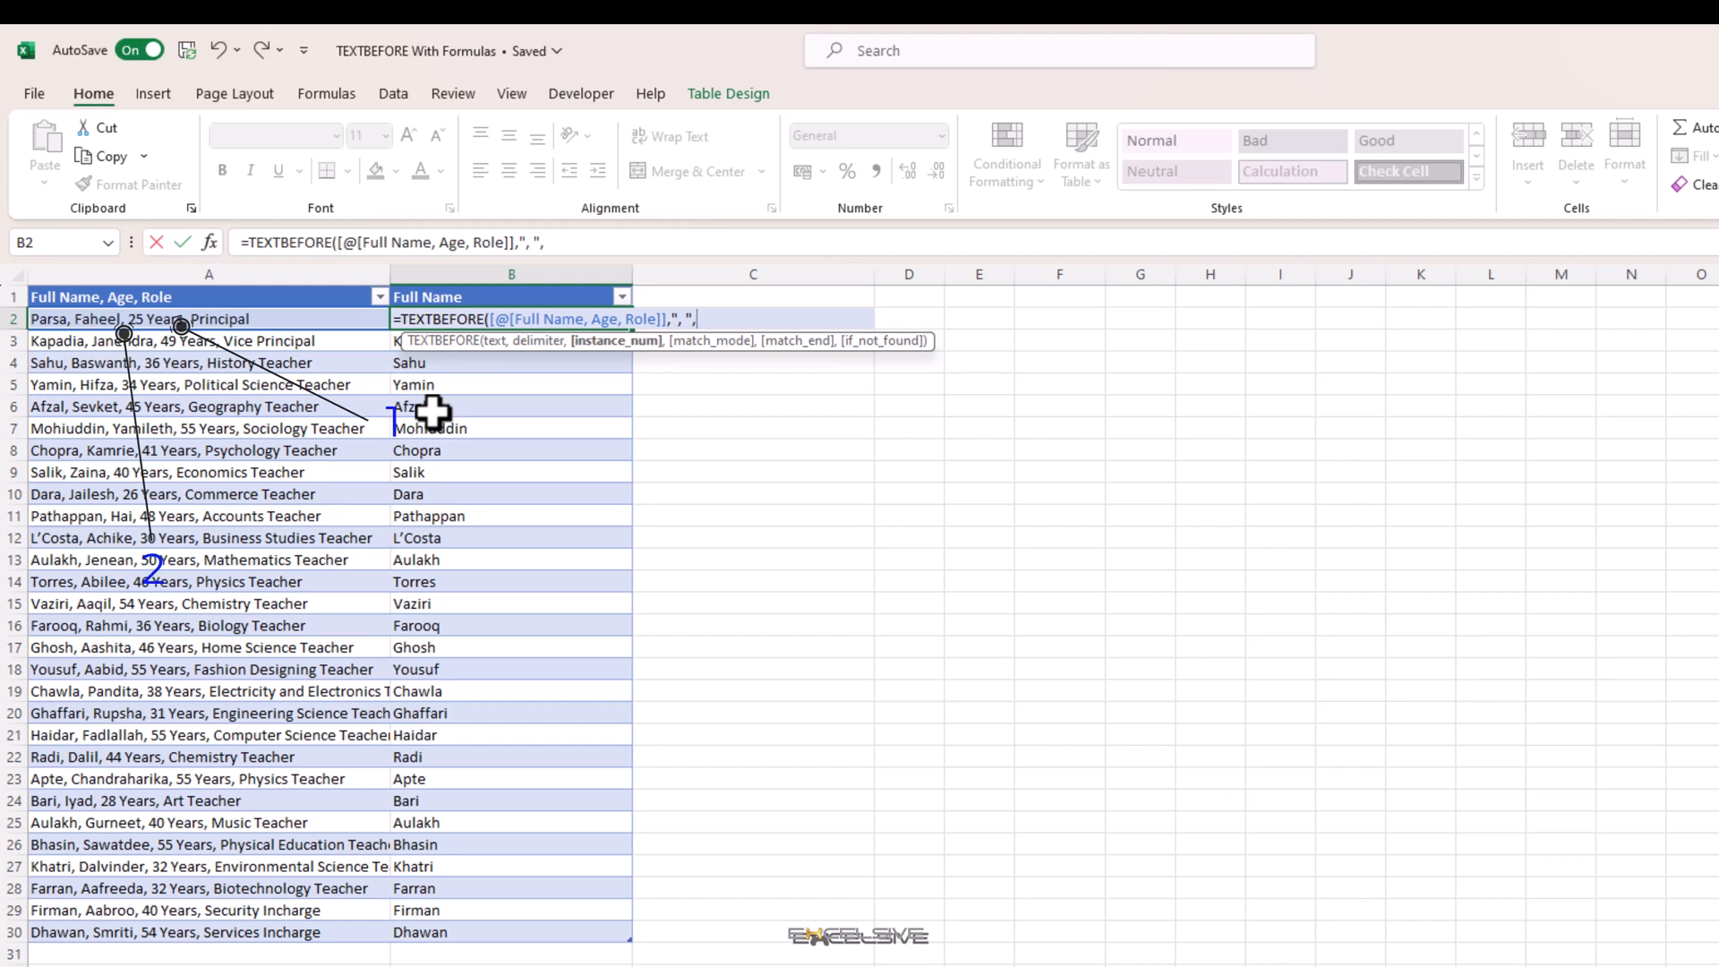
type("-2")
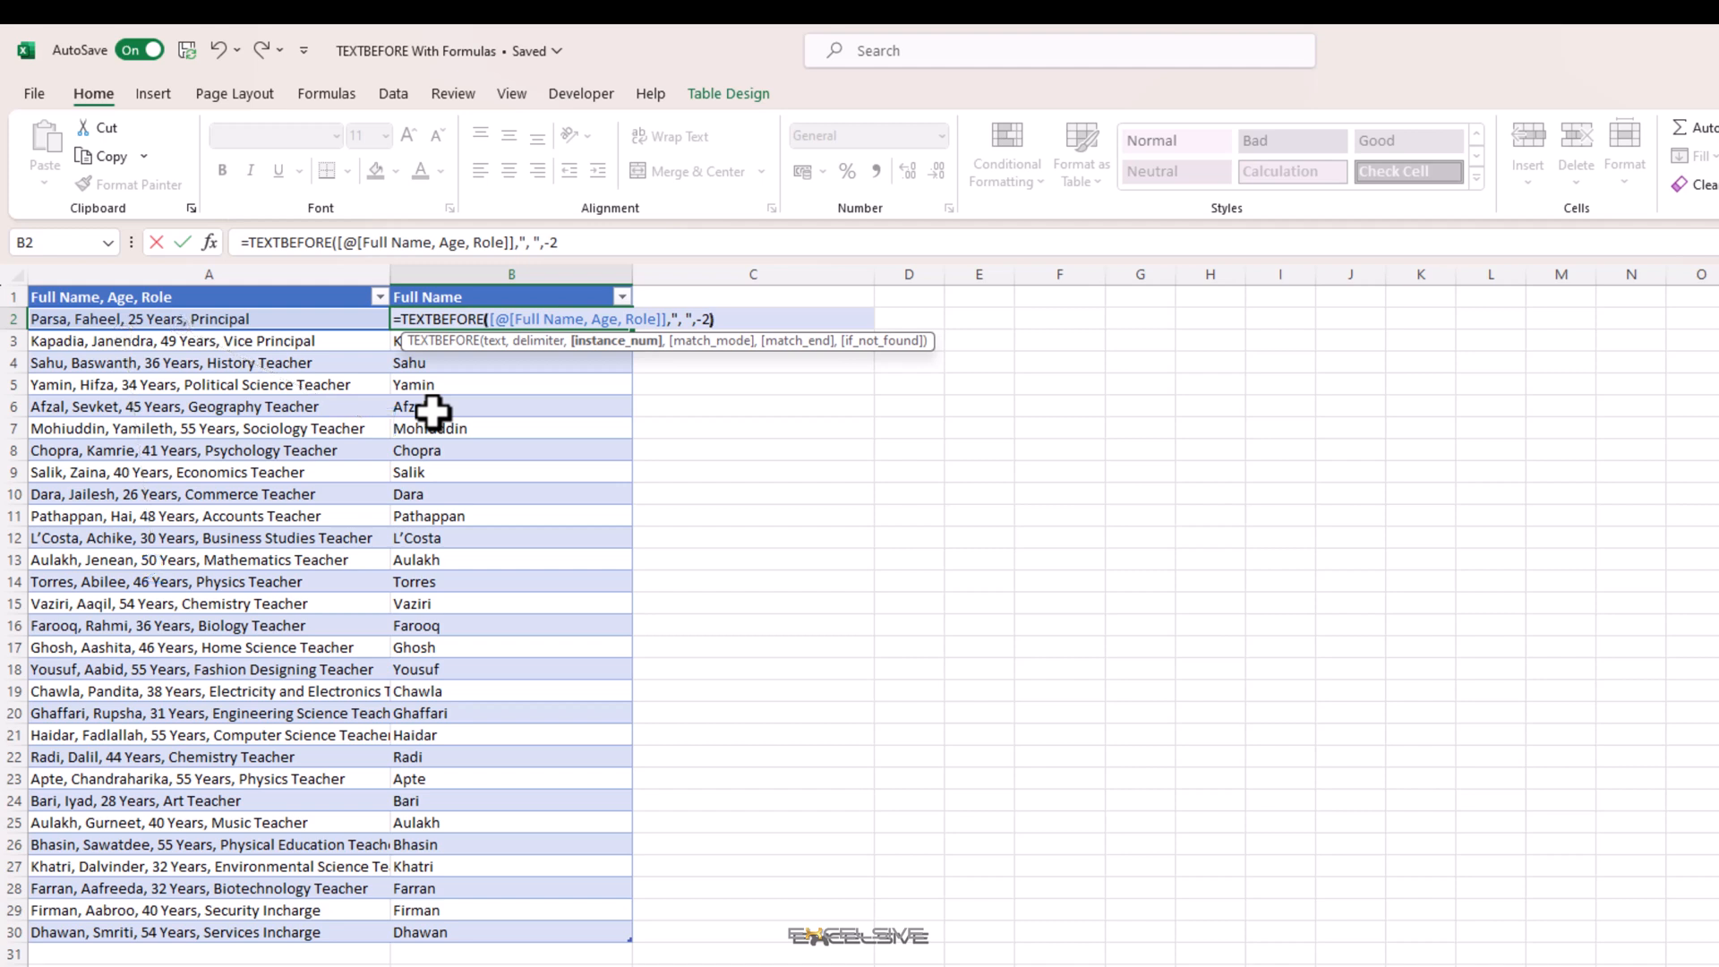
key("Enter")
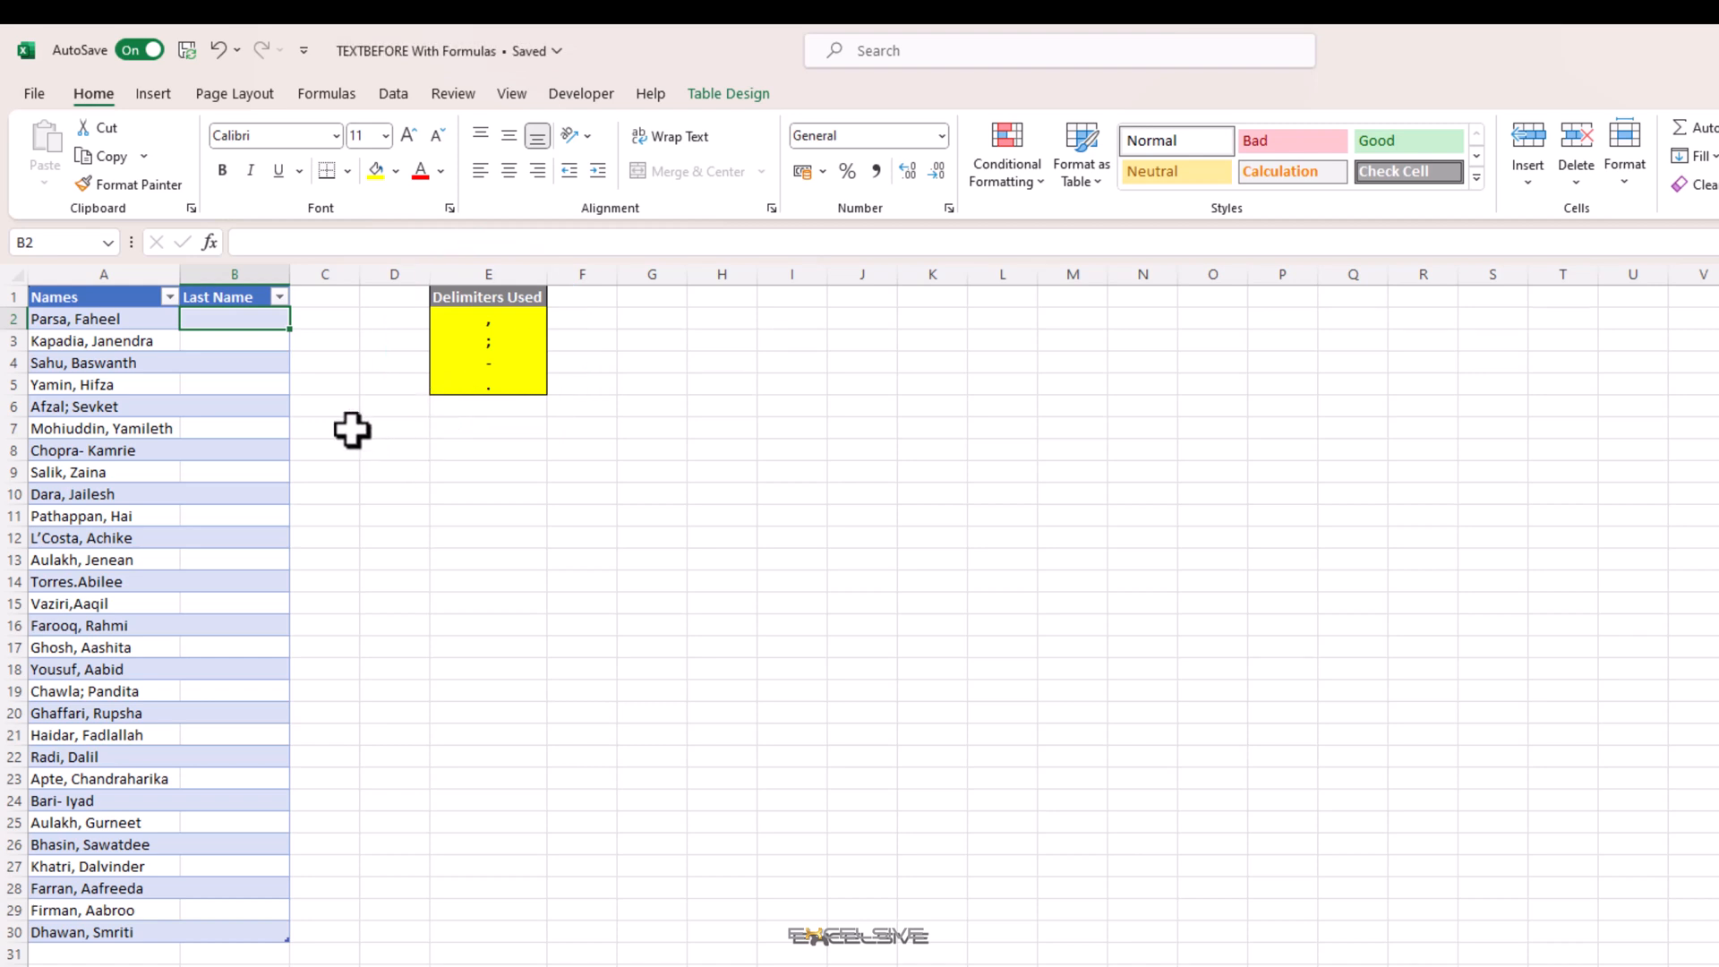
type("=text")
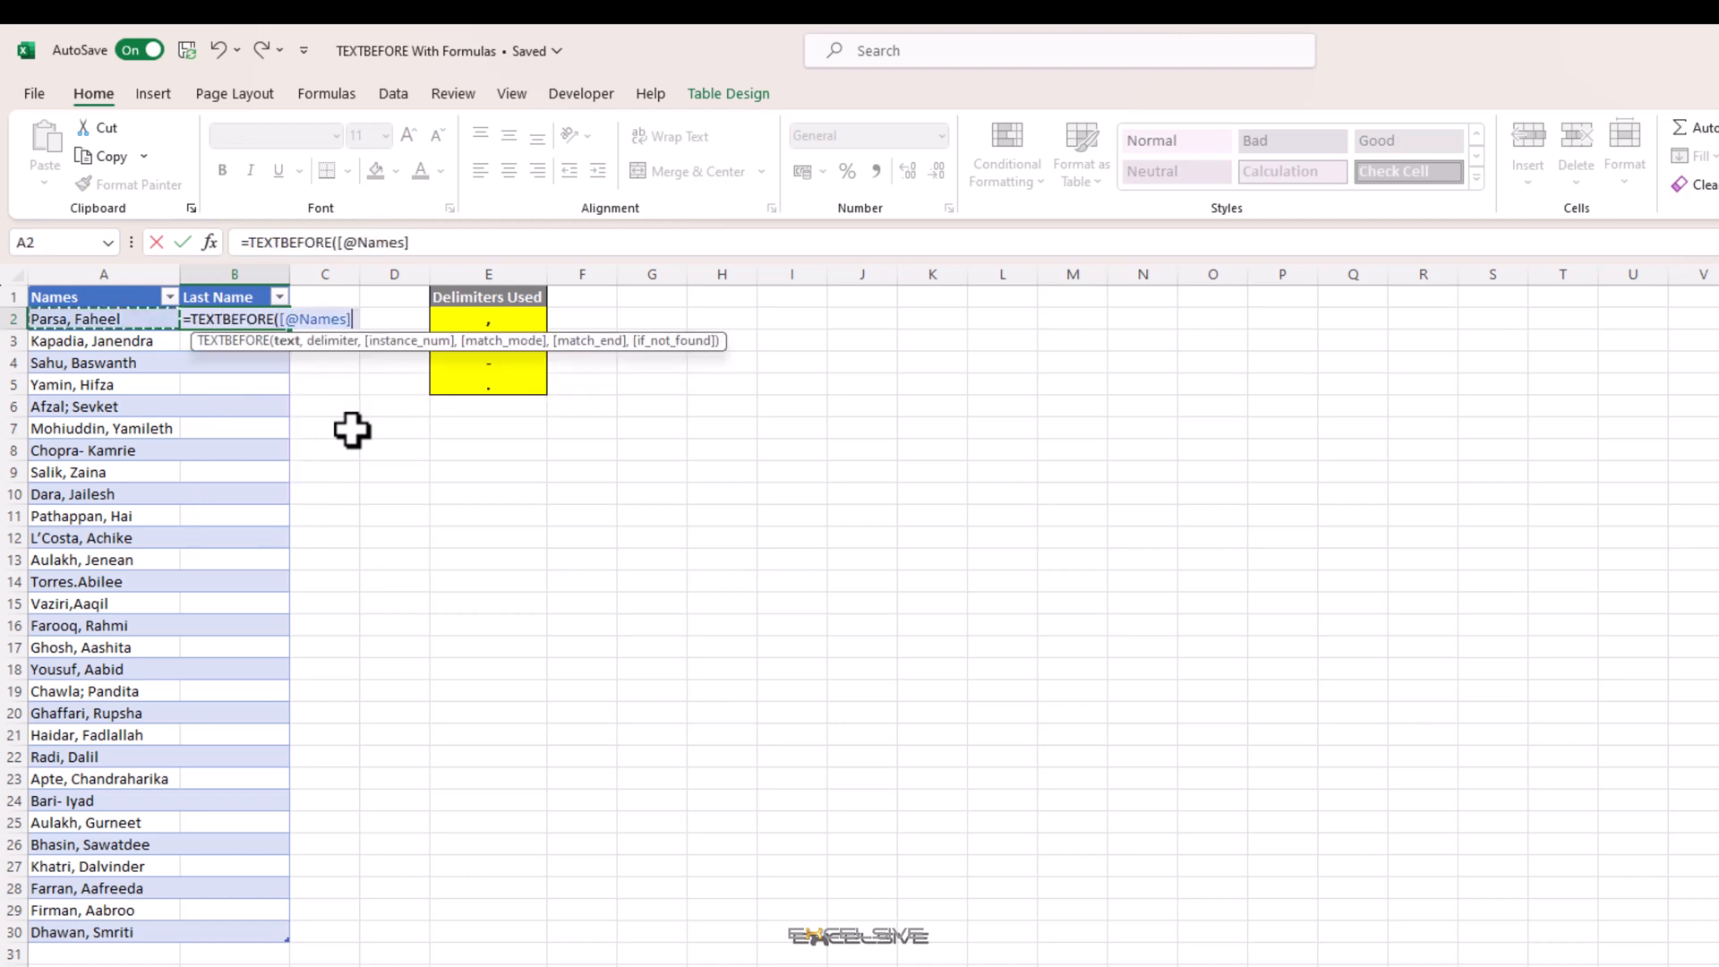
type(",")
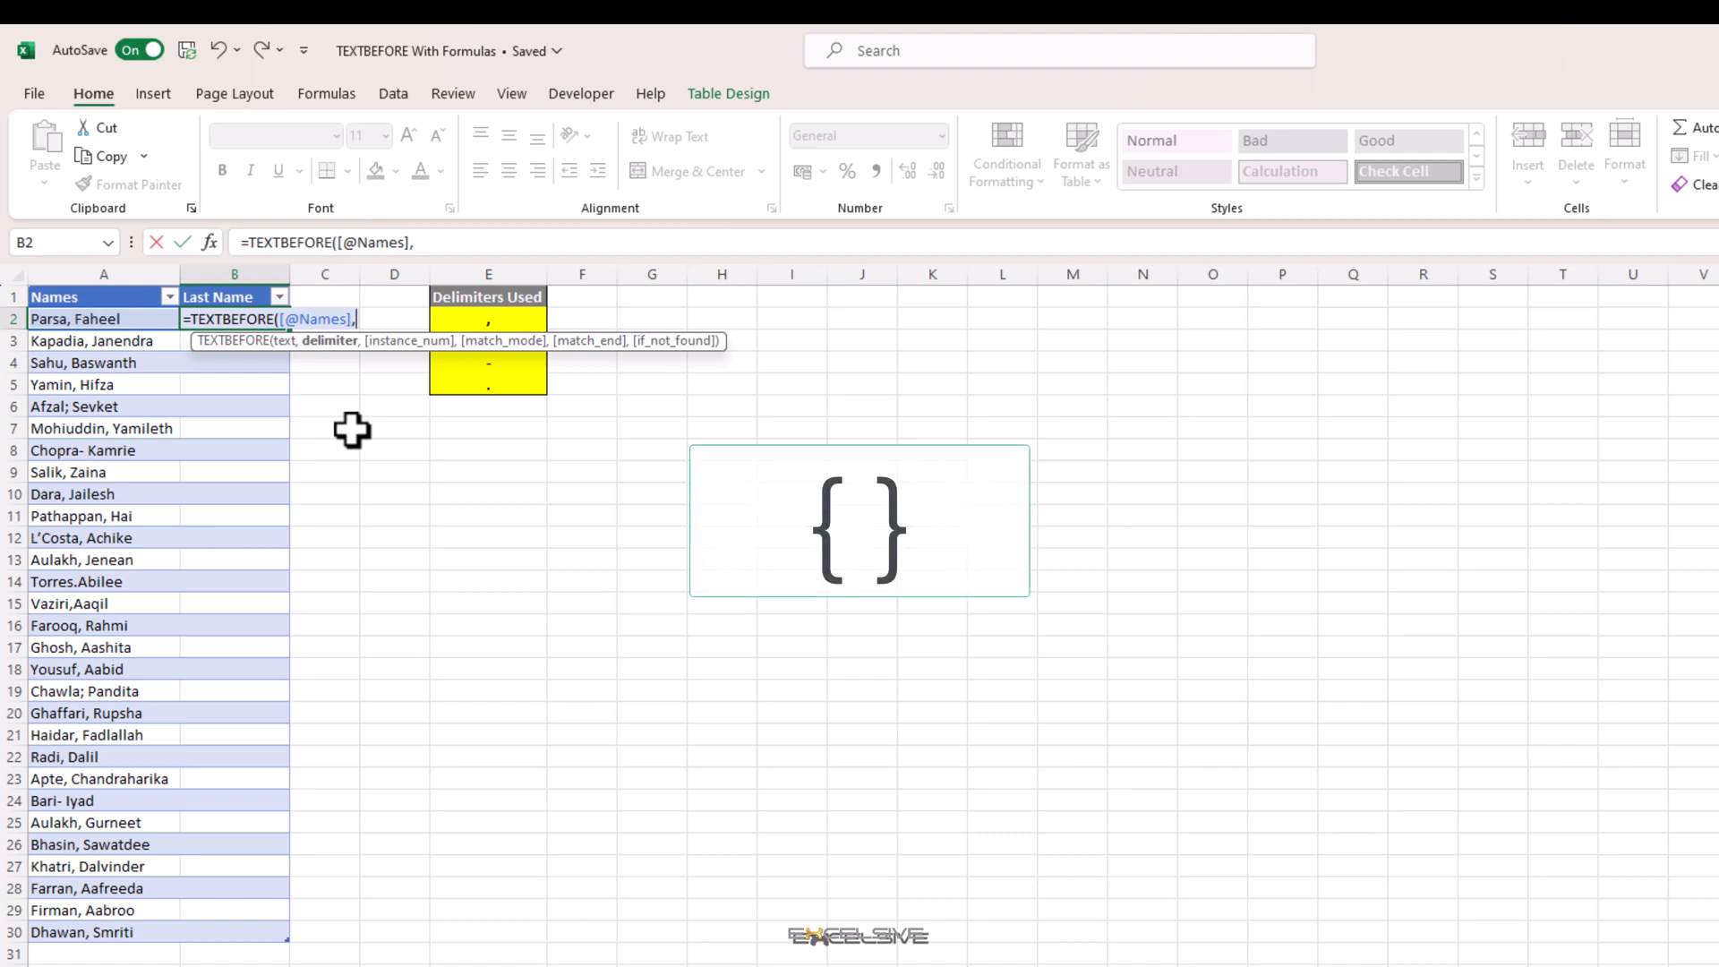
type("{")
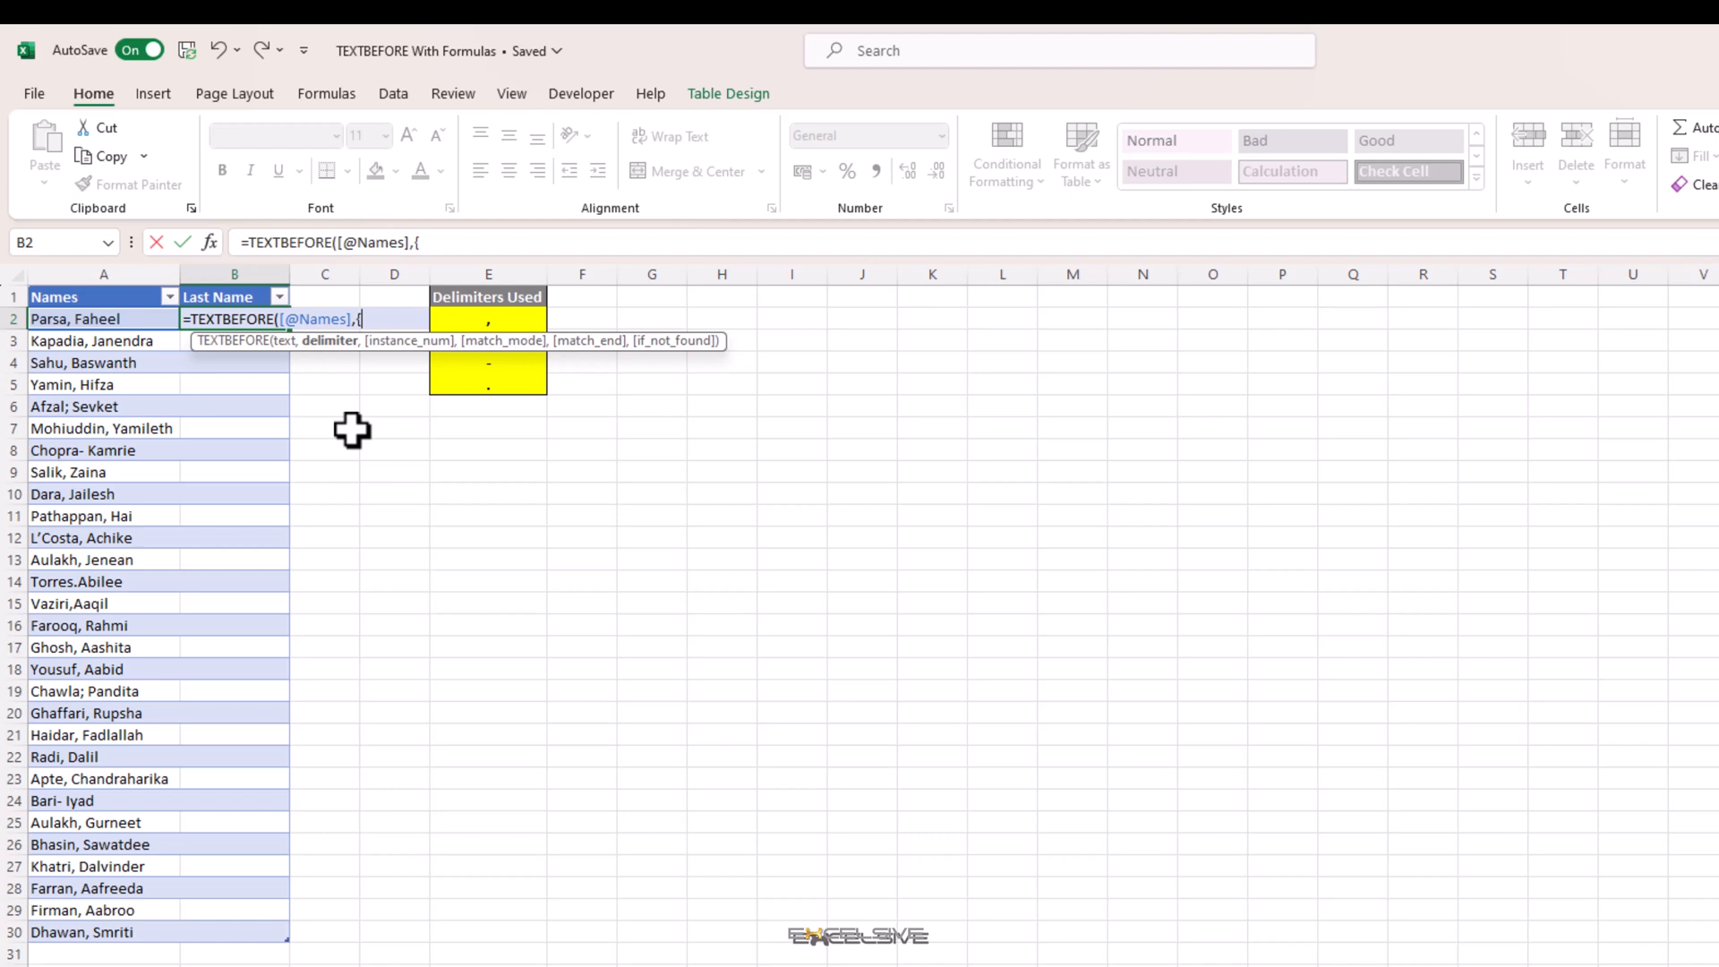
type("\",\"")
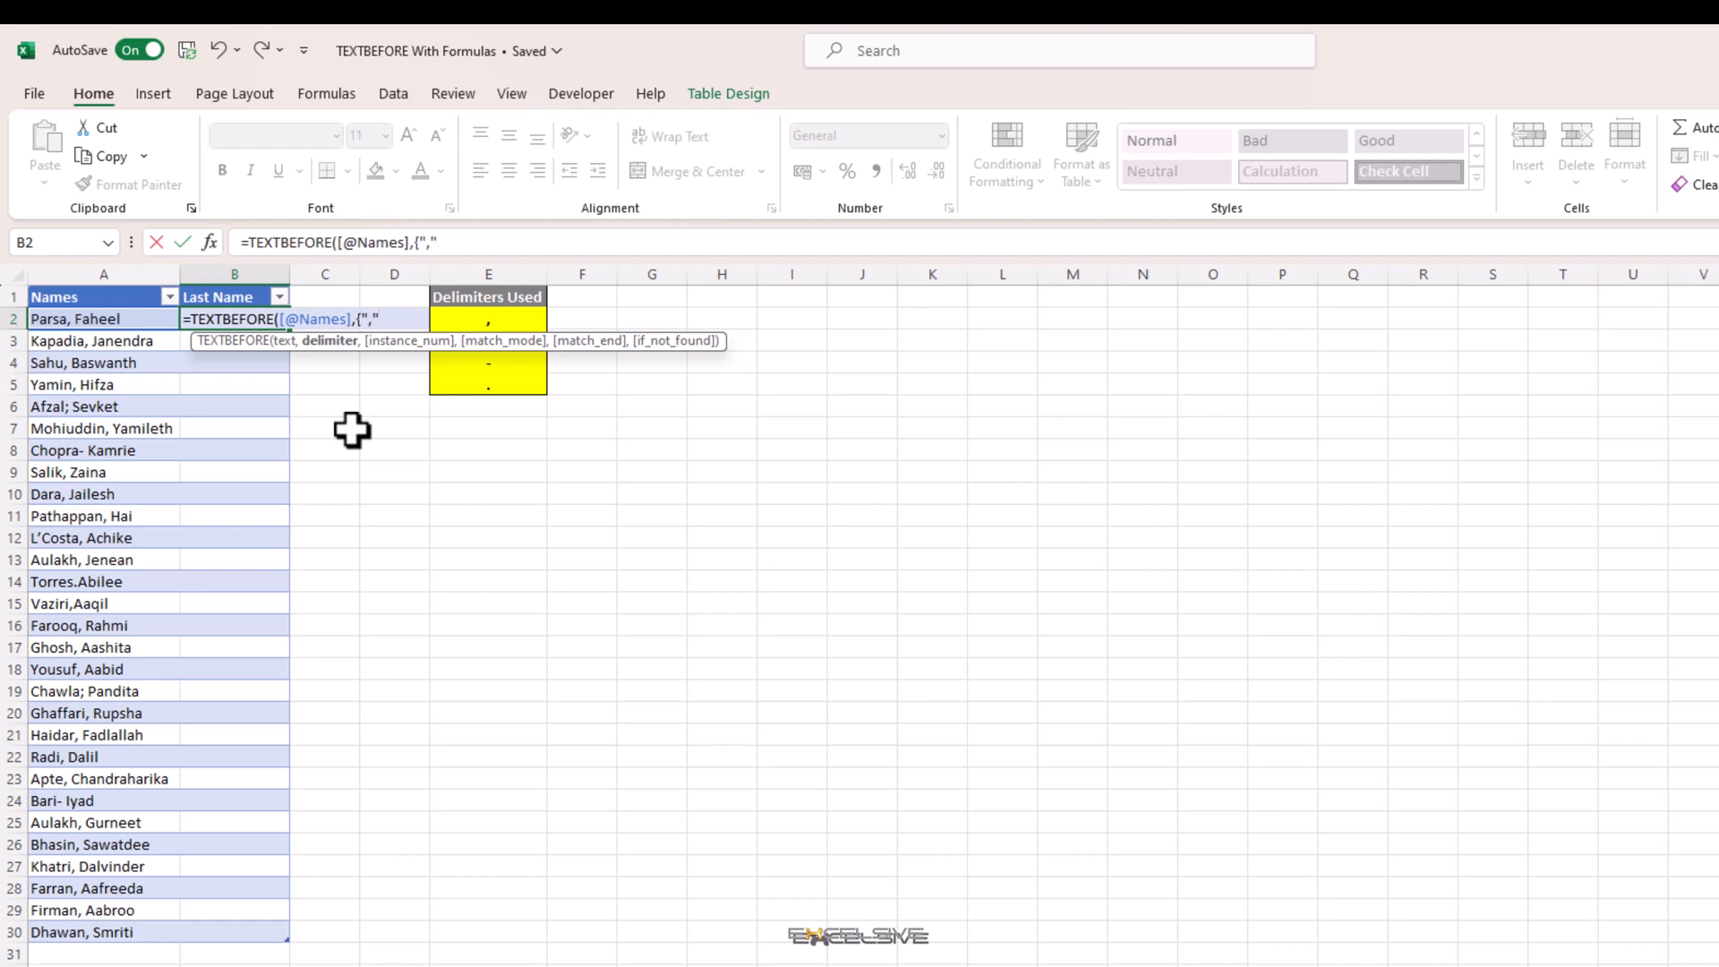
type(",")
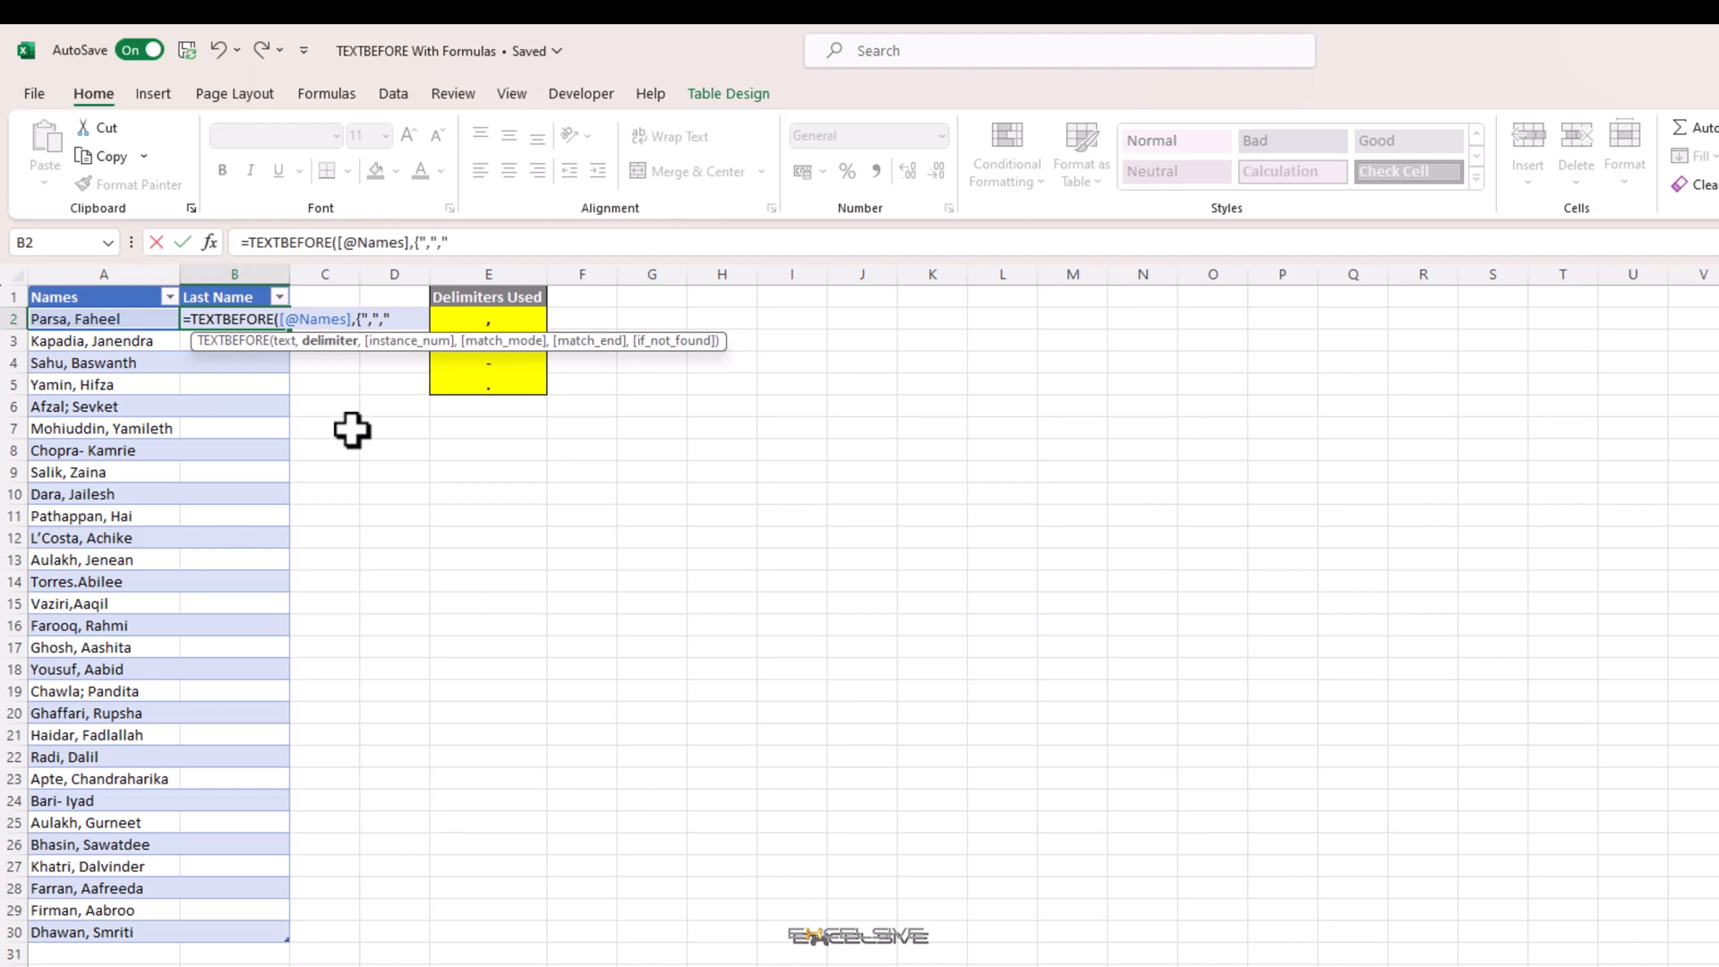
type("\";\"")
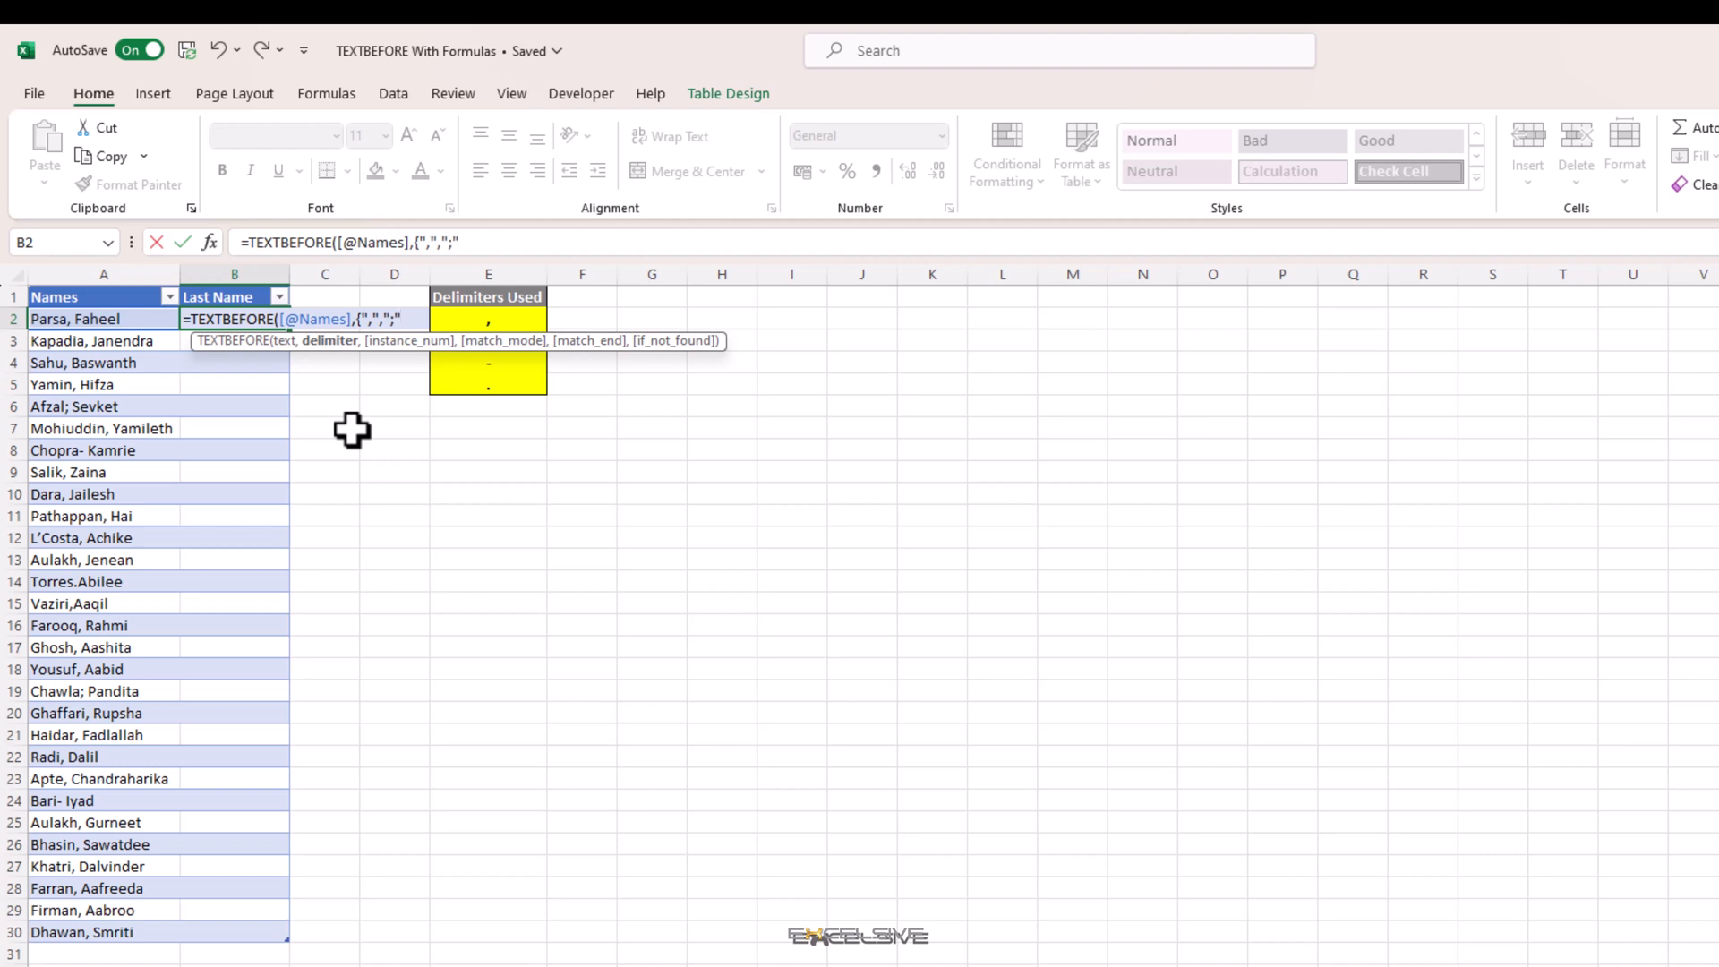
type(",\"-")
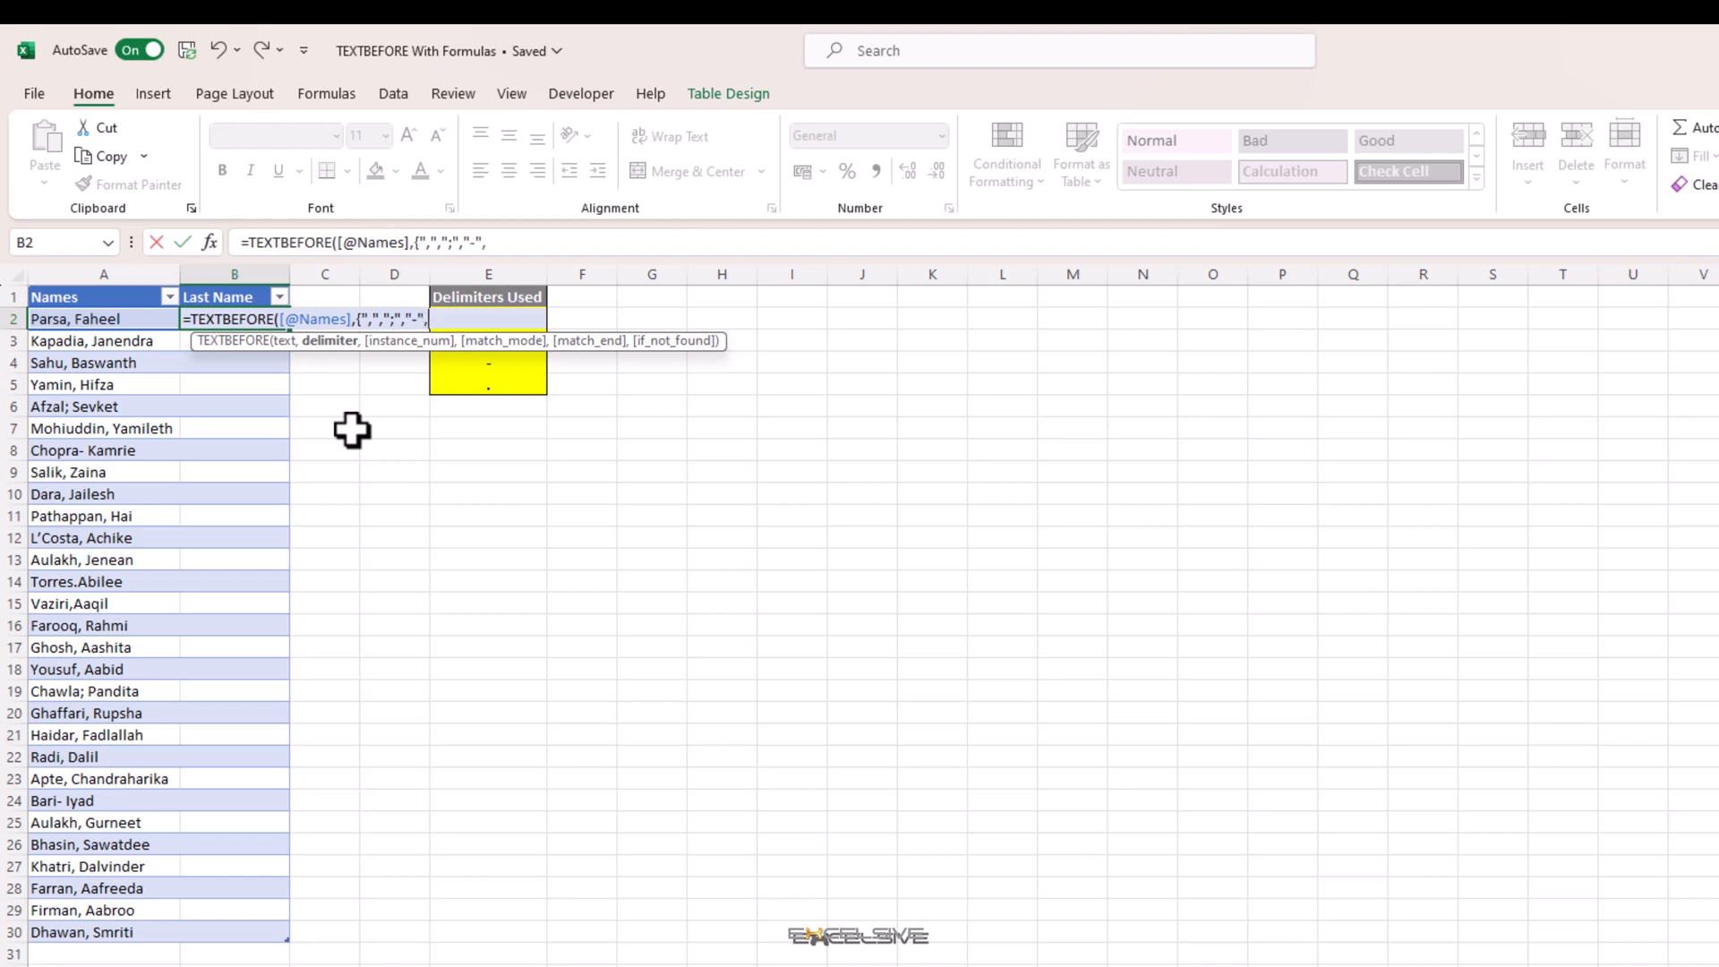
type(",")
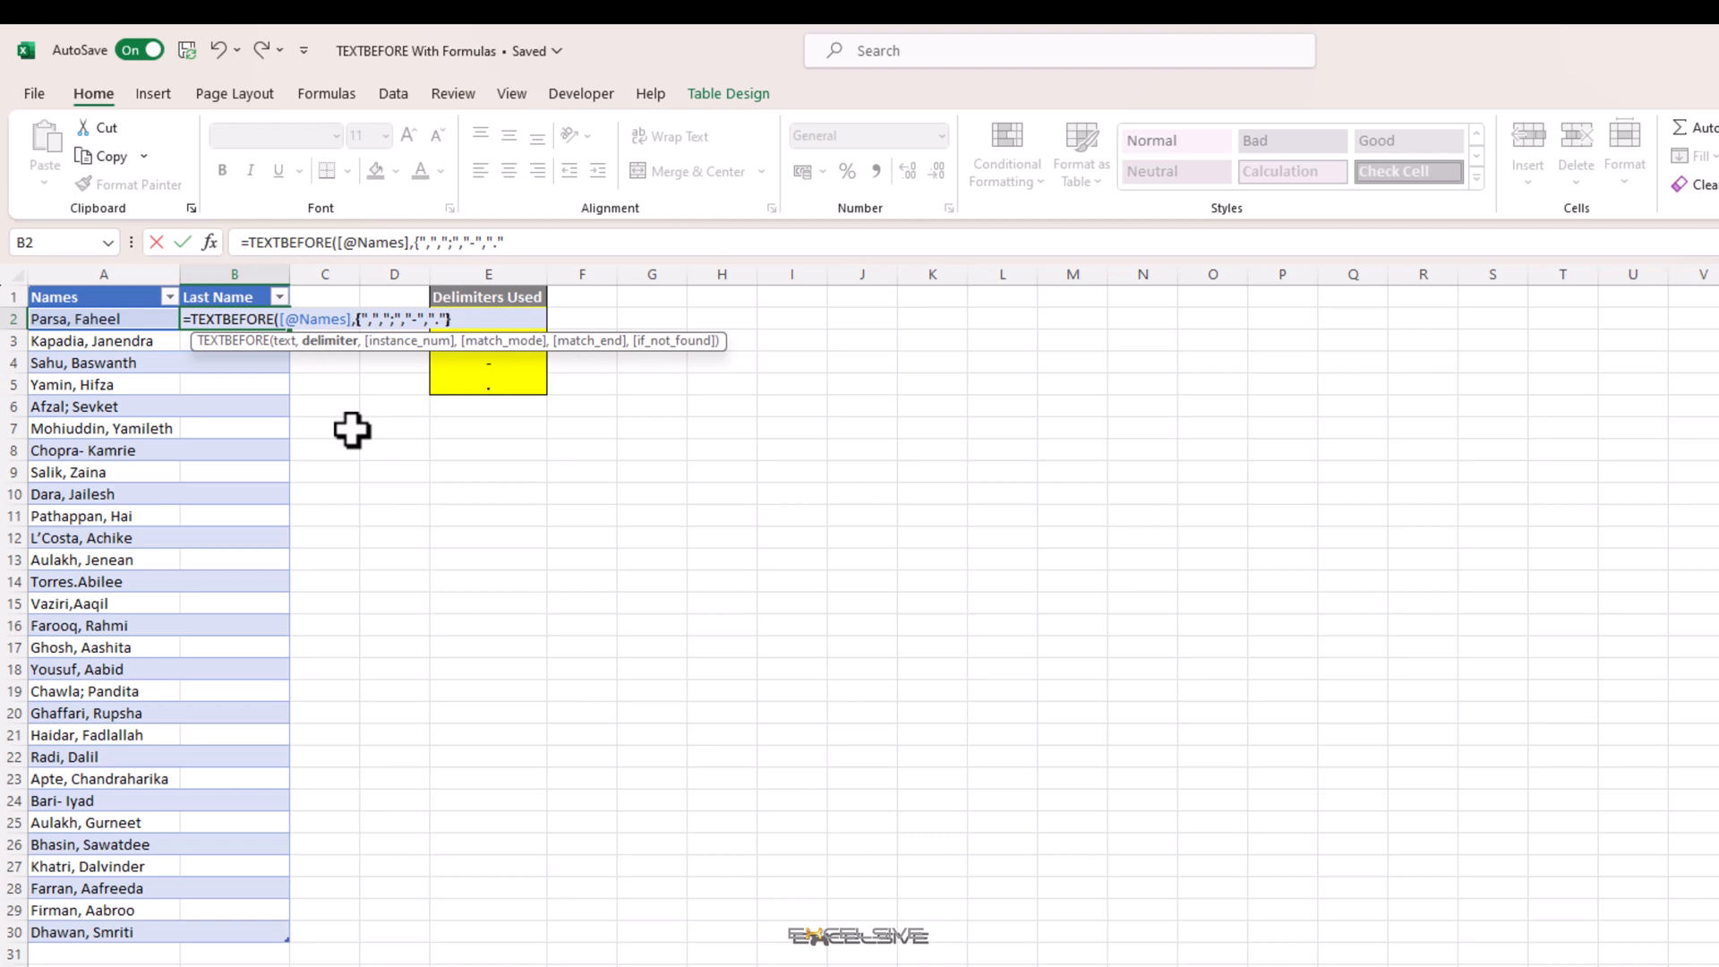
key("Enter")
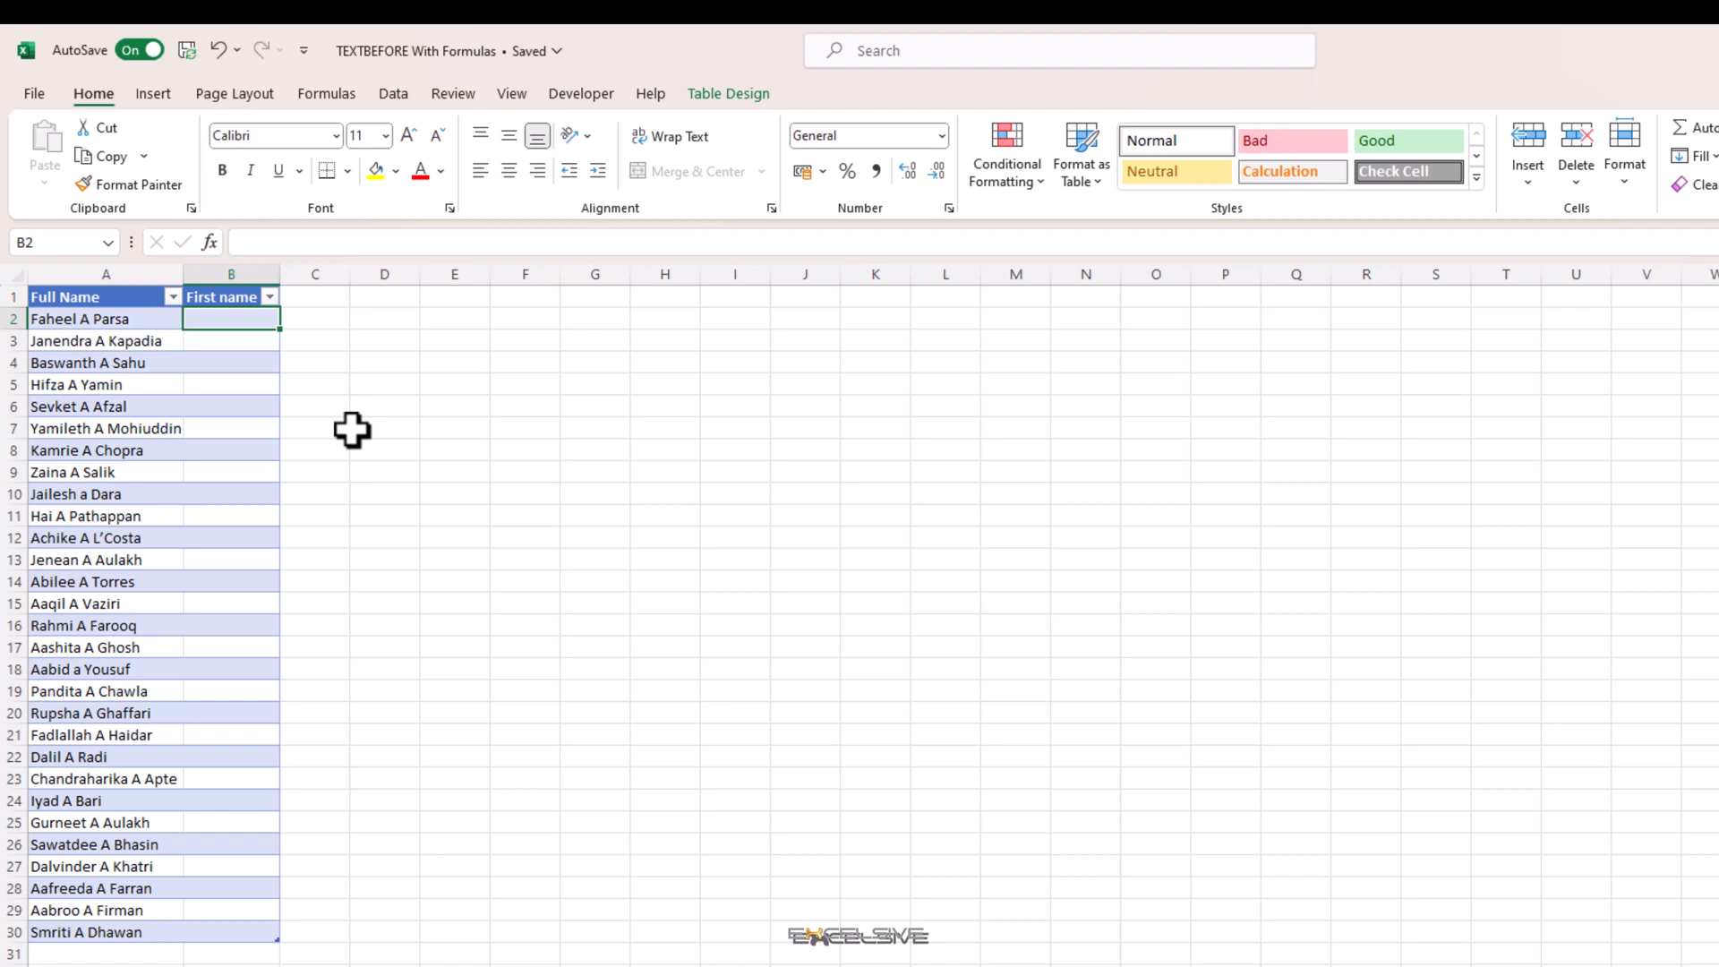
mouse_move(139, 339)
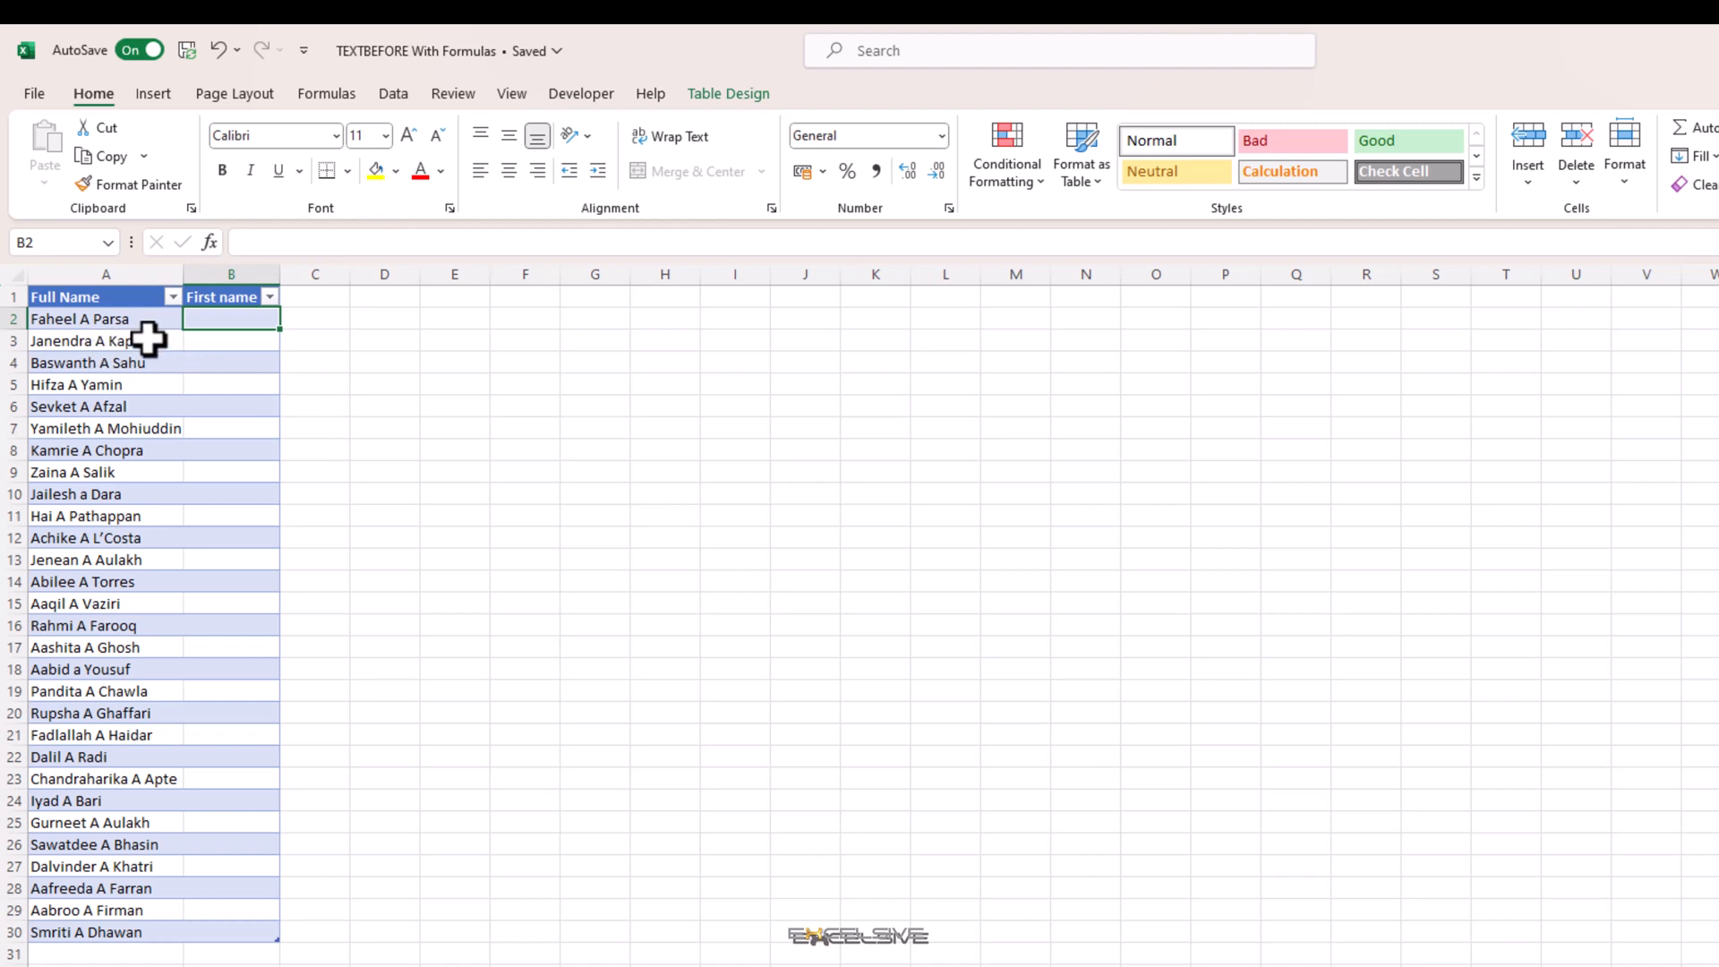
mouse_move(237, 324)
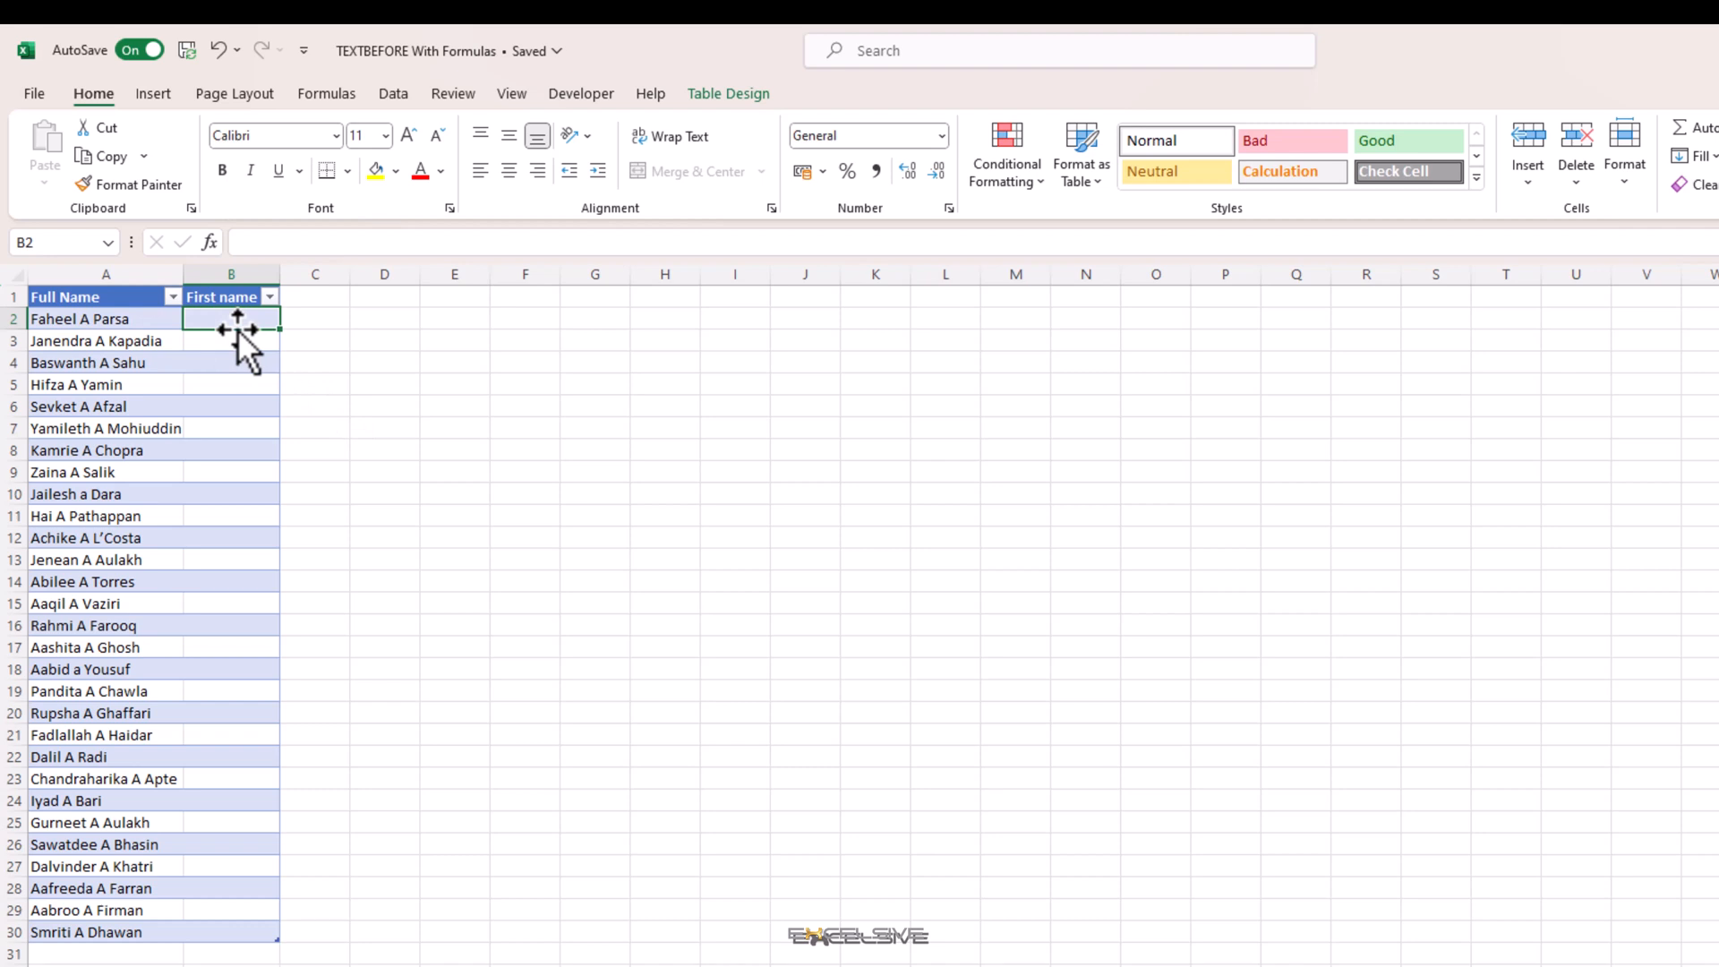
- Enter a TEXTBEFORE formula in First name splitting Full Name at " a"
type("=te")
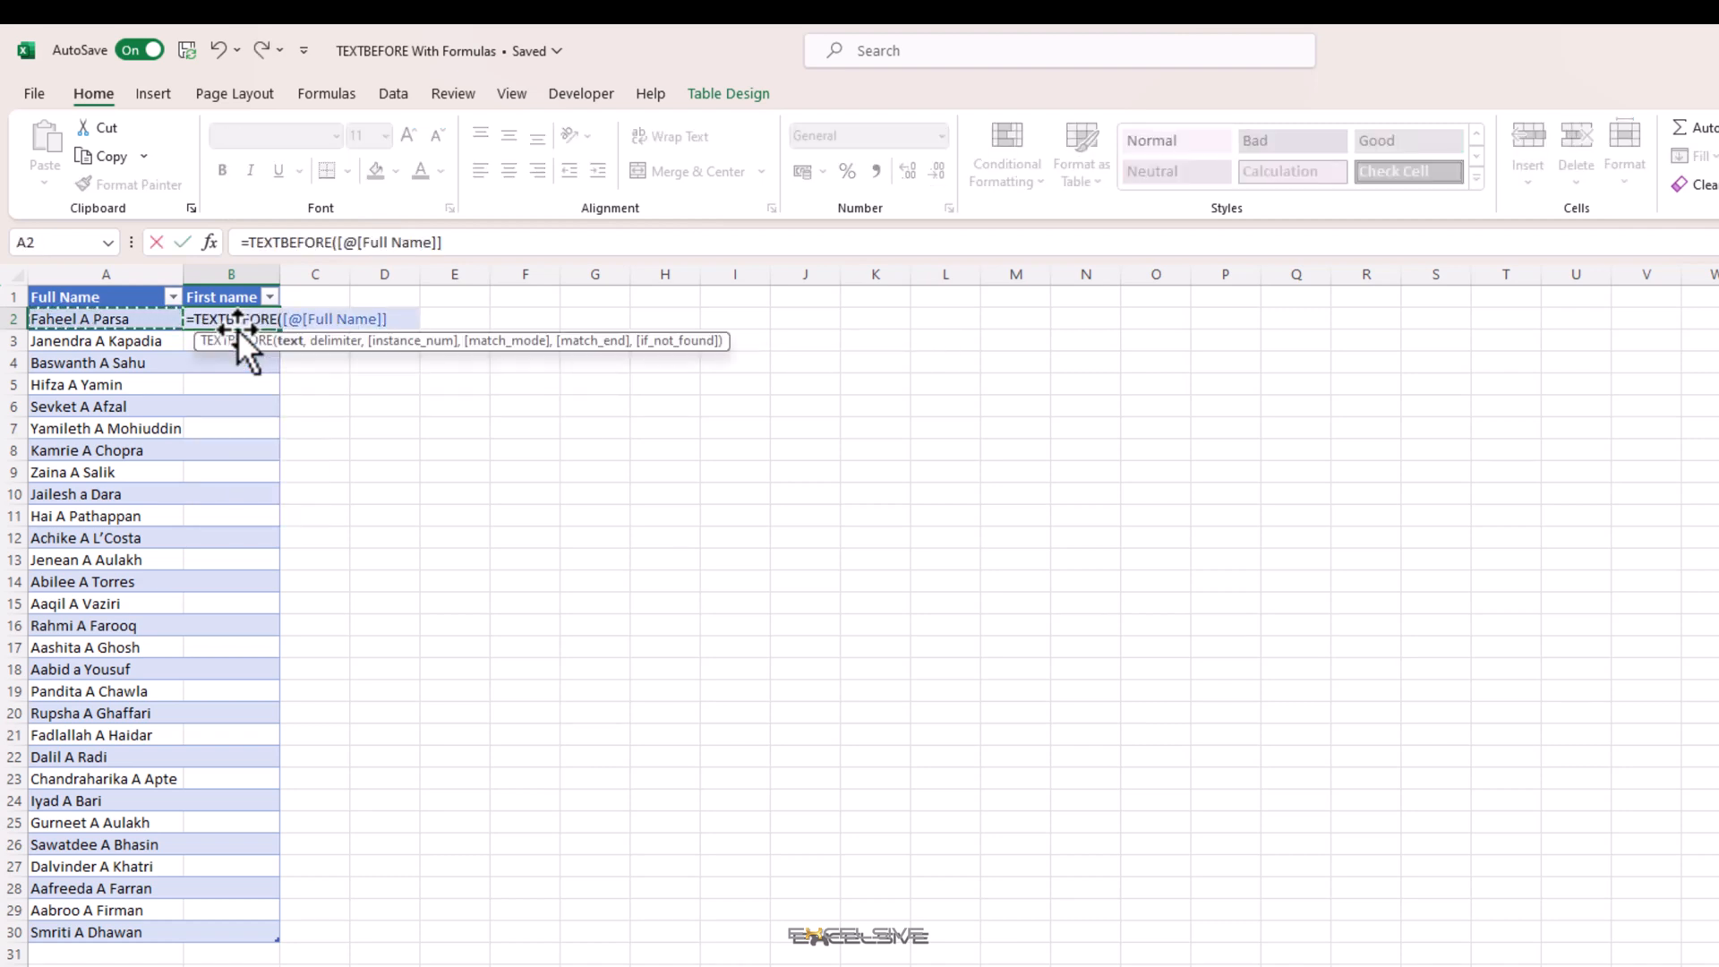
type(",")
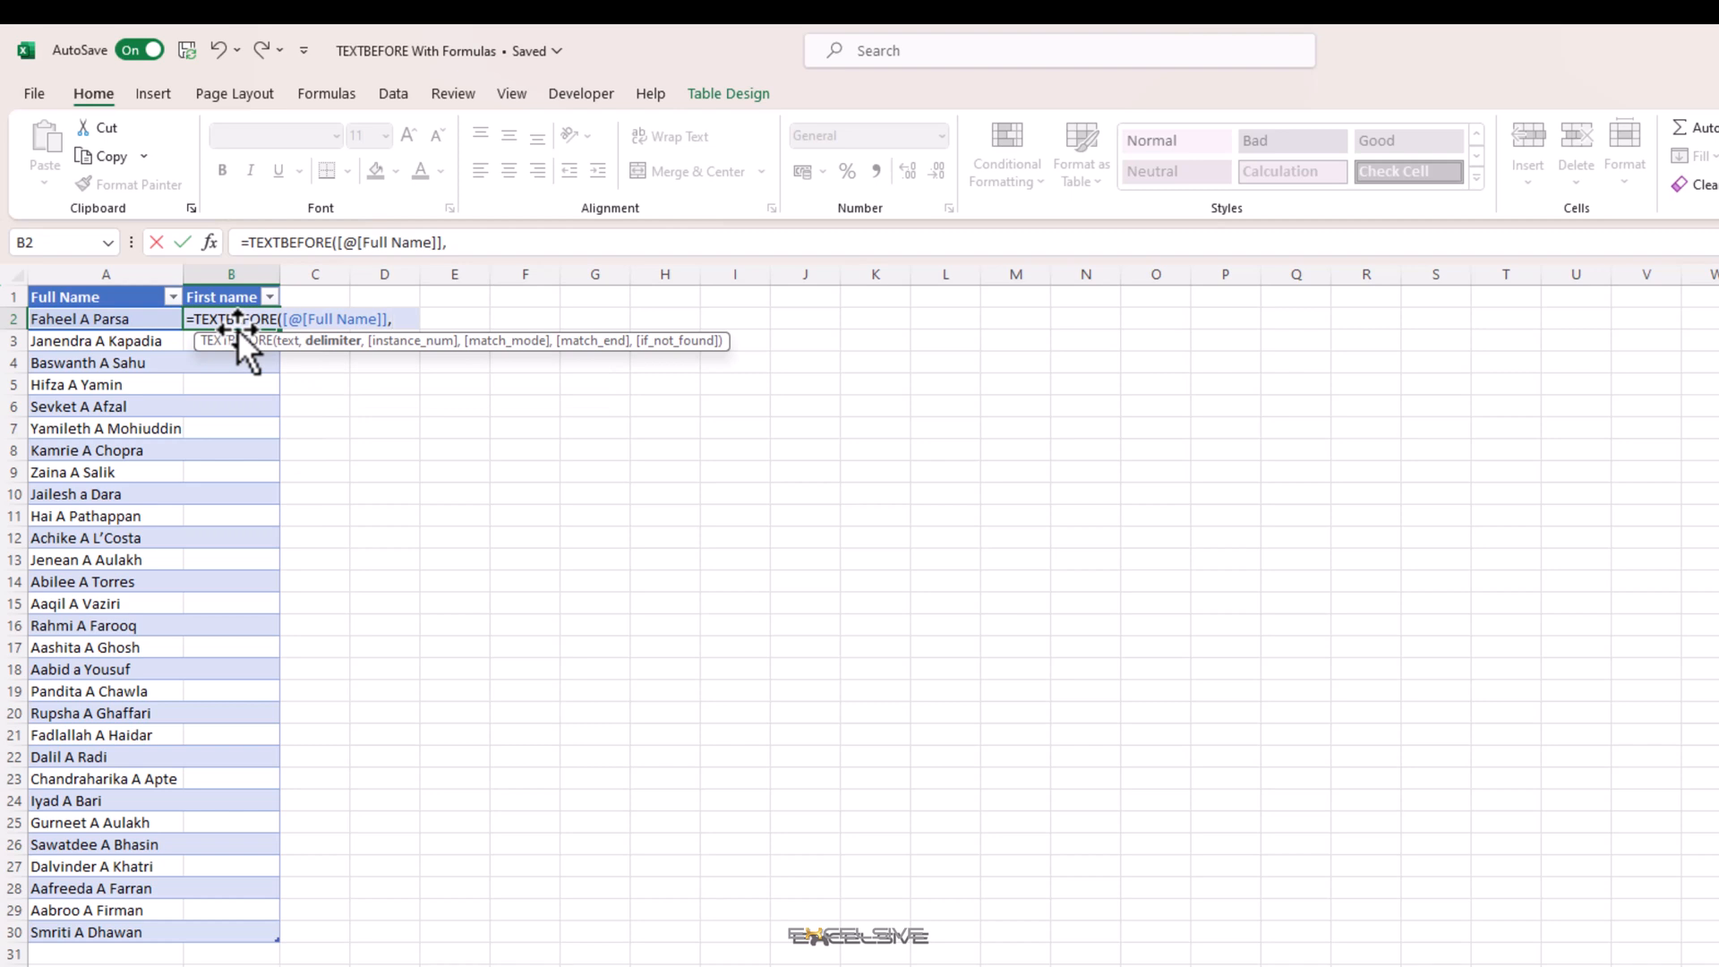
type("\" a\")")
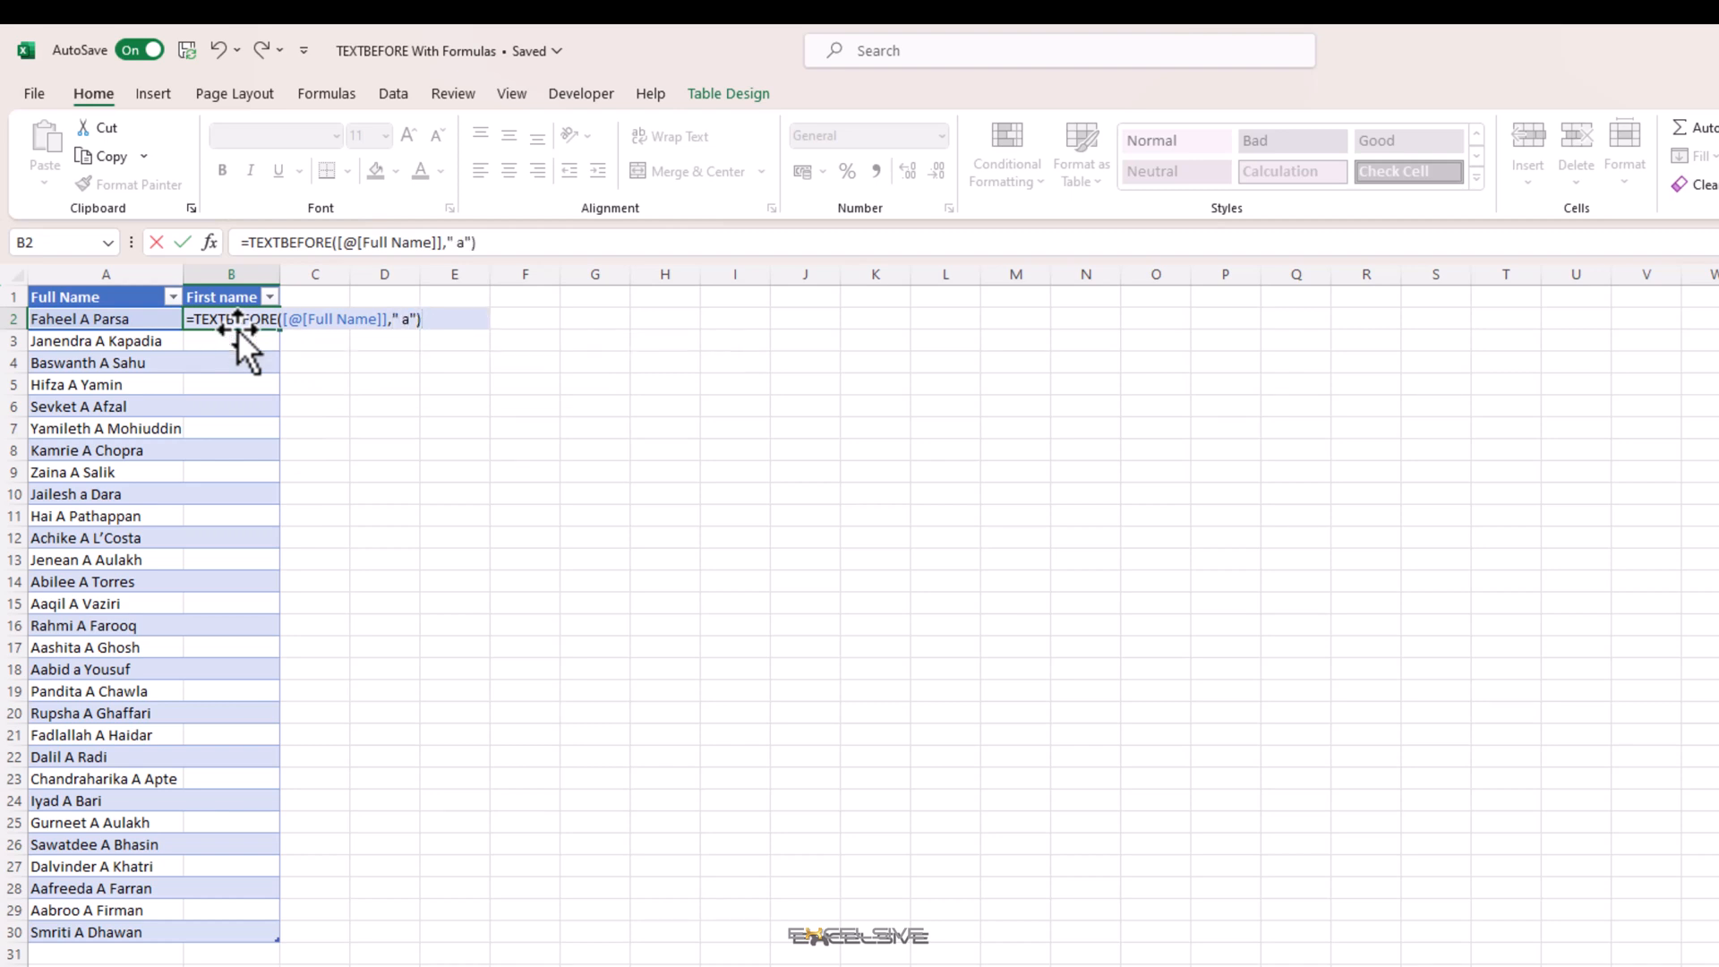
key("Enter")
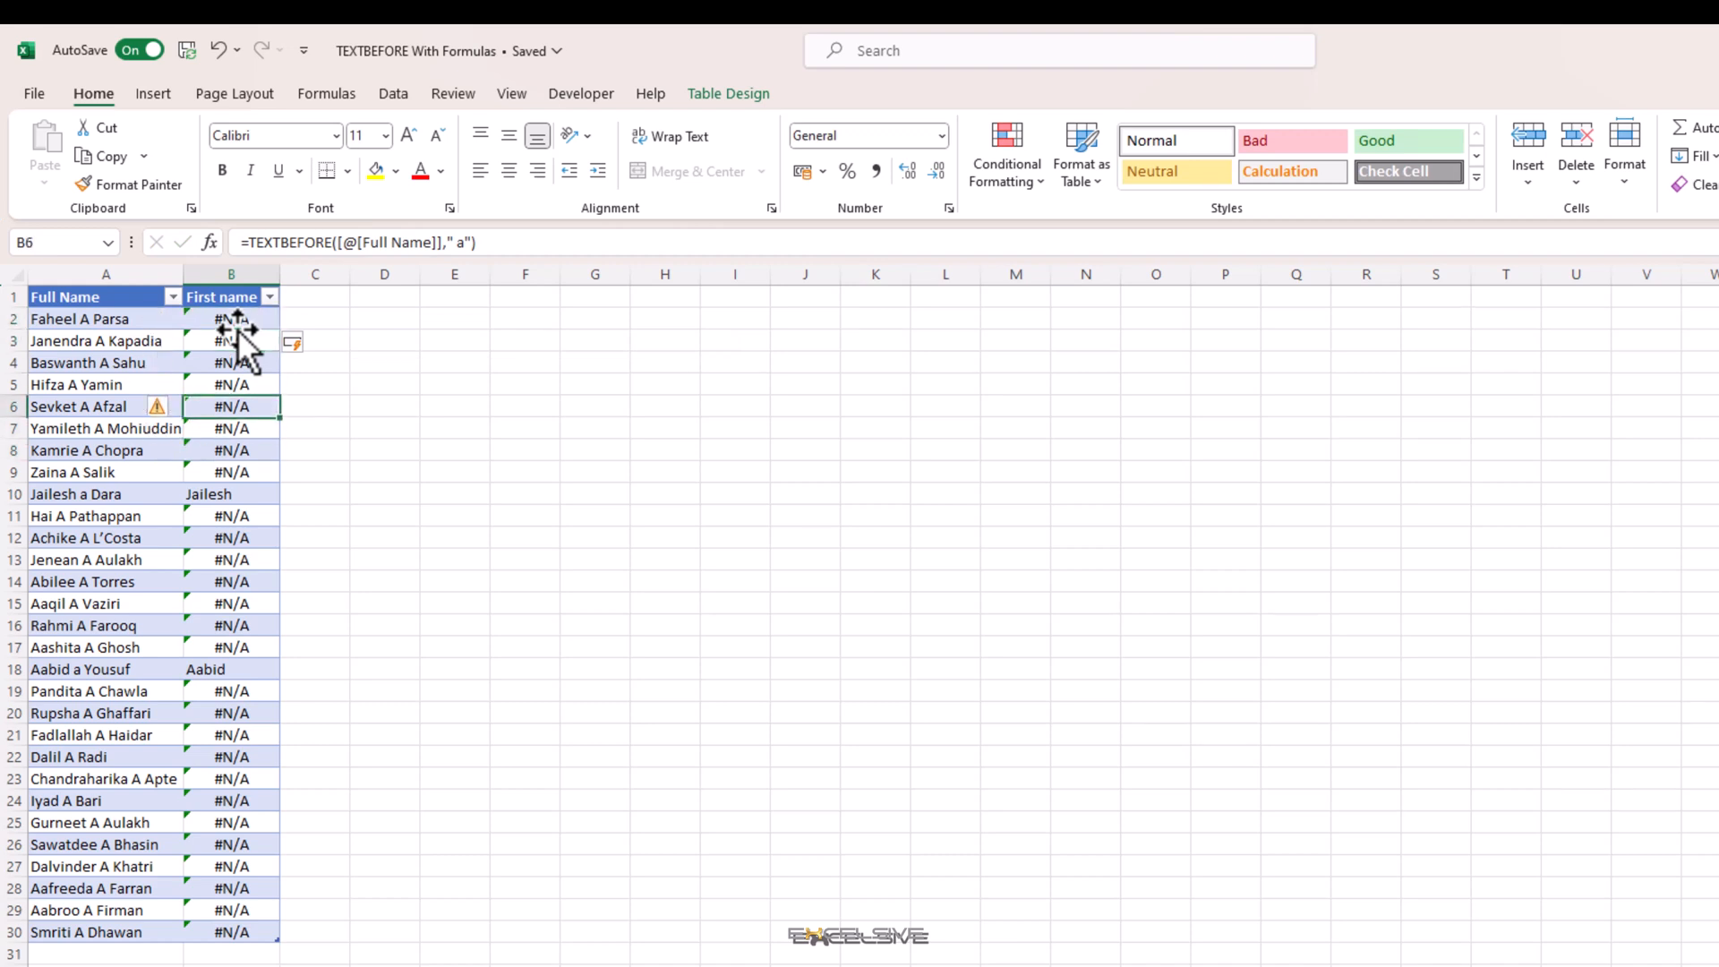
- Check the row 3 #N/A, then add match_mode 1 to make the formula case-insensitive
left_click(231, 341)
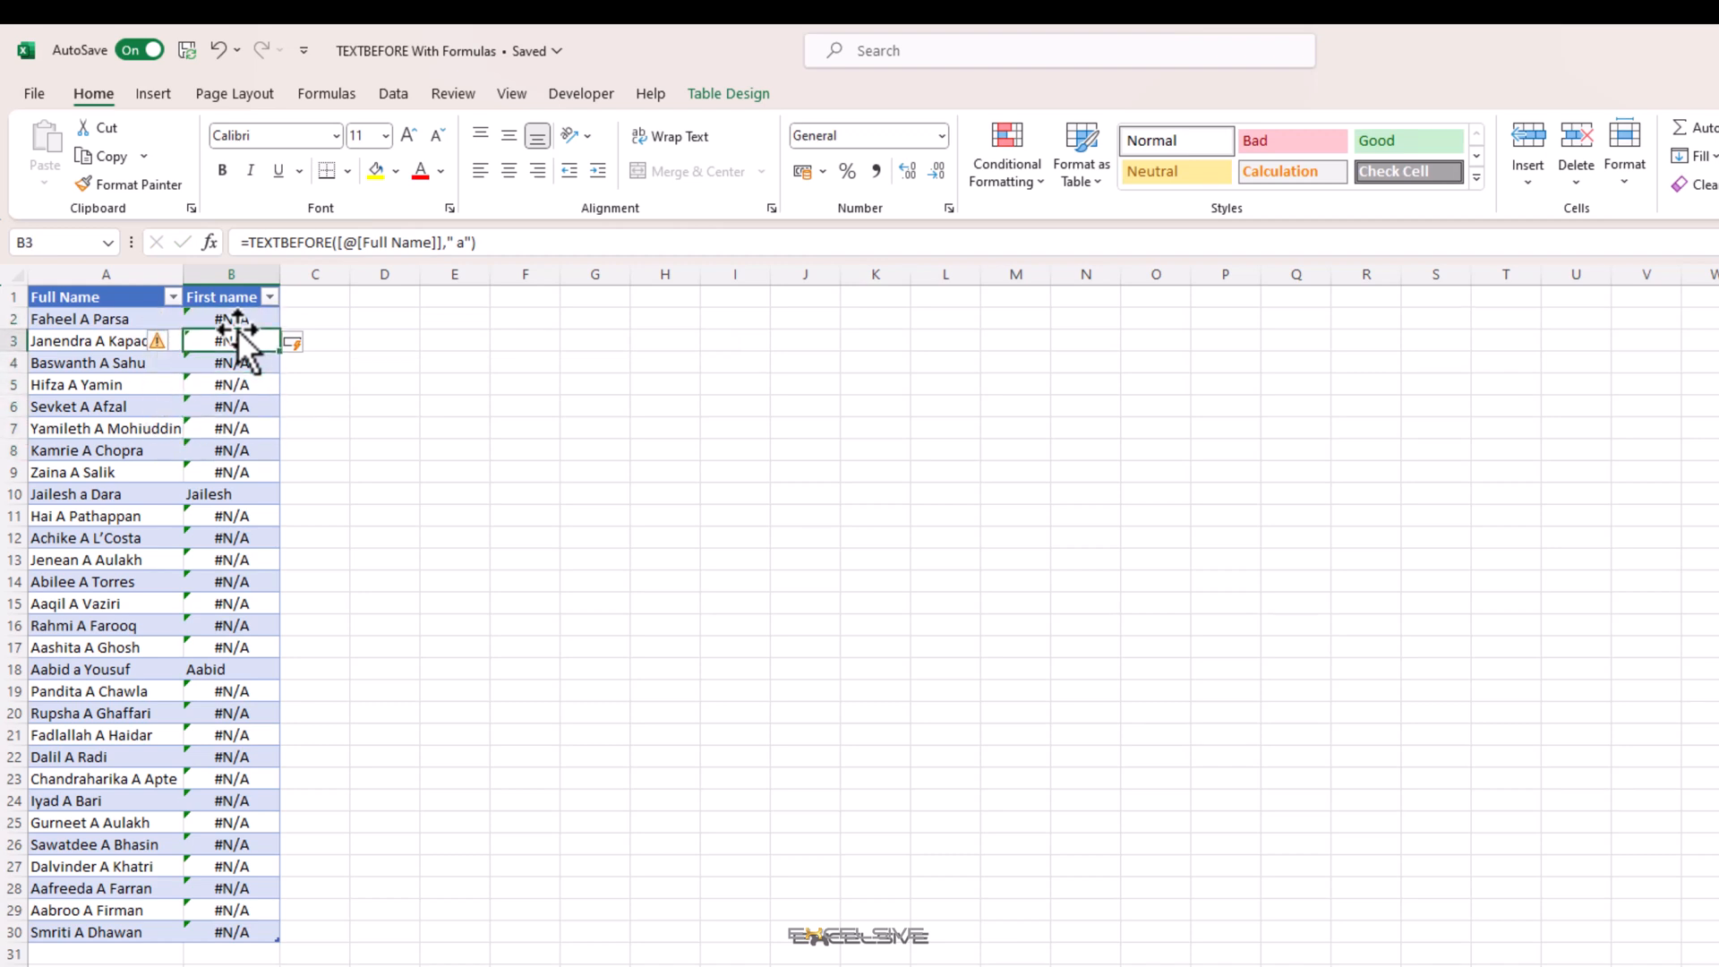
left_click(231, 318)
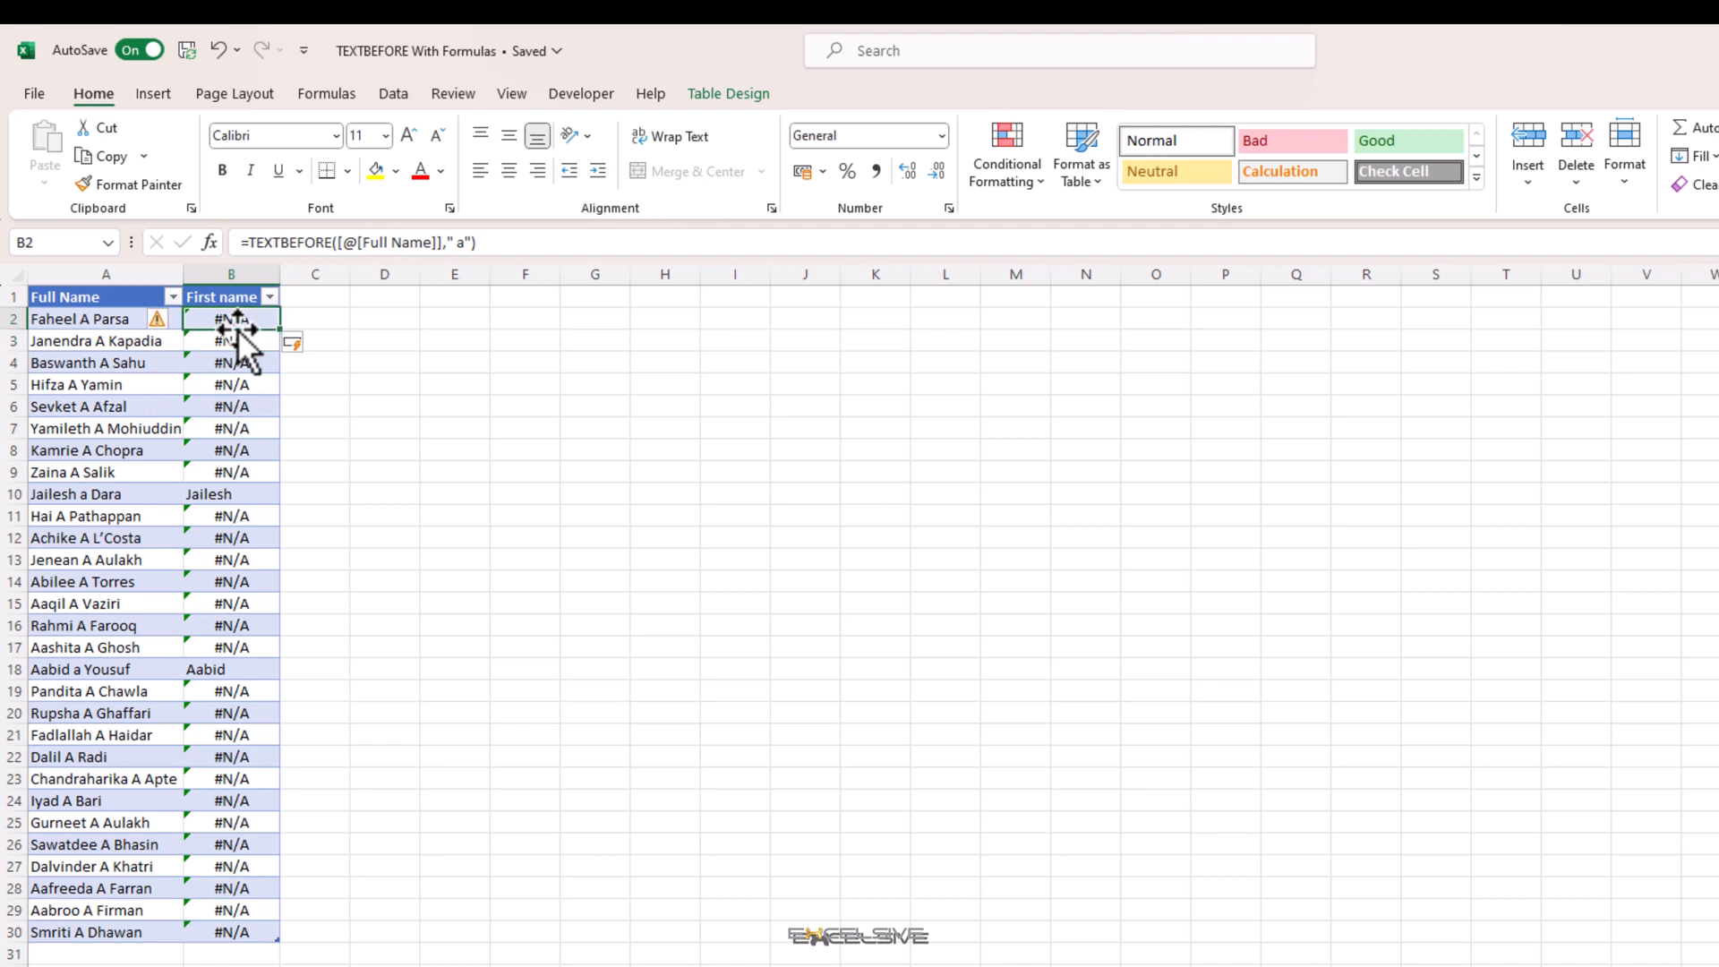
double_click(231, 319)
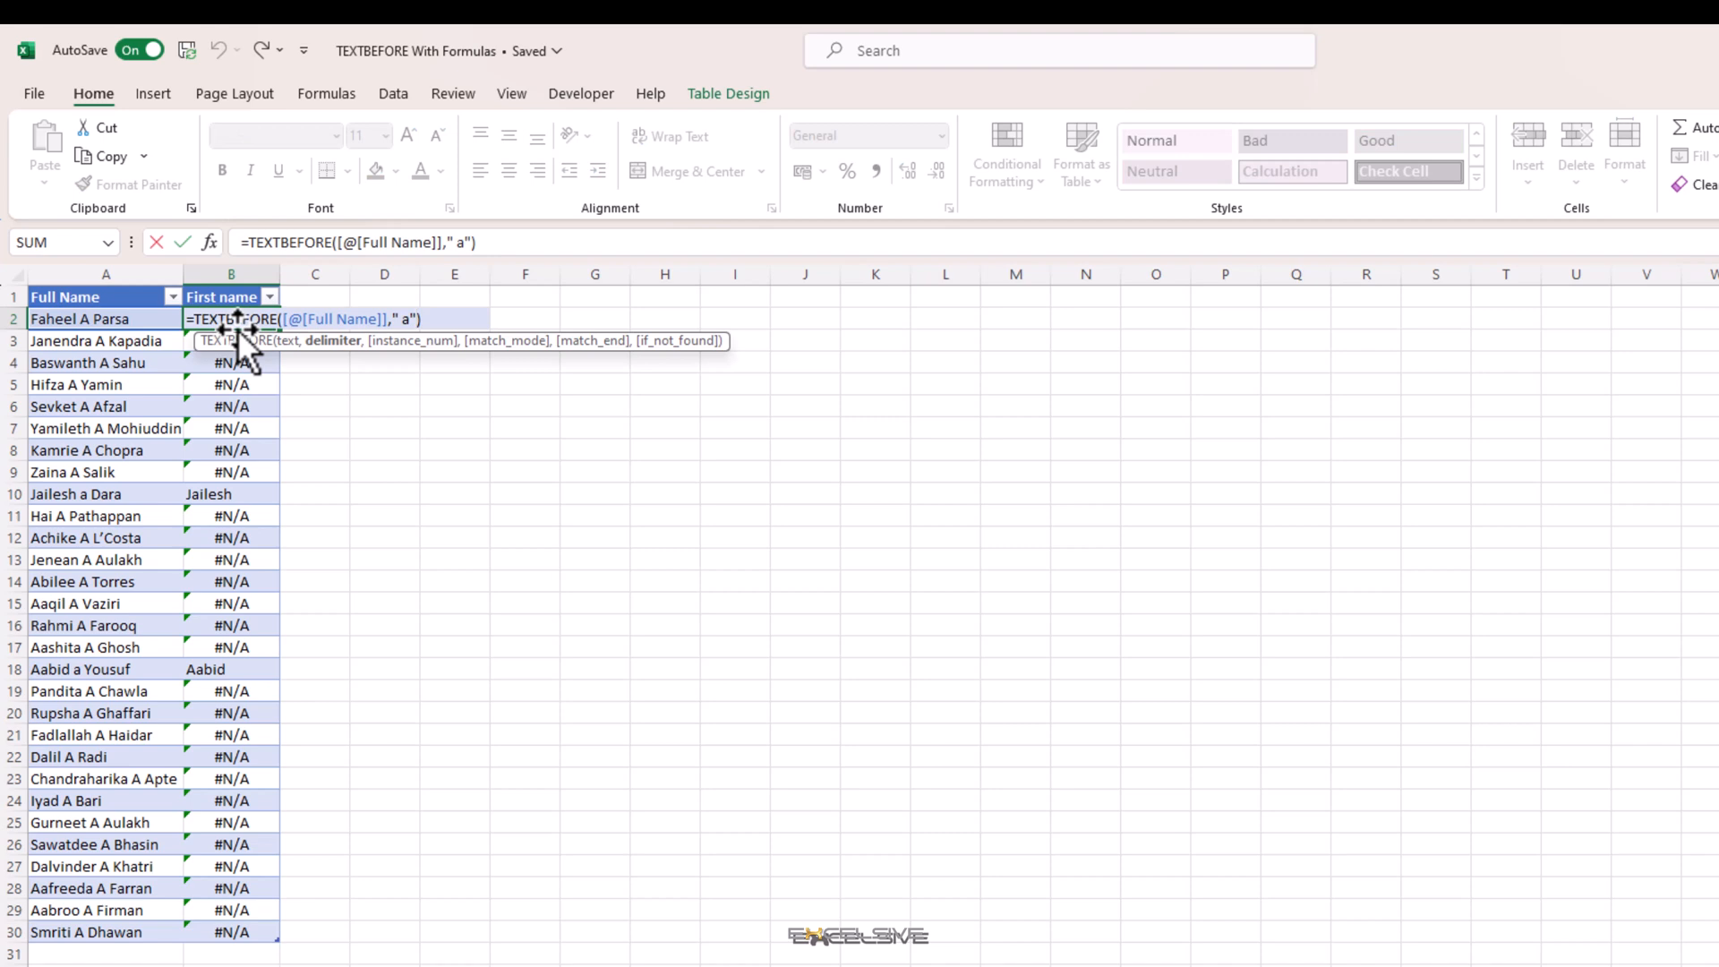
type(",")
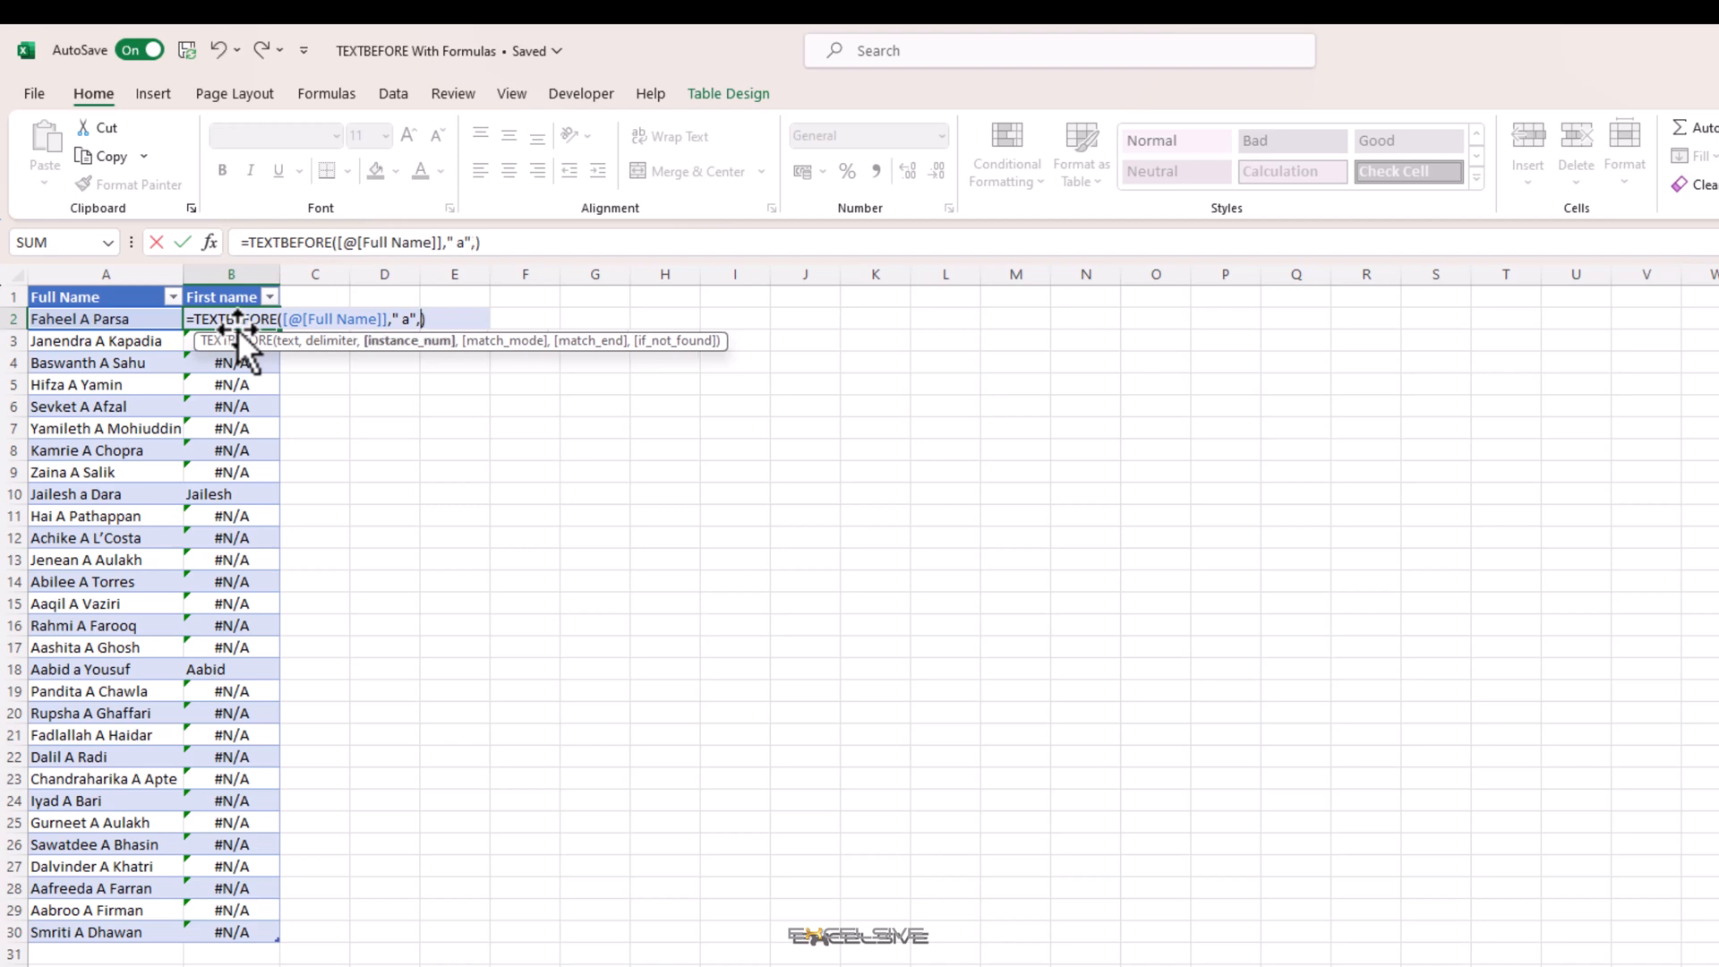
type(",")
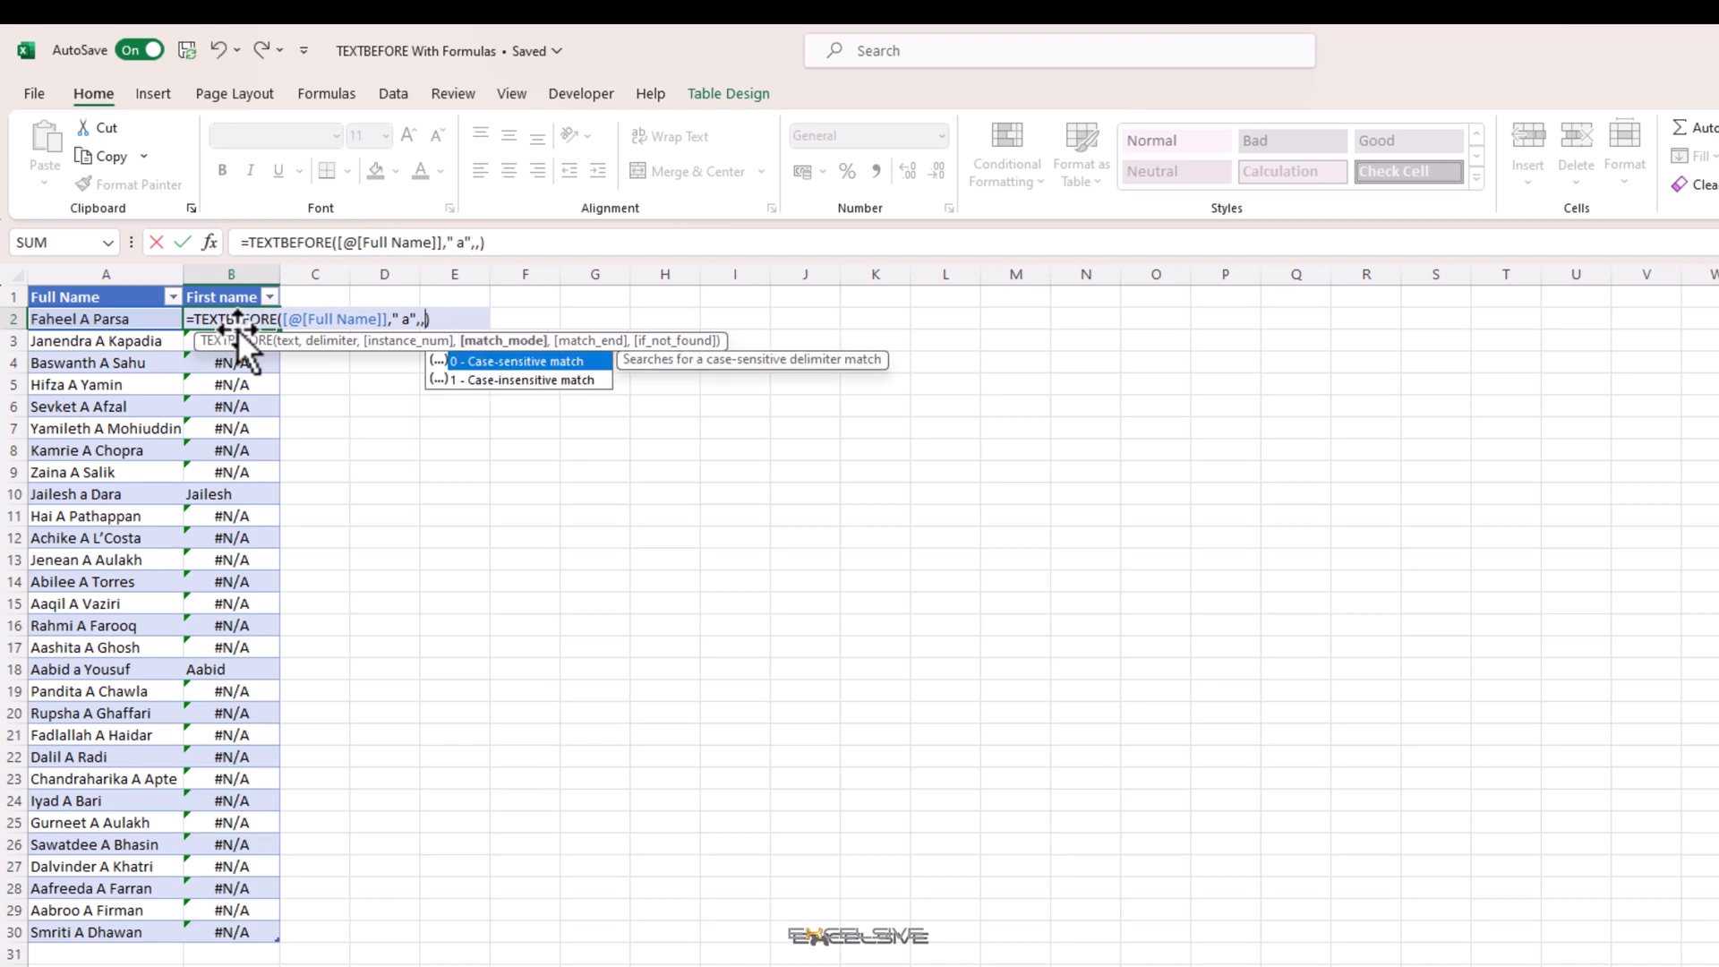
type("1")
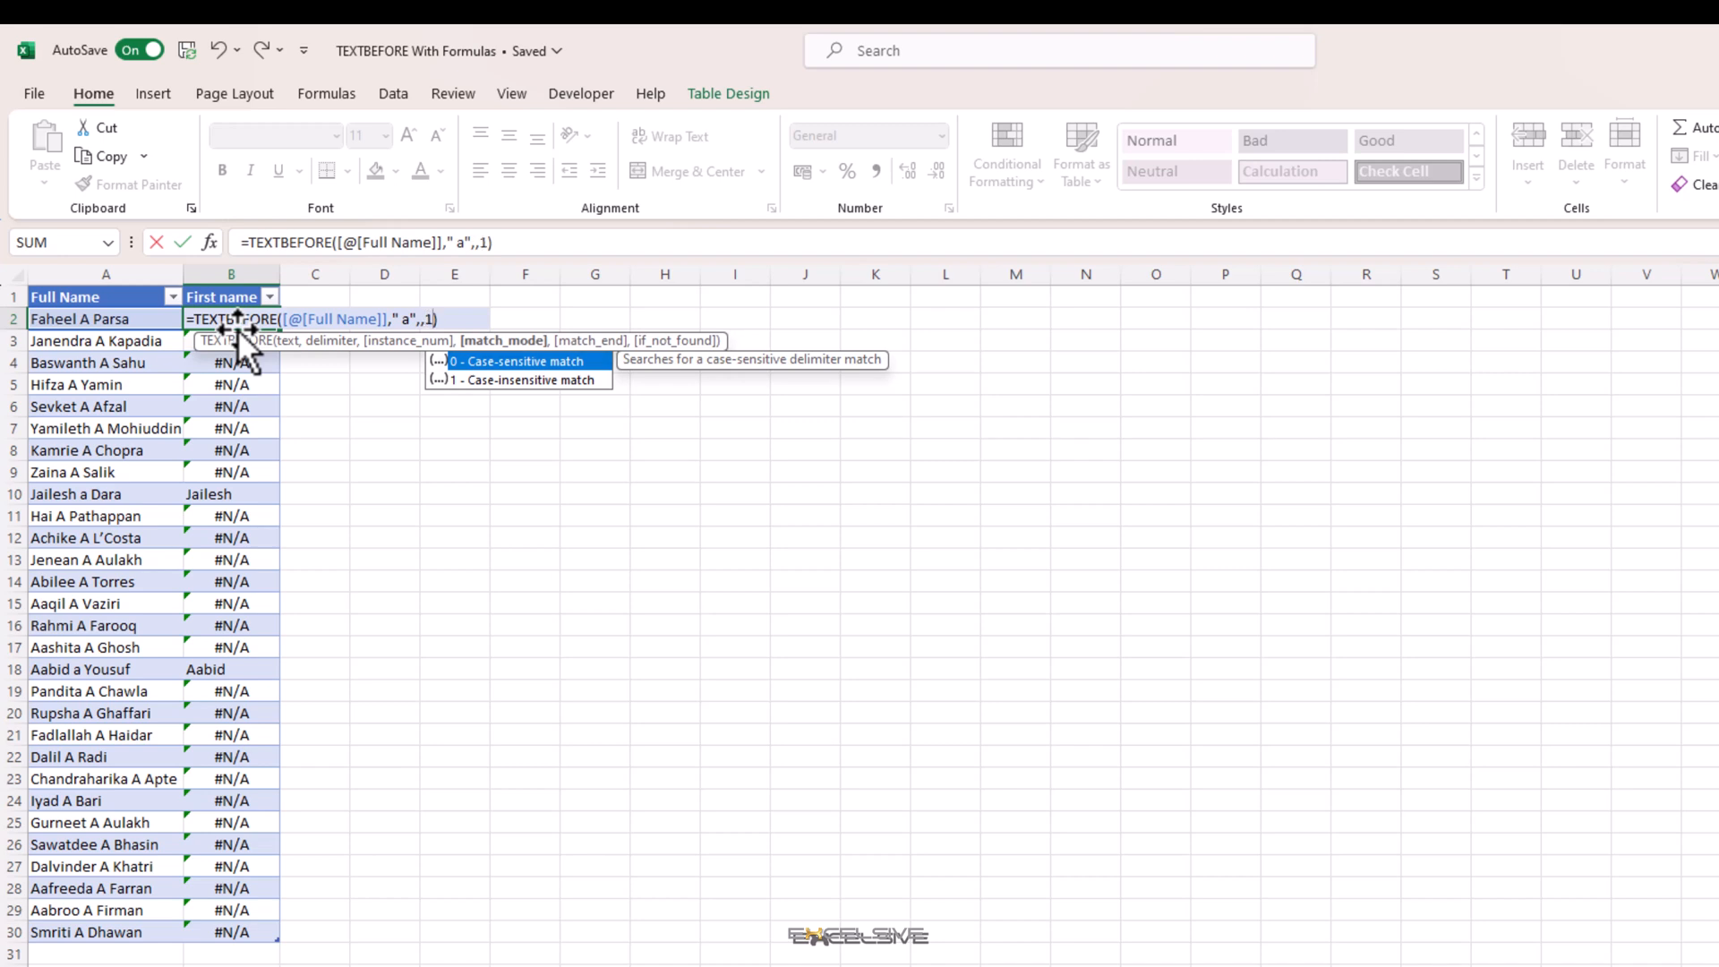
key("Enter")
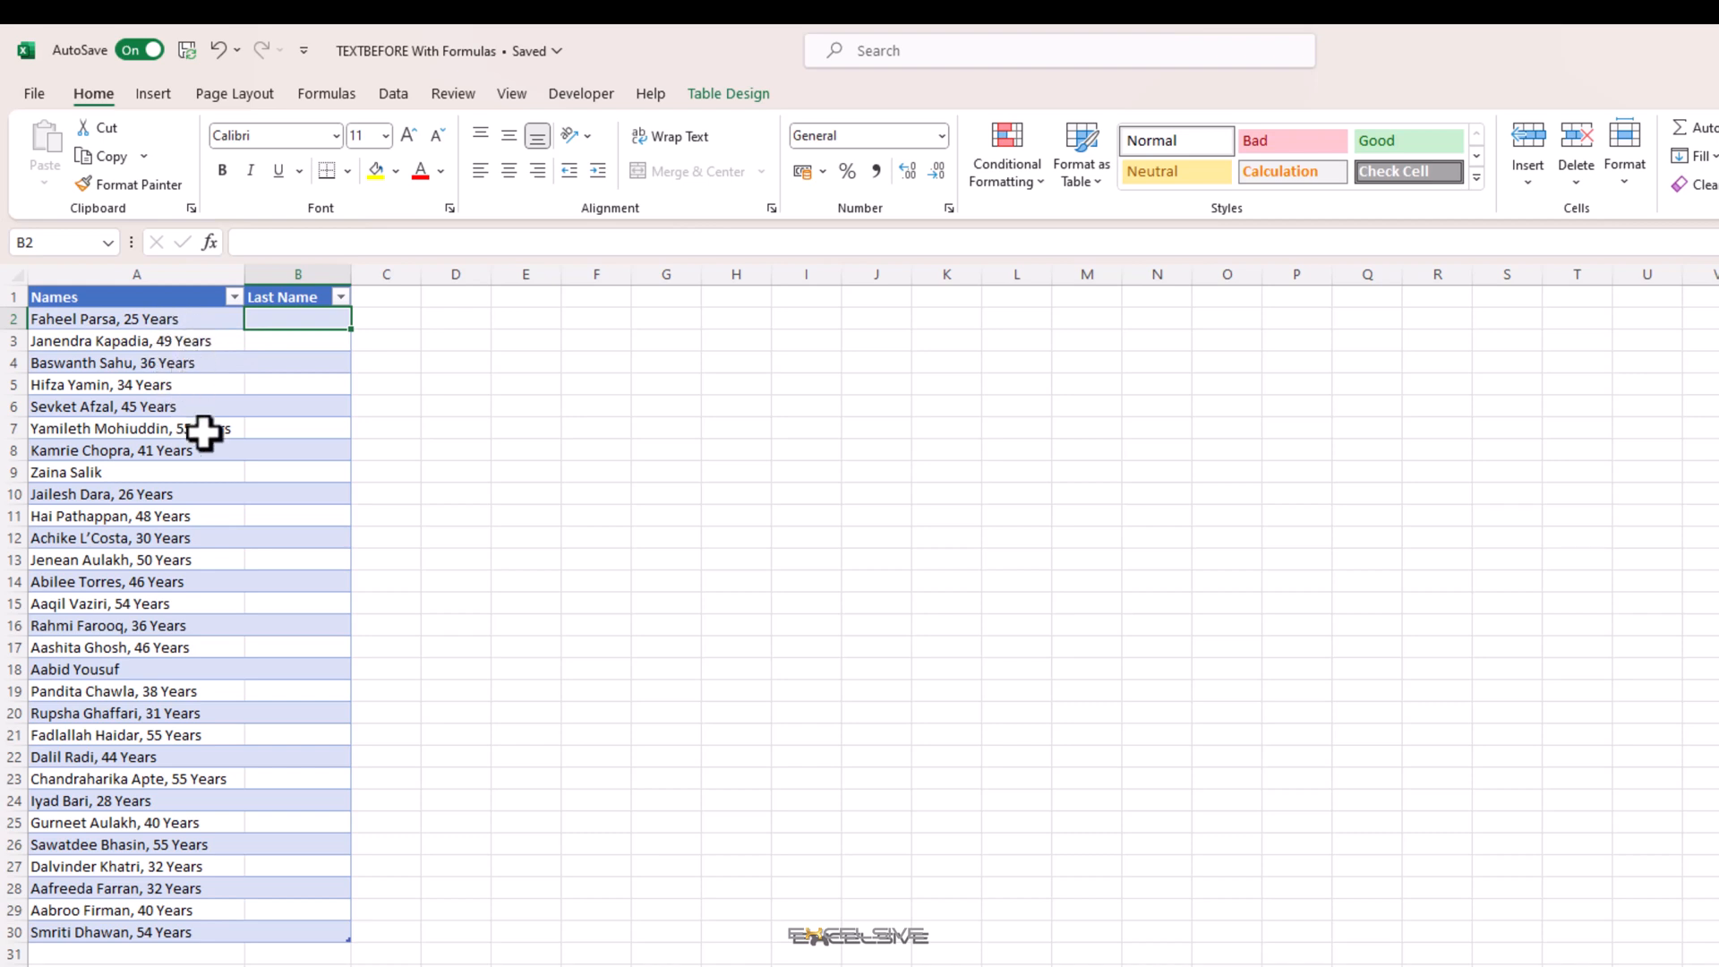
left_click(135, 340)
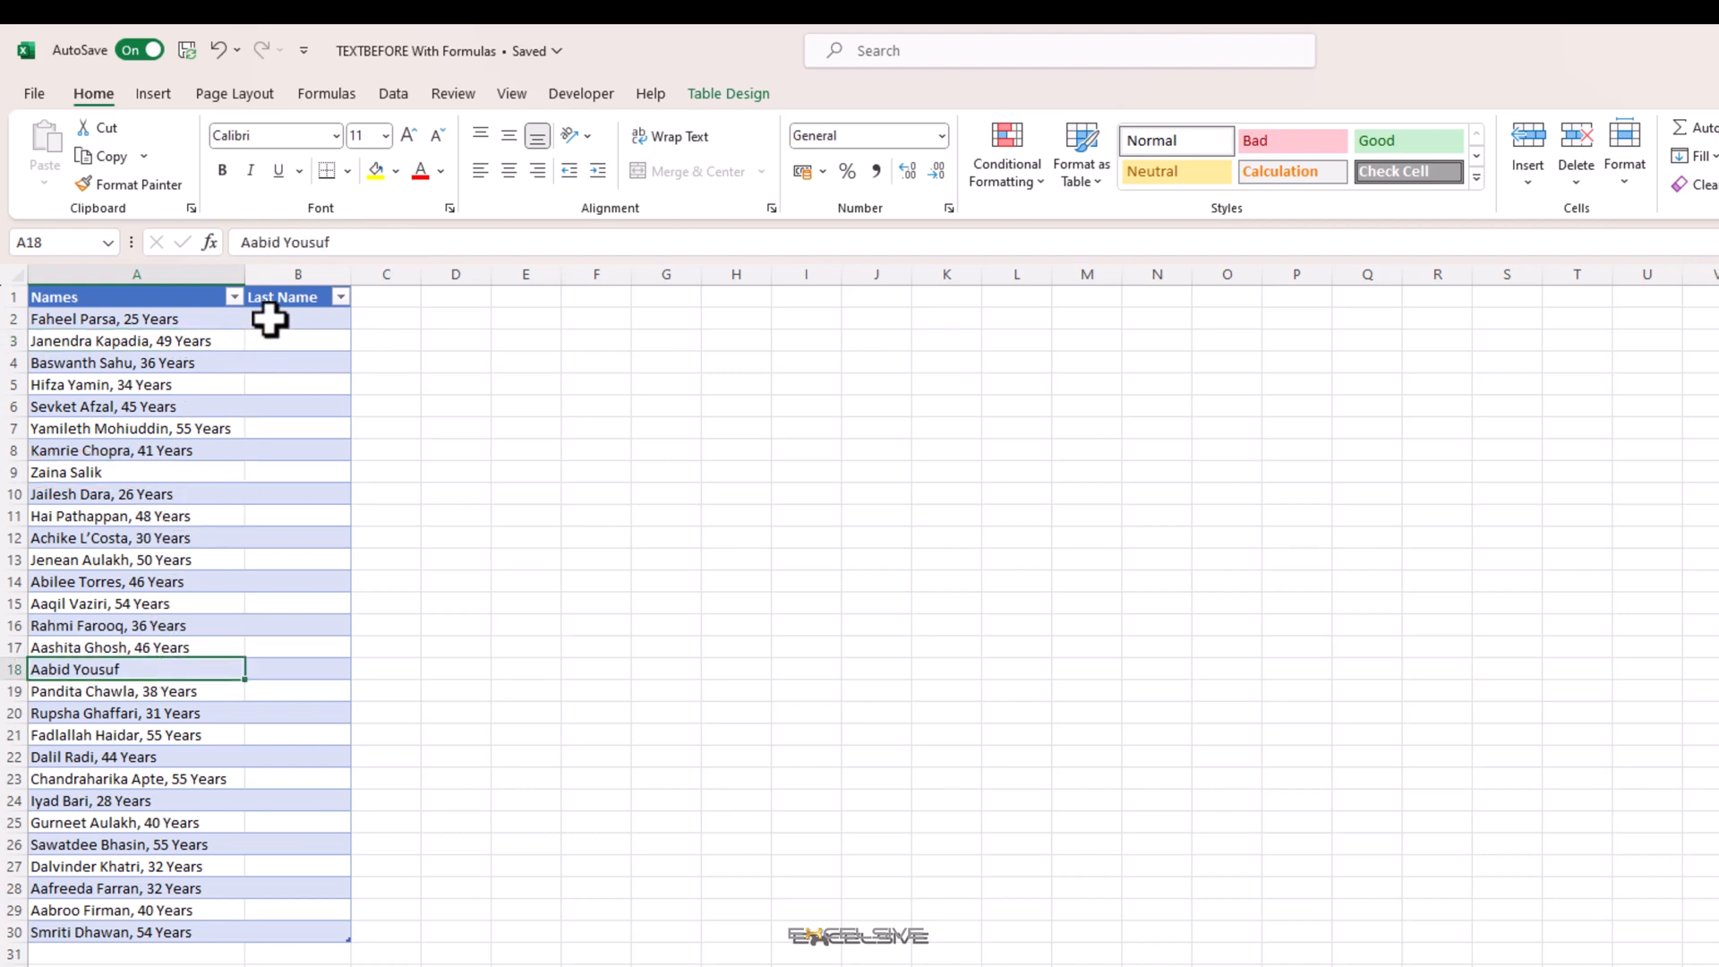
left_click(297, 318)
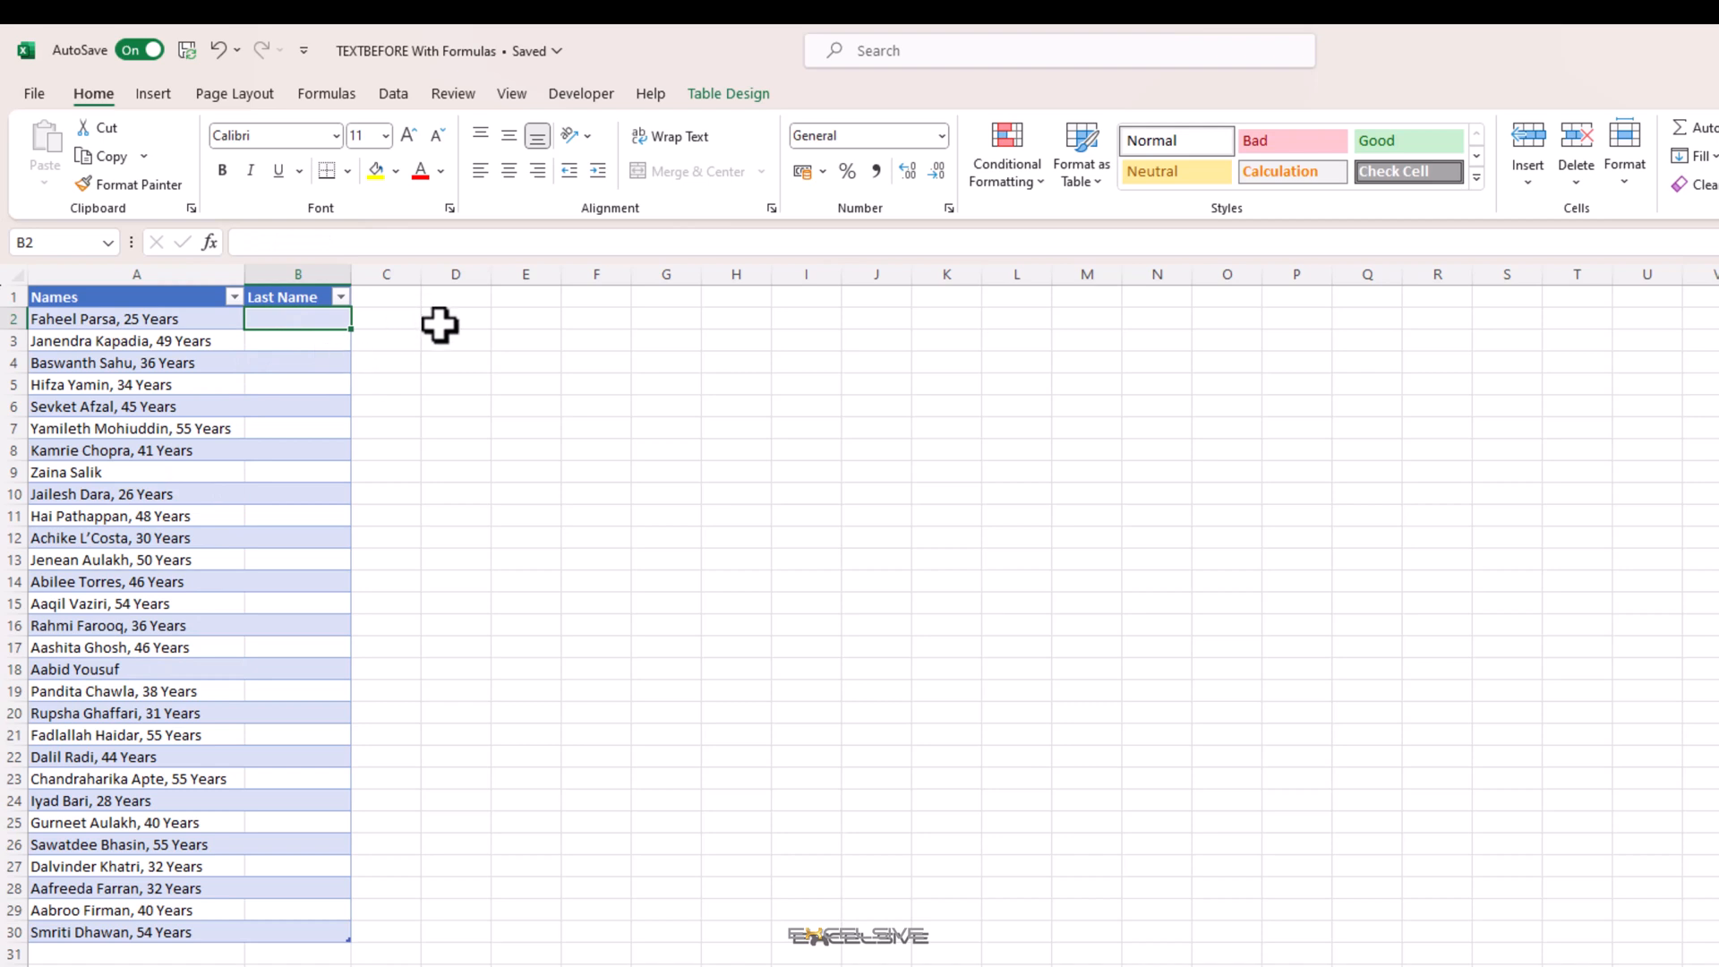
type("=text")
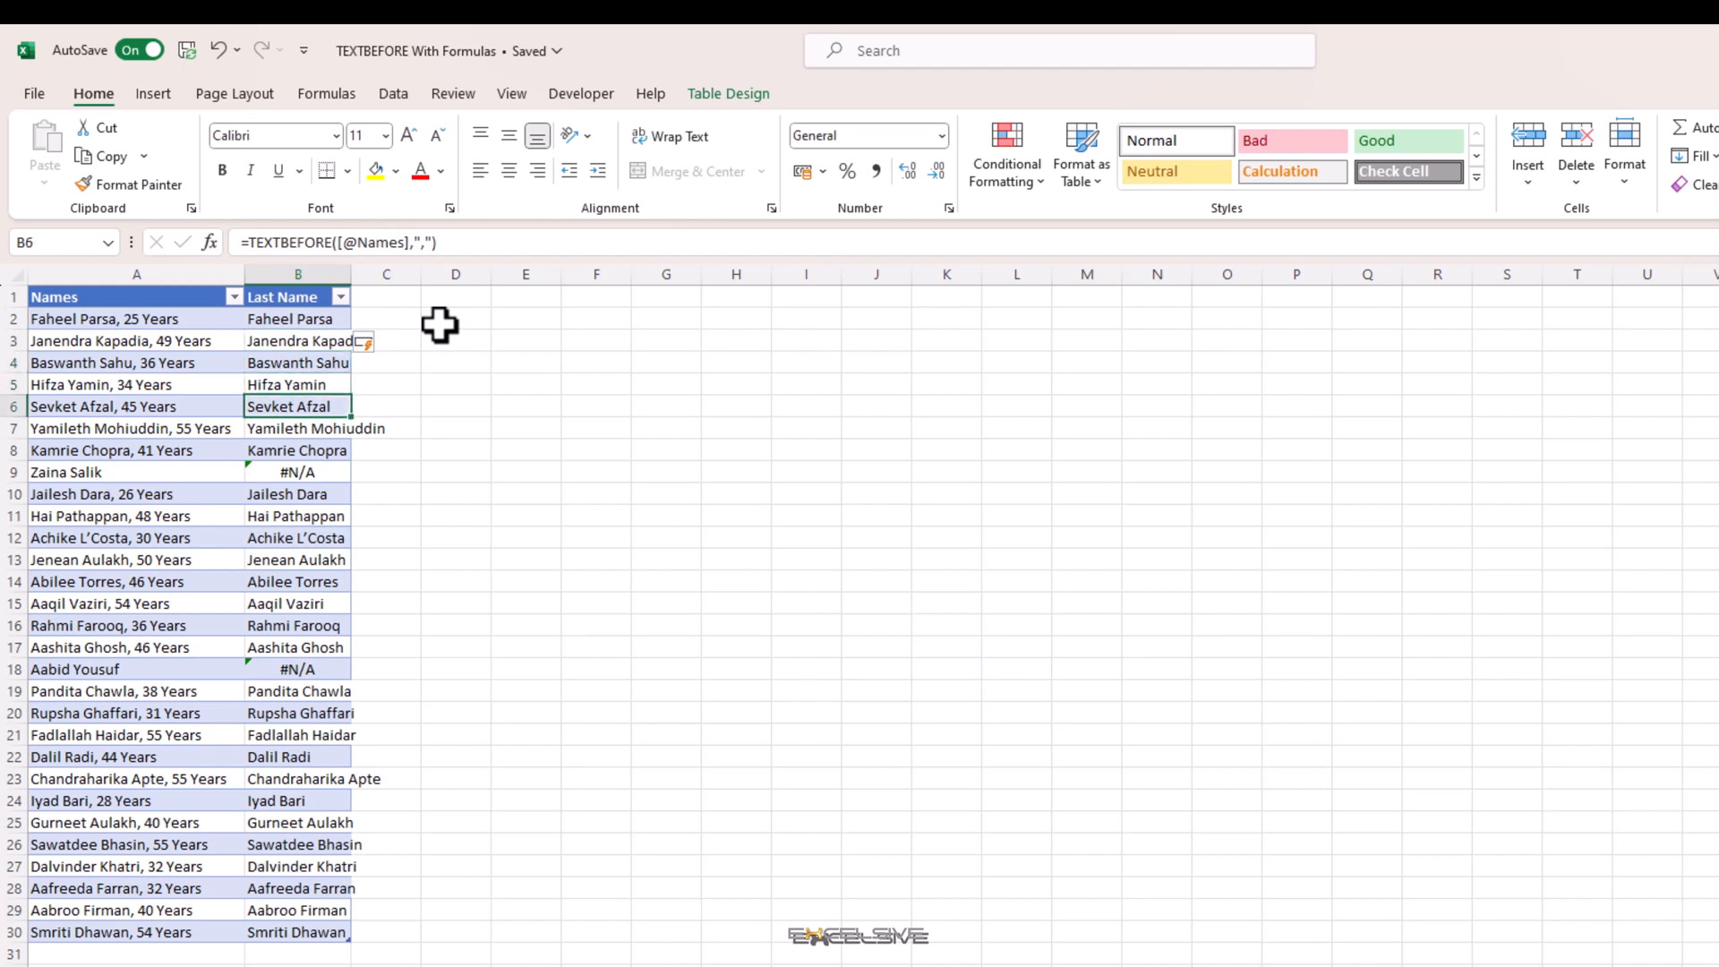
left_click(297, 341)
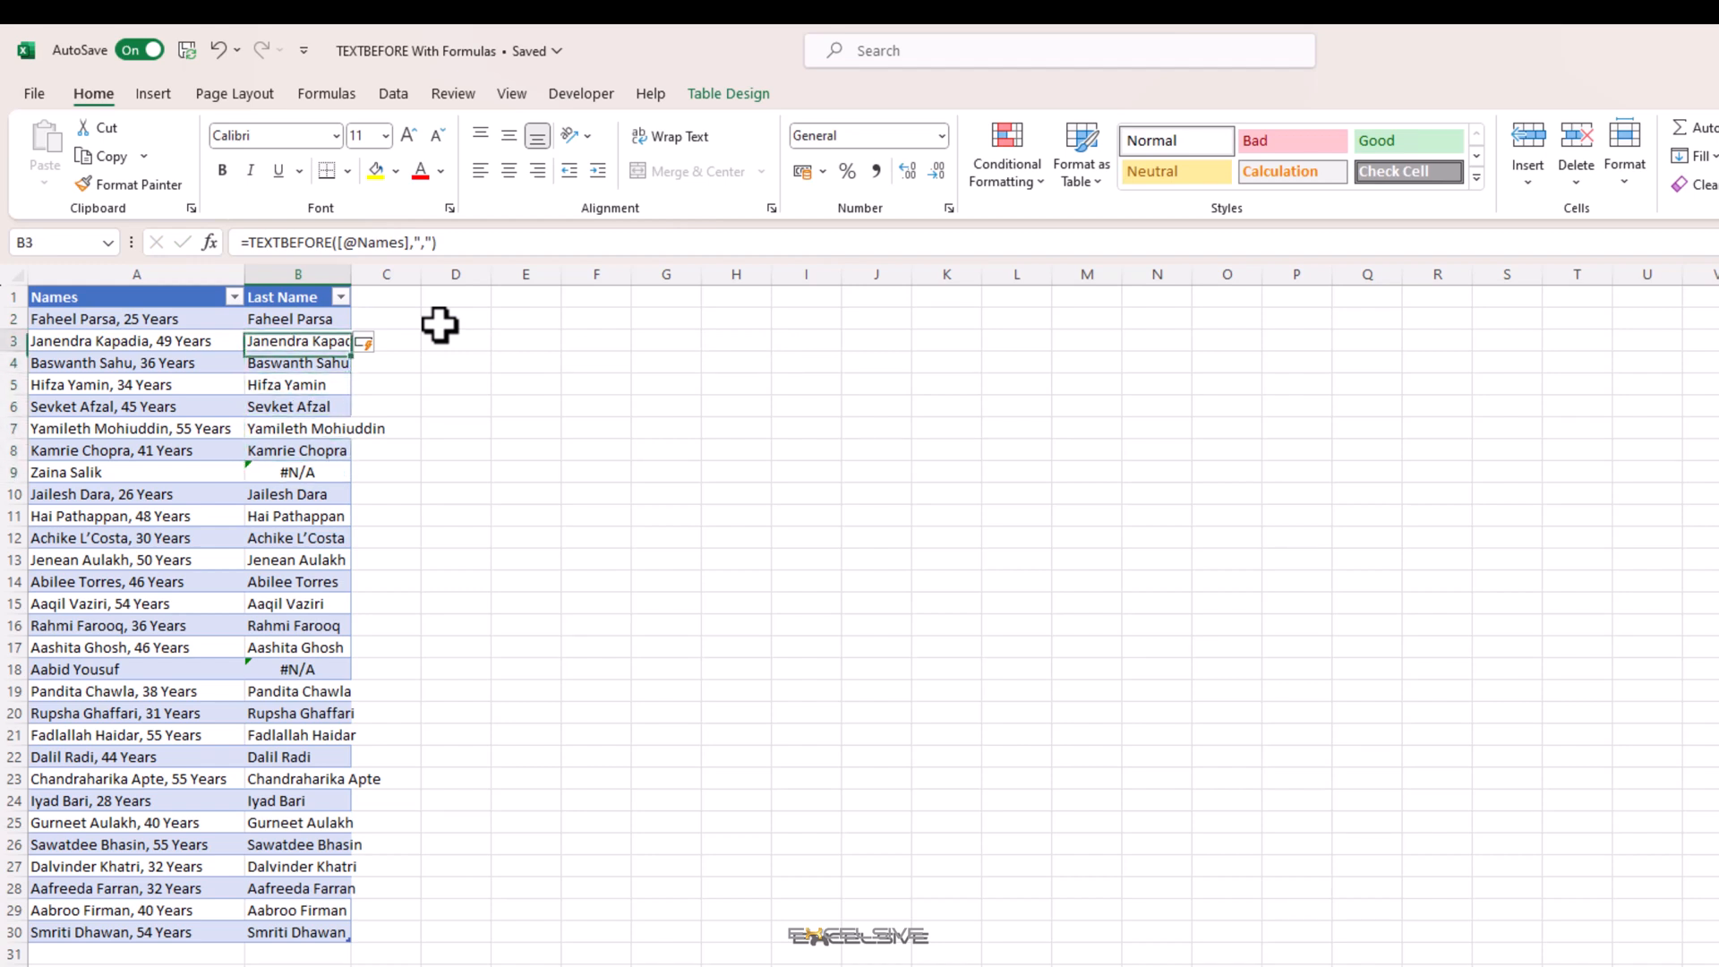
left_click(297, 318)
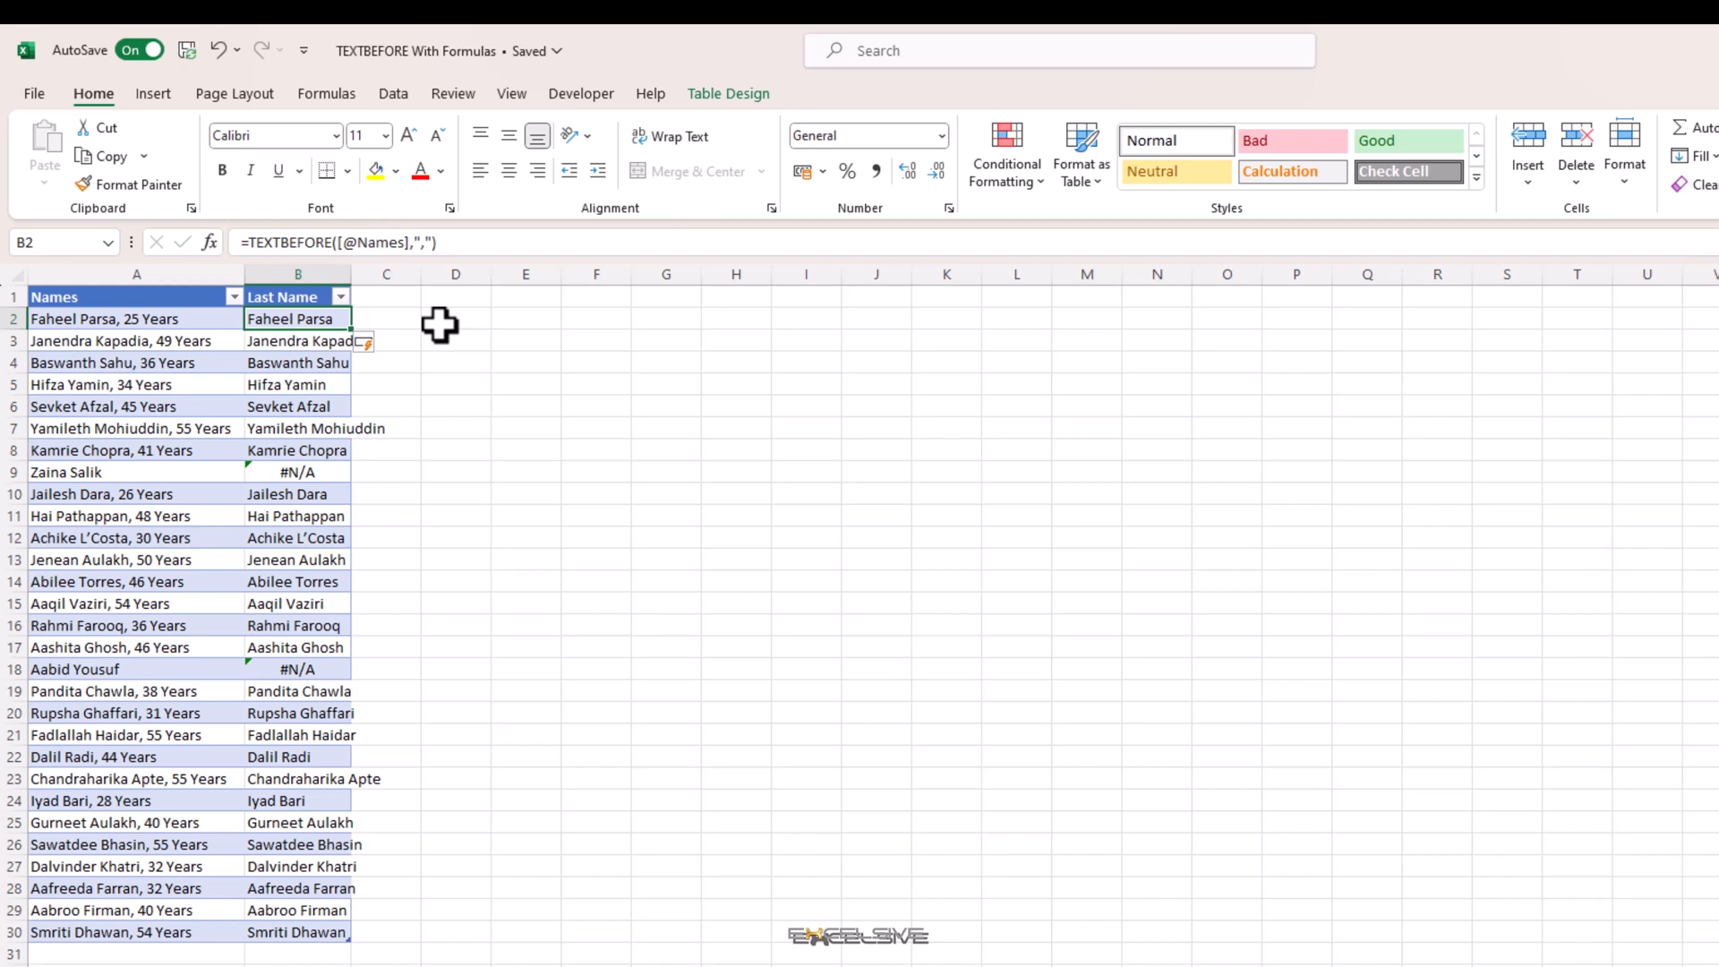
- Append ,,,1 to the B2 TEXTBEFORE formula to enable match_end
double_click(297, 319)
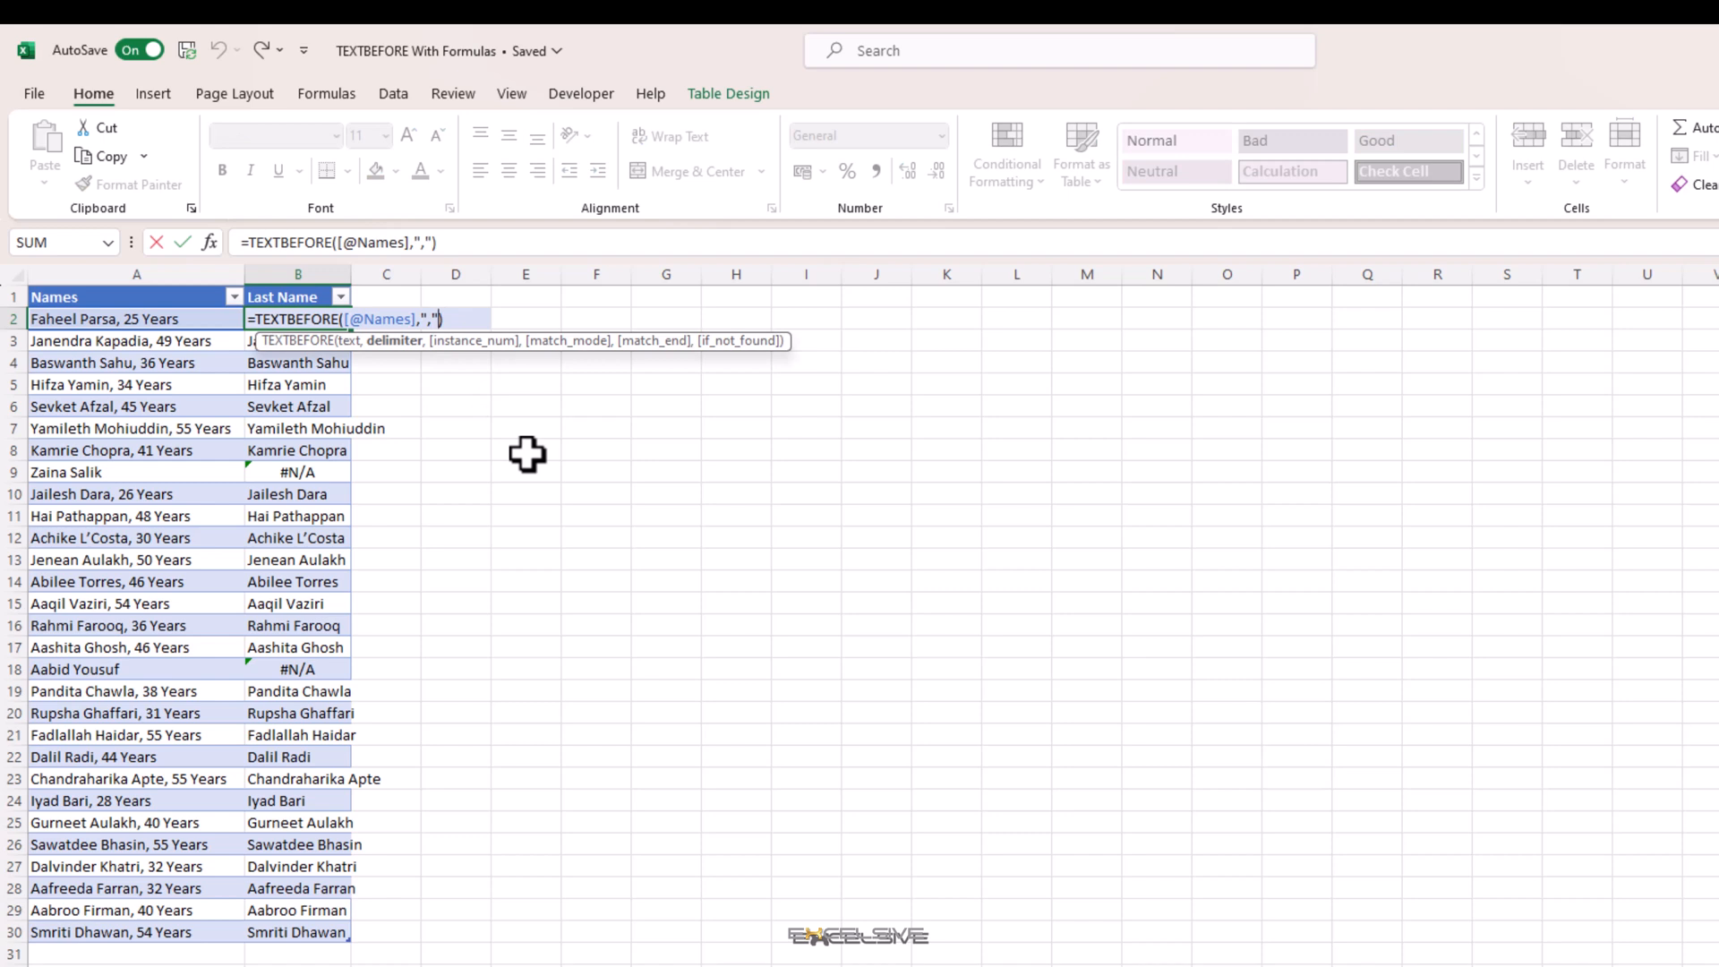
type(",,")
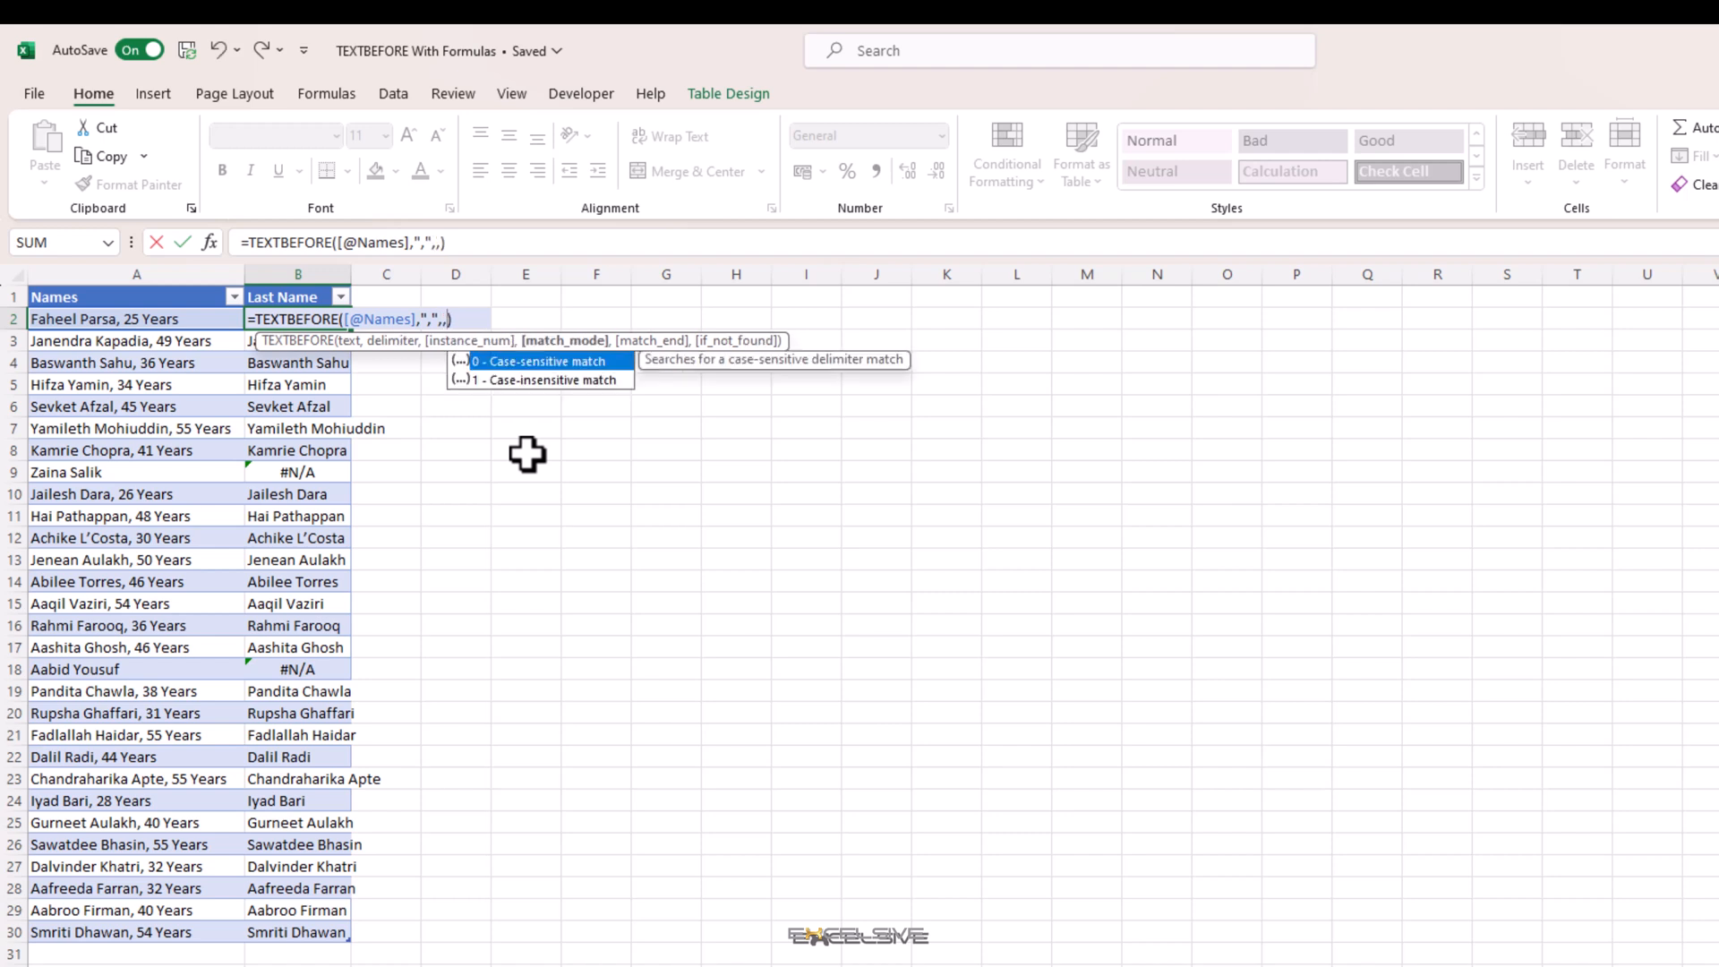
type(",1")
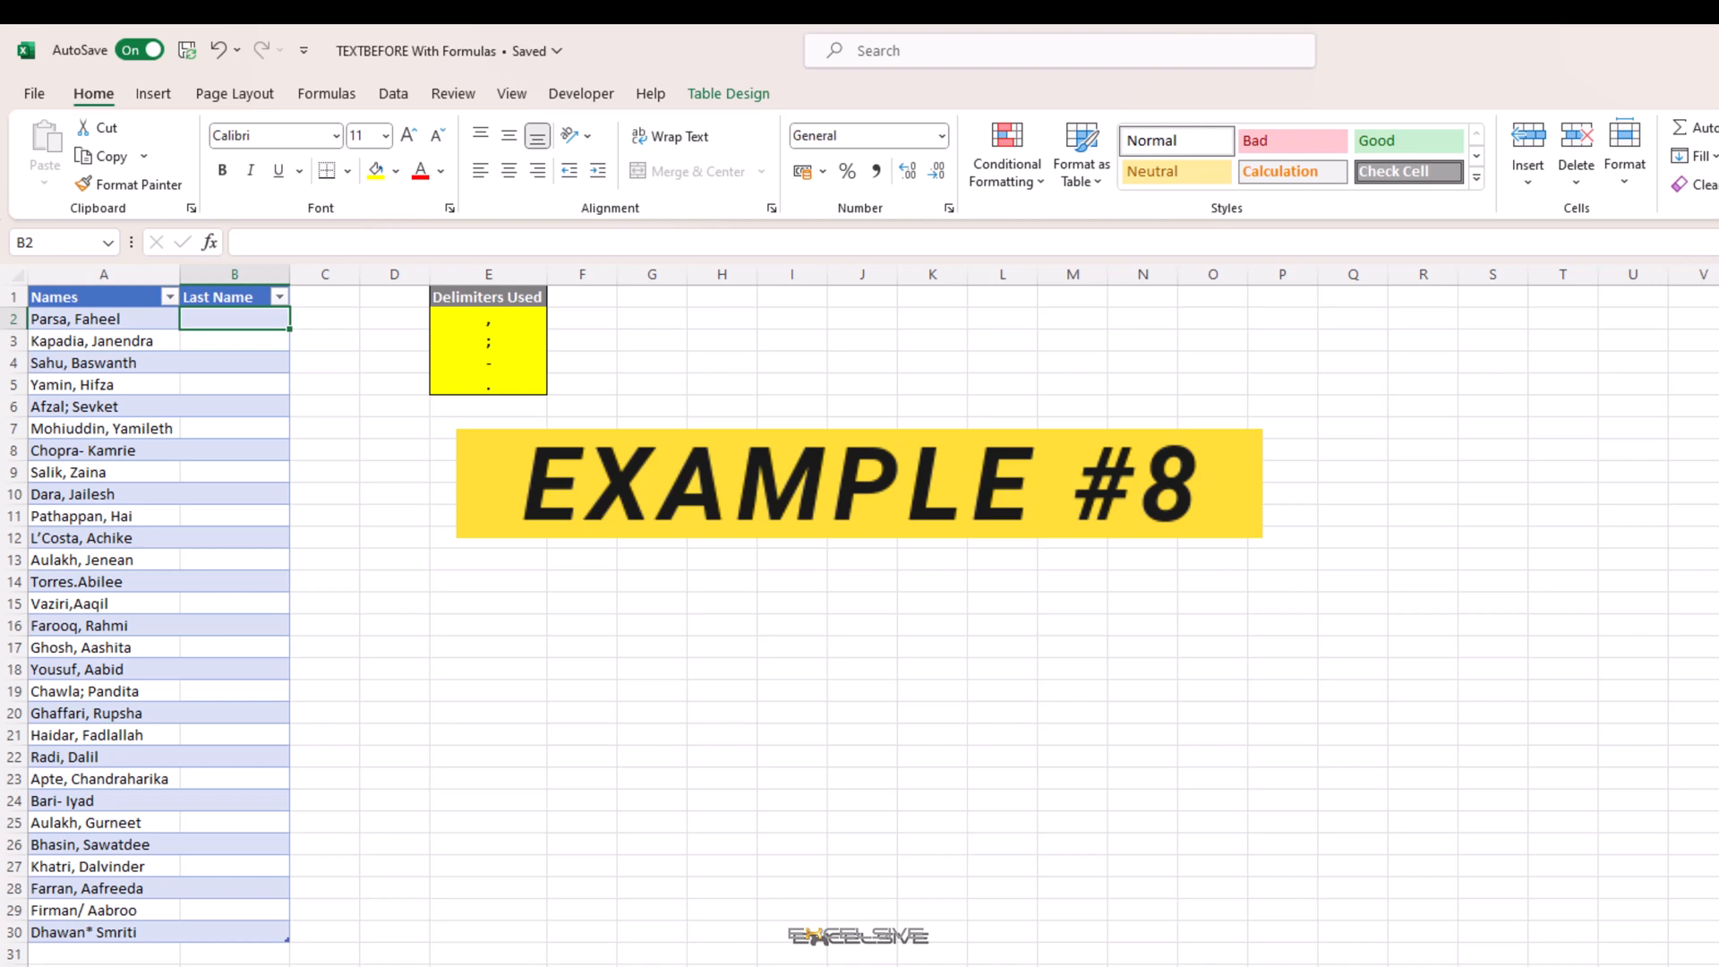
mouse_move(548, 415)
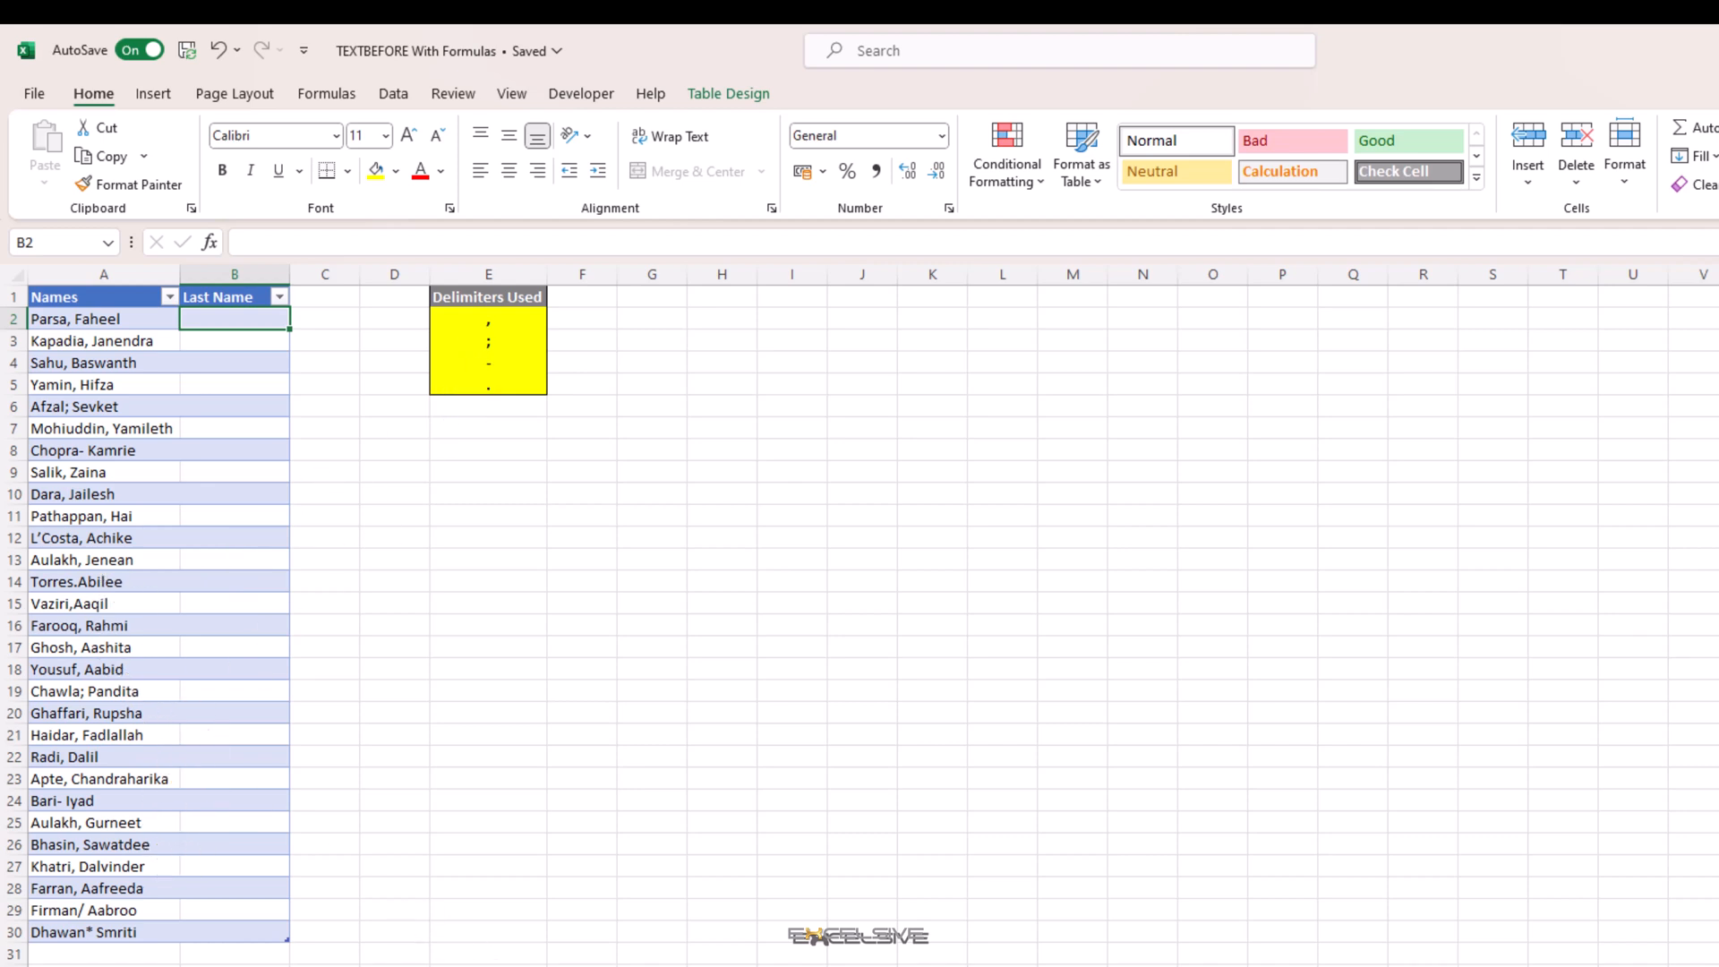
mouse_move(445, 659)
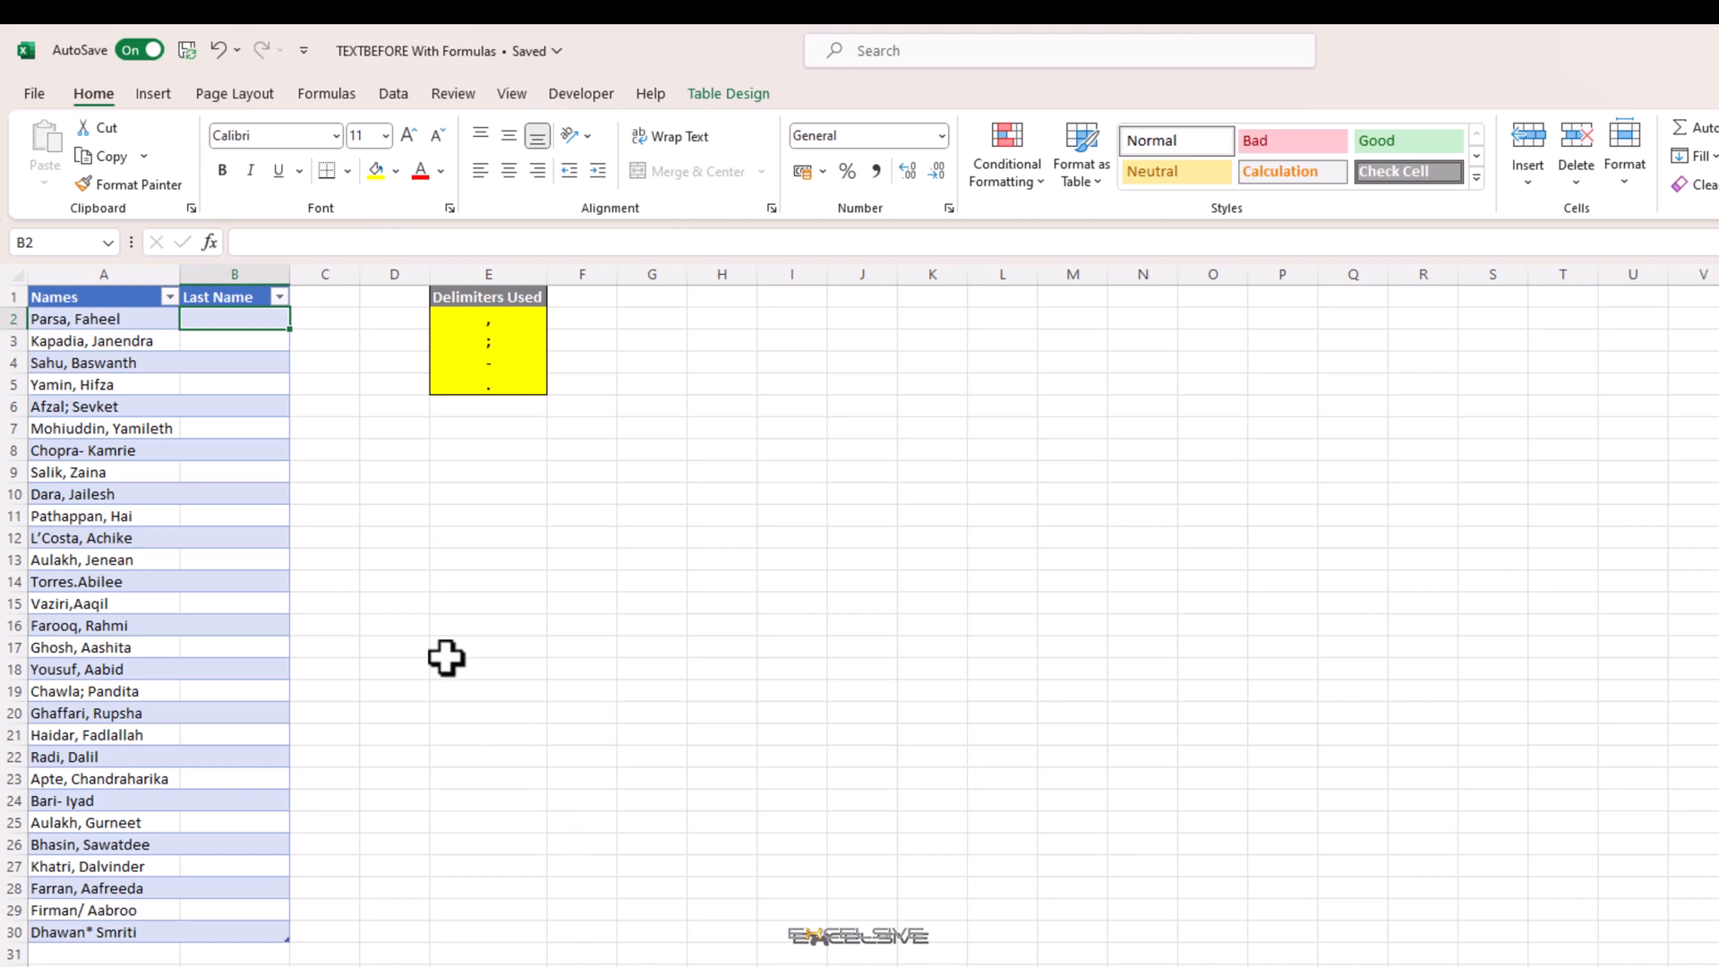
mouse_move(677, 961)
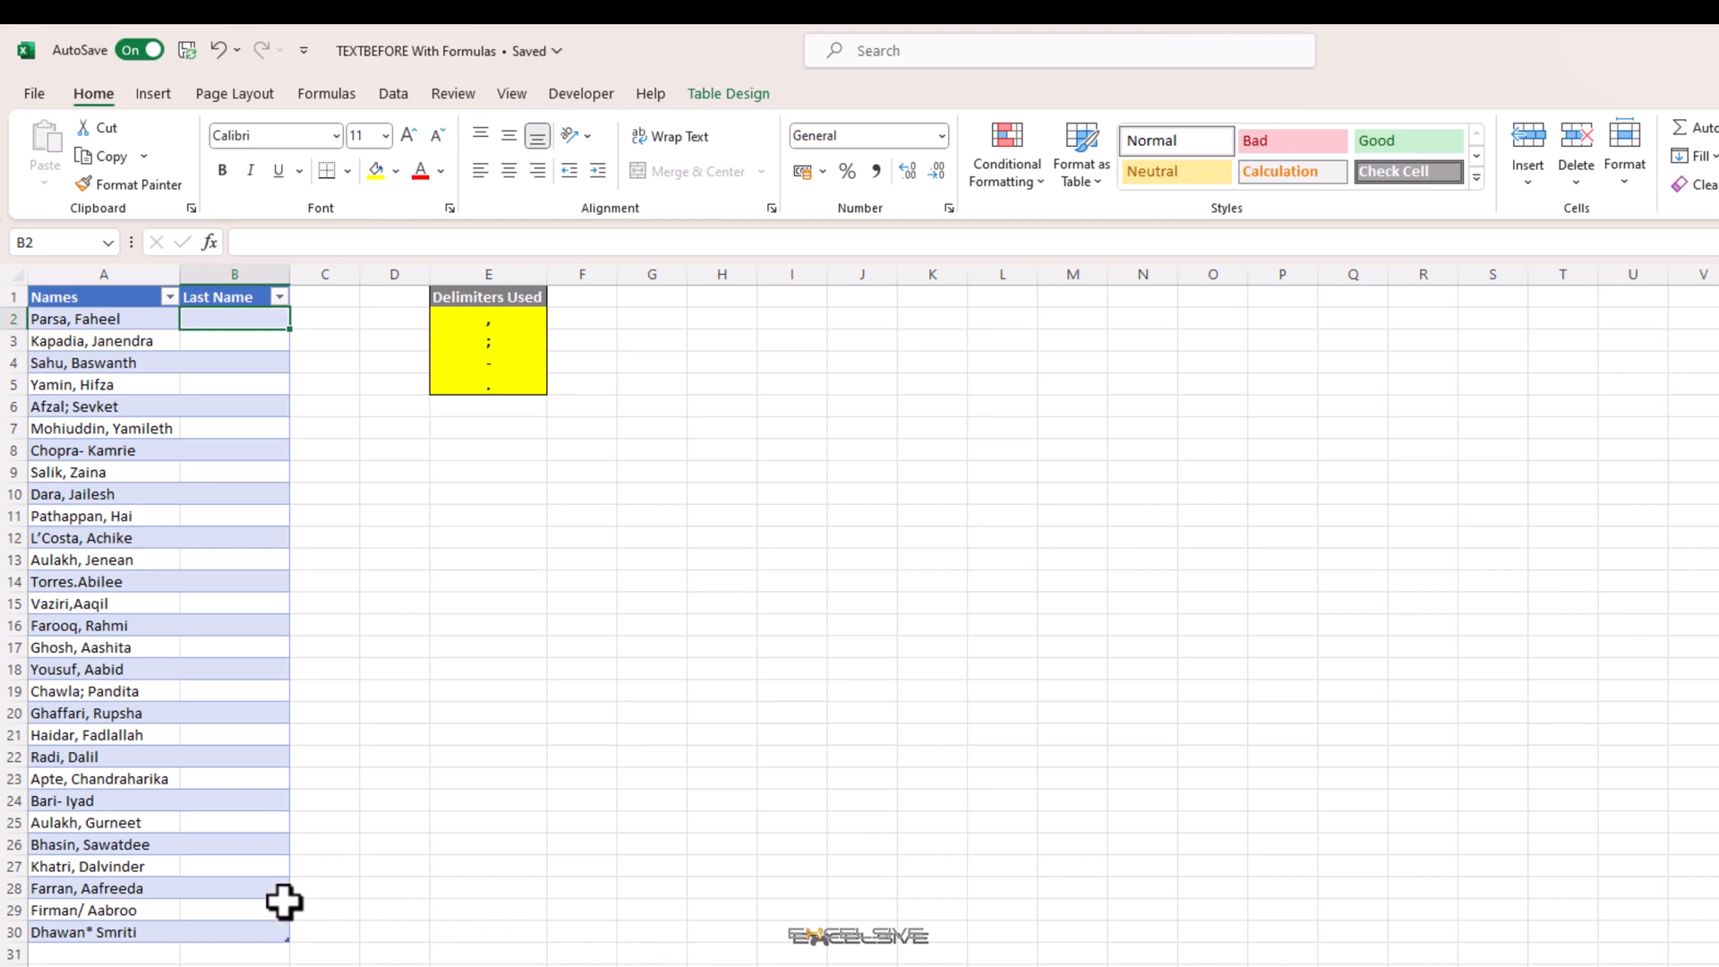
mouse_move(910, 960)
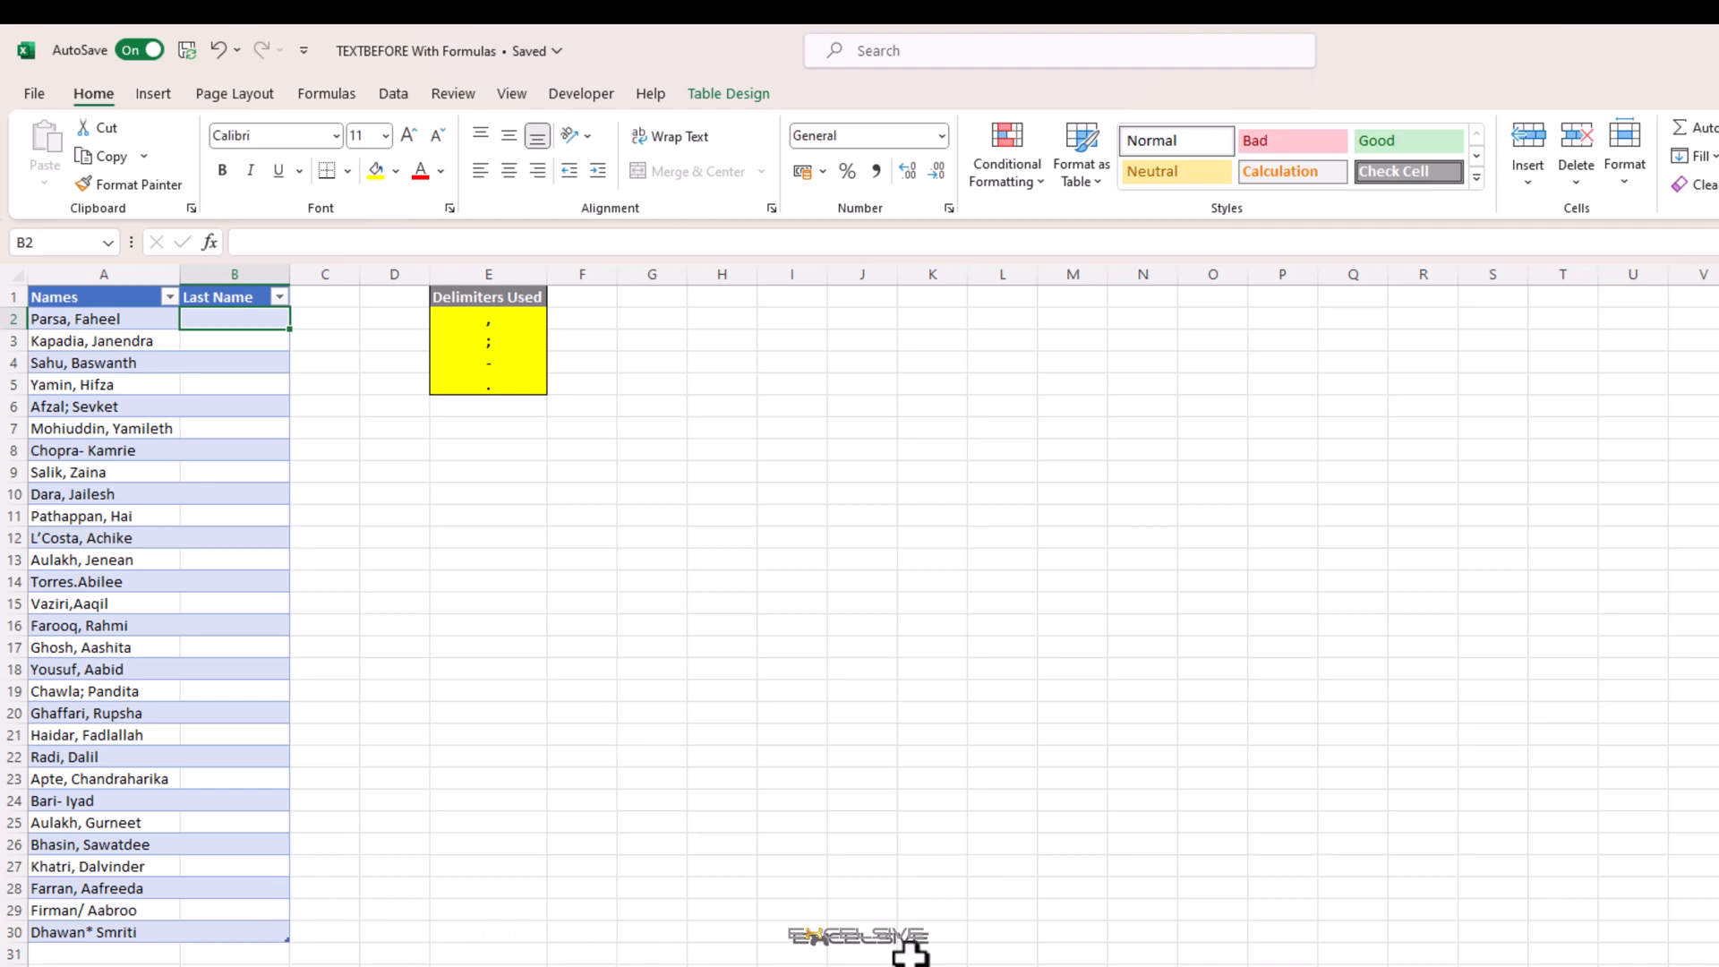
mouse_move(106, 821)
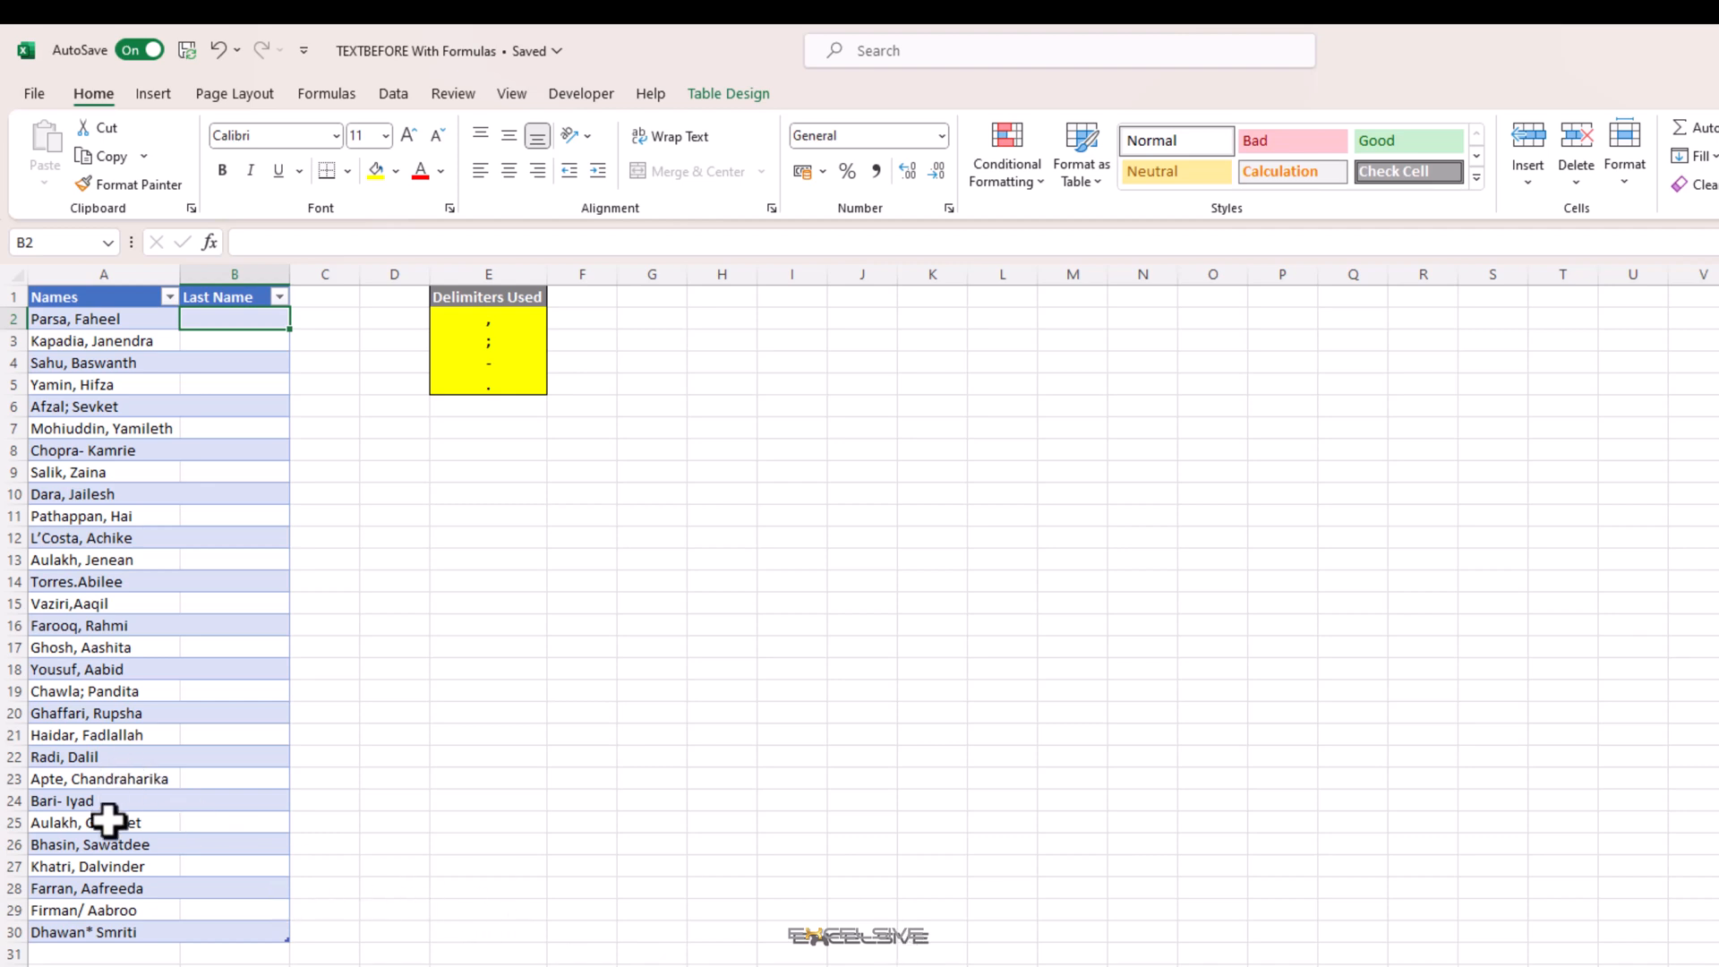
type("=TEXTBEFORE([@Names],{\",\",\";\",\"-\",\".\"})")
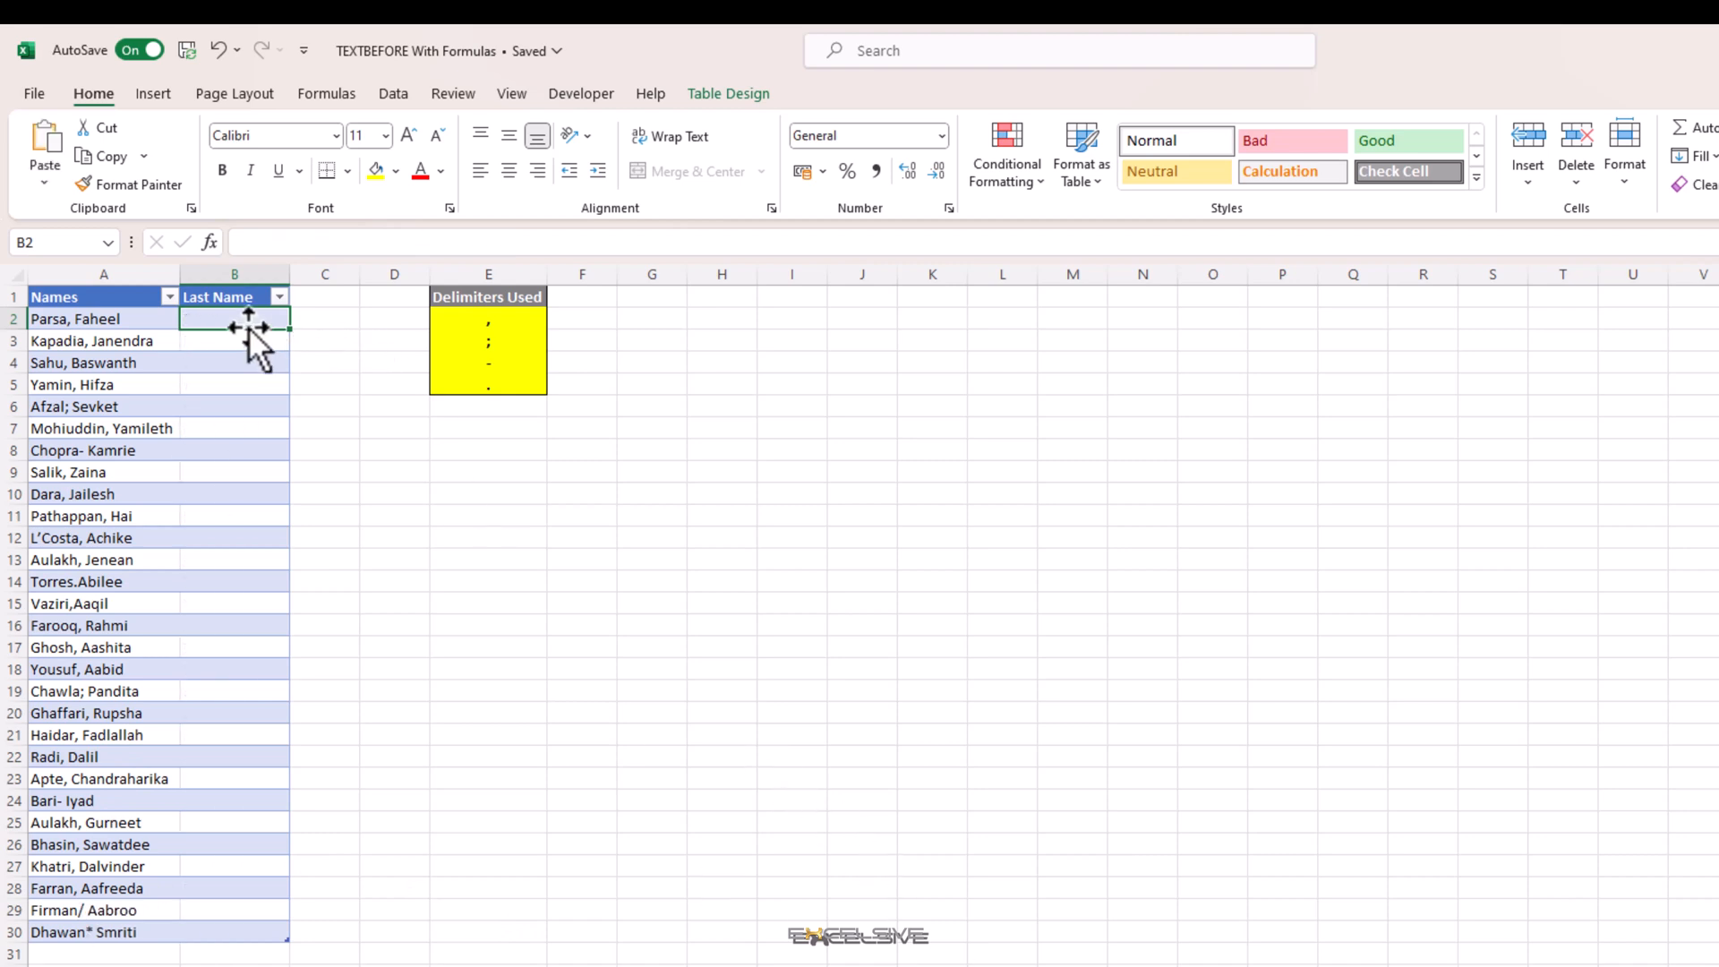
type("=")
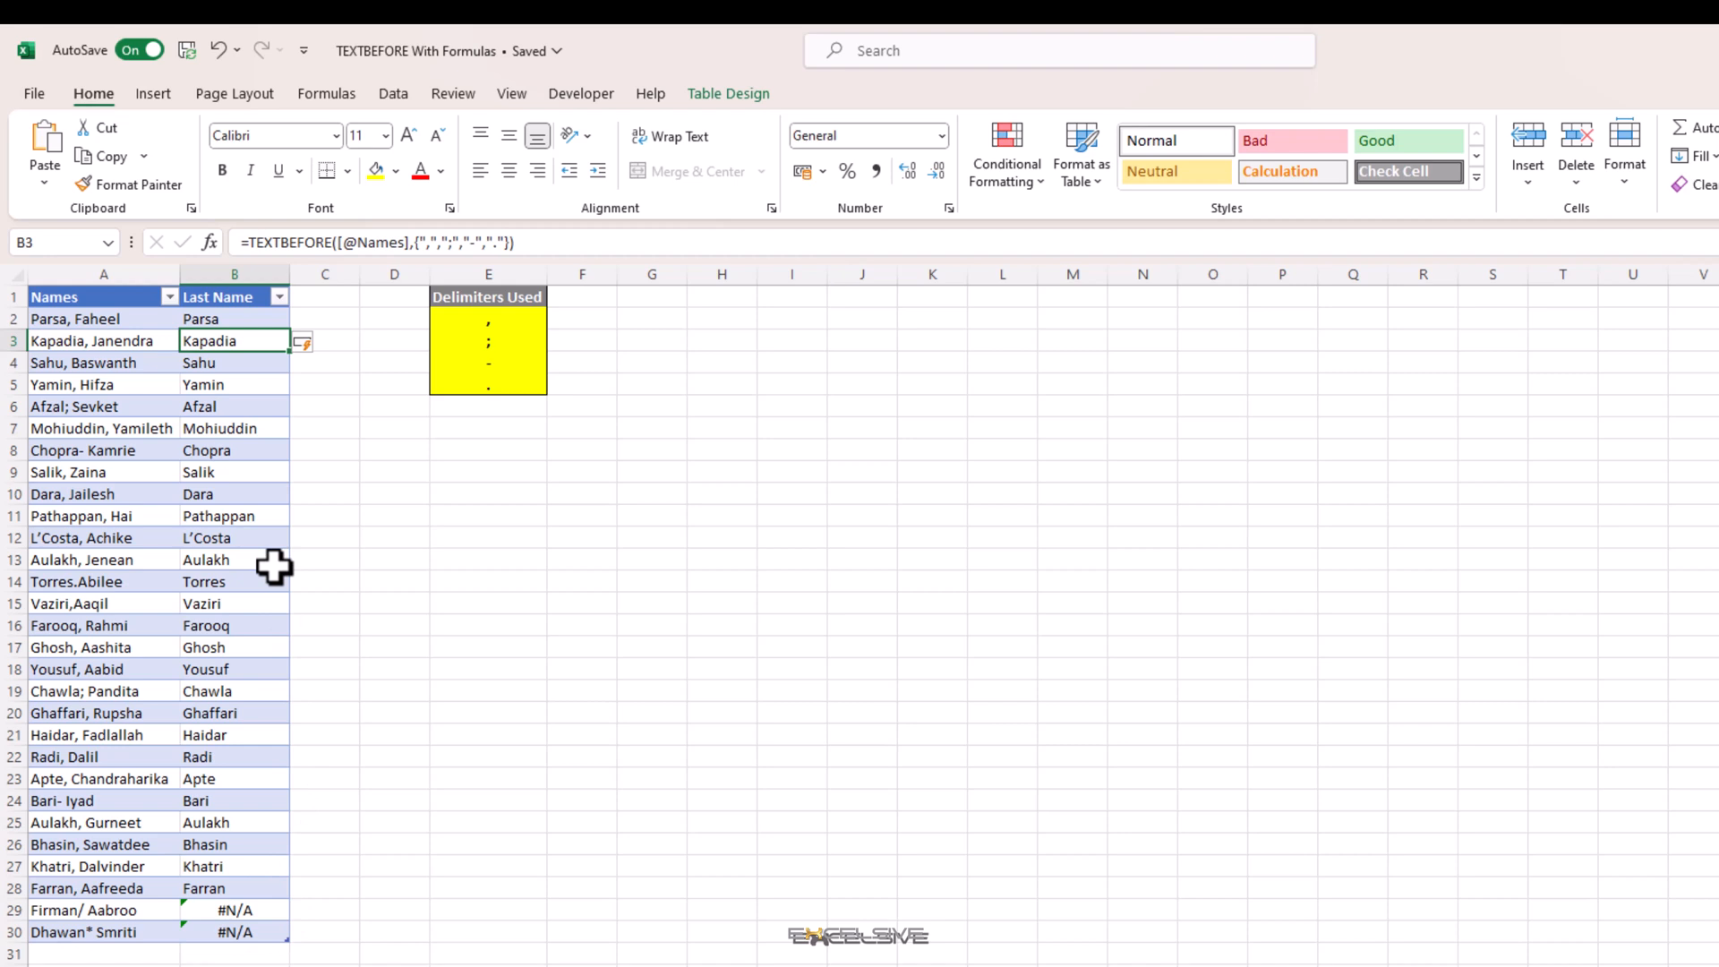
mouse_move(263, 355)
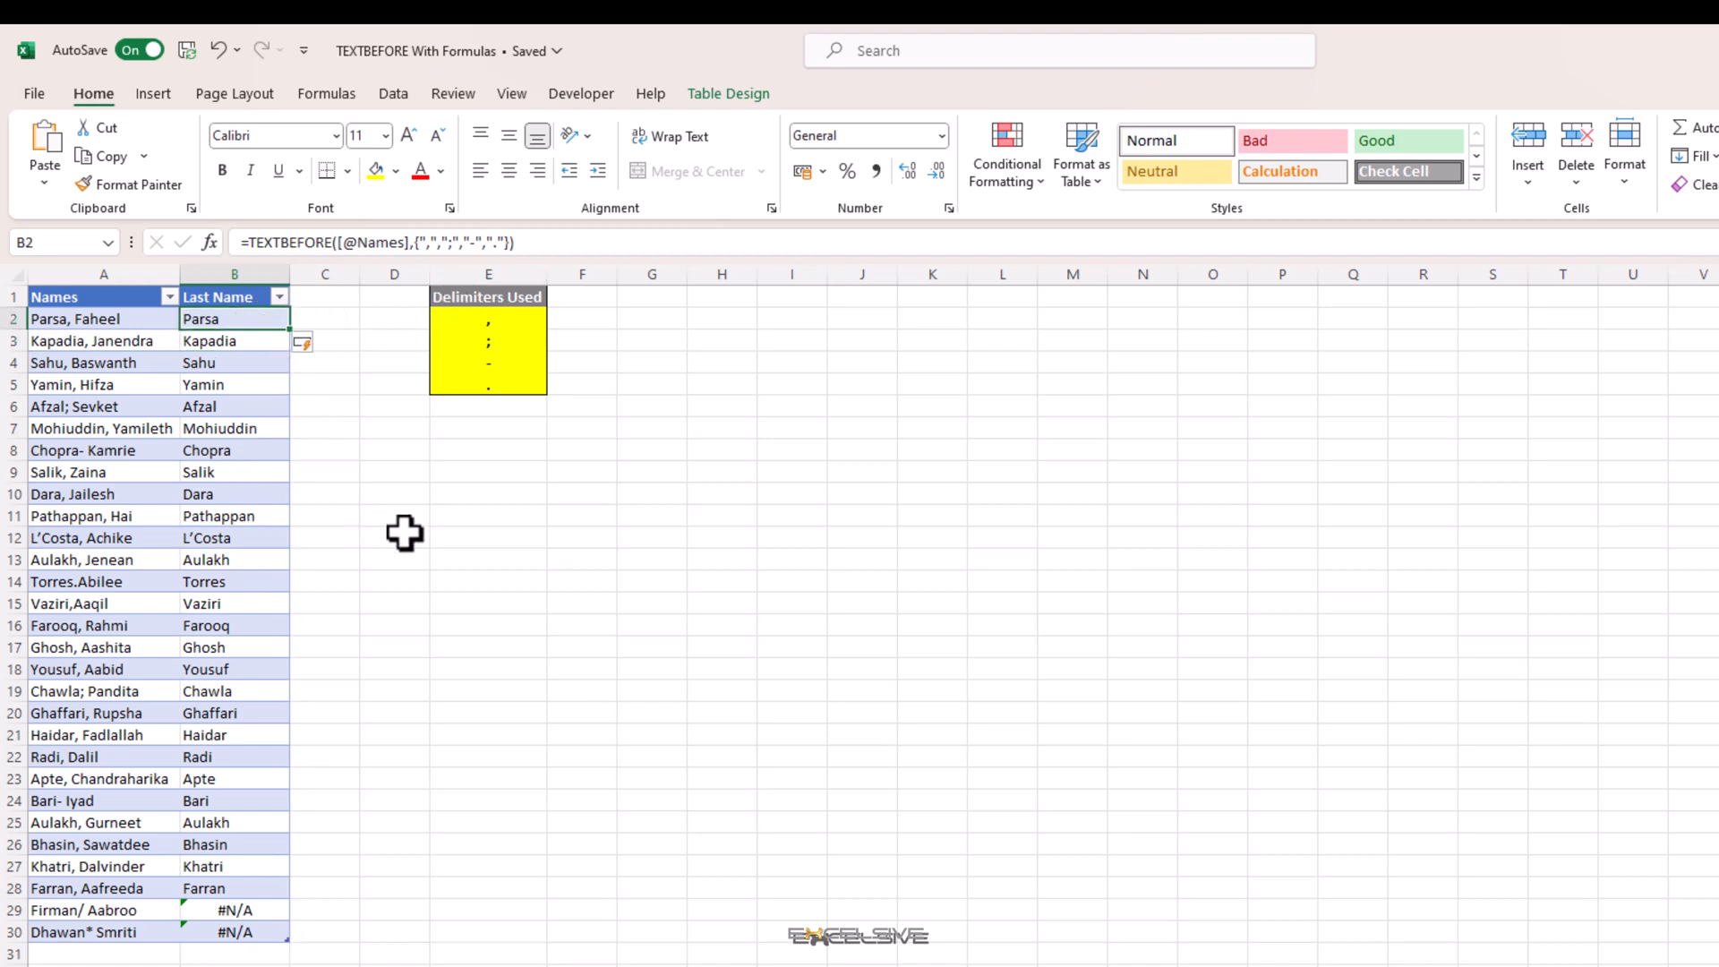
- Add "New Delimiter" as the if_not_found argument of the B2 TEXTBEFORE formula
double_click(235, 319)
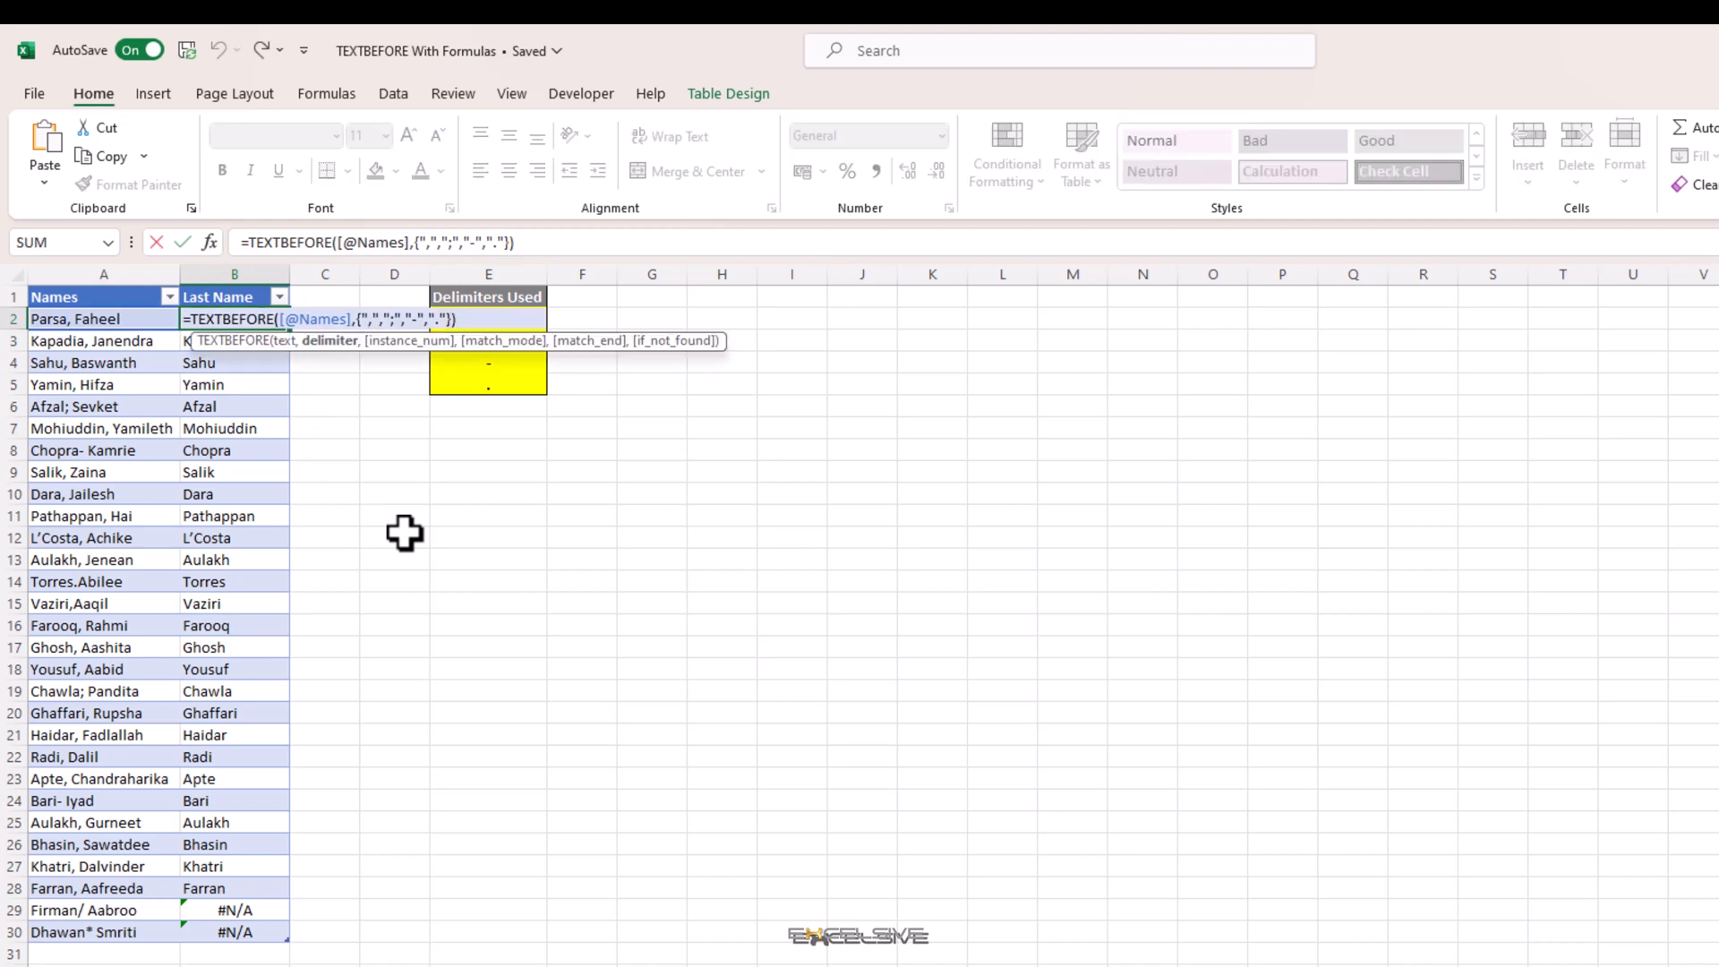
type(",")
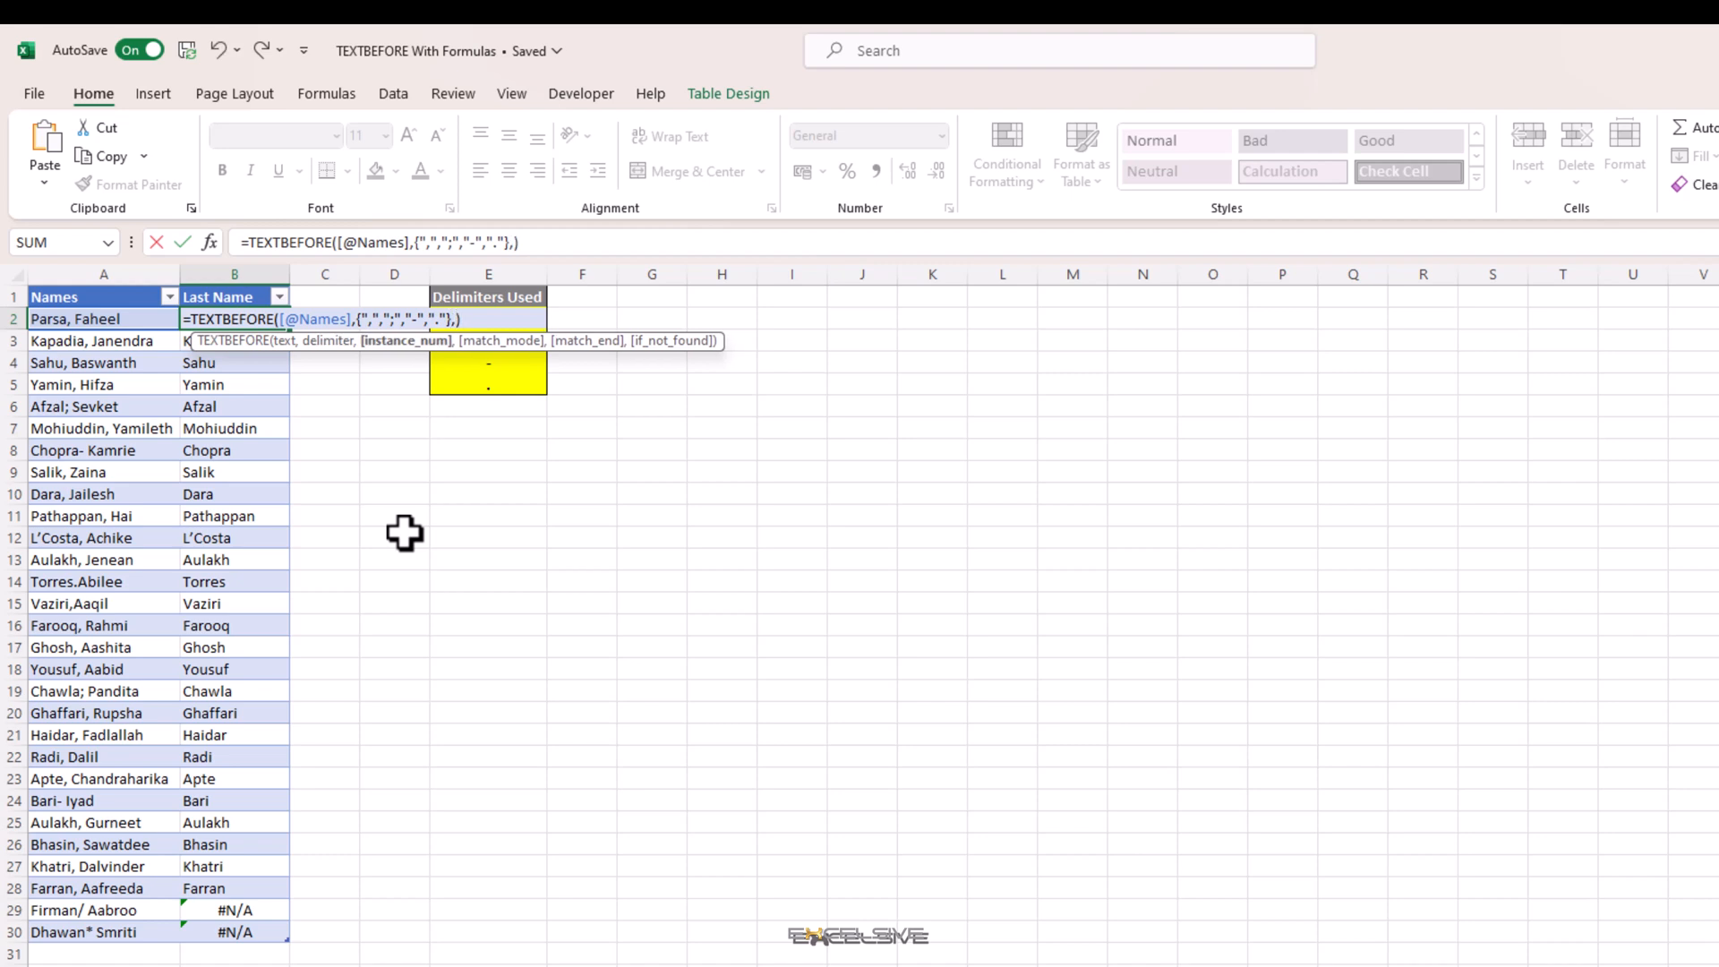
type(",,,\"New")
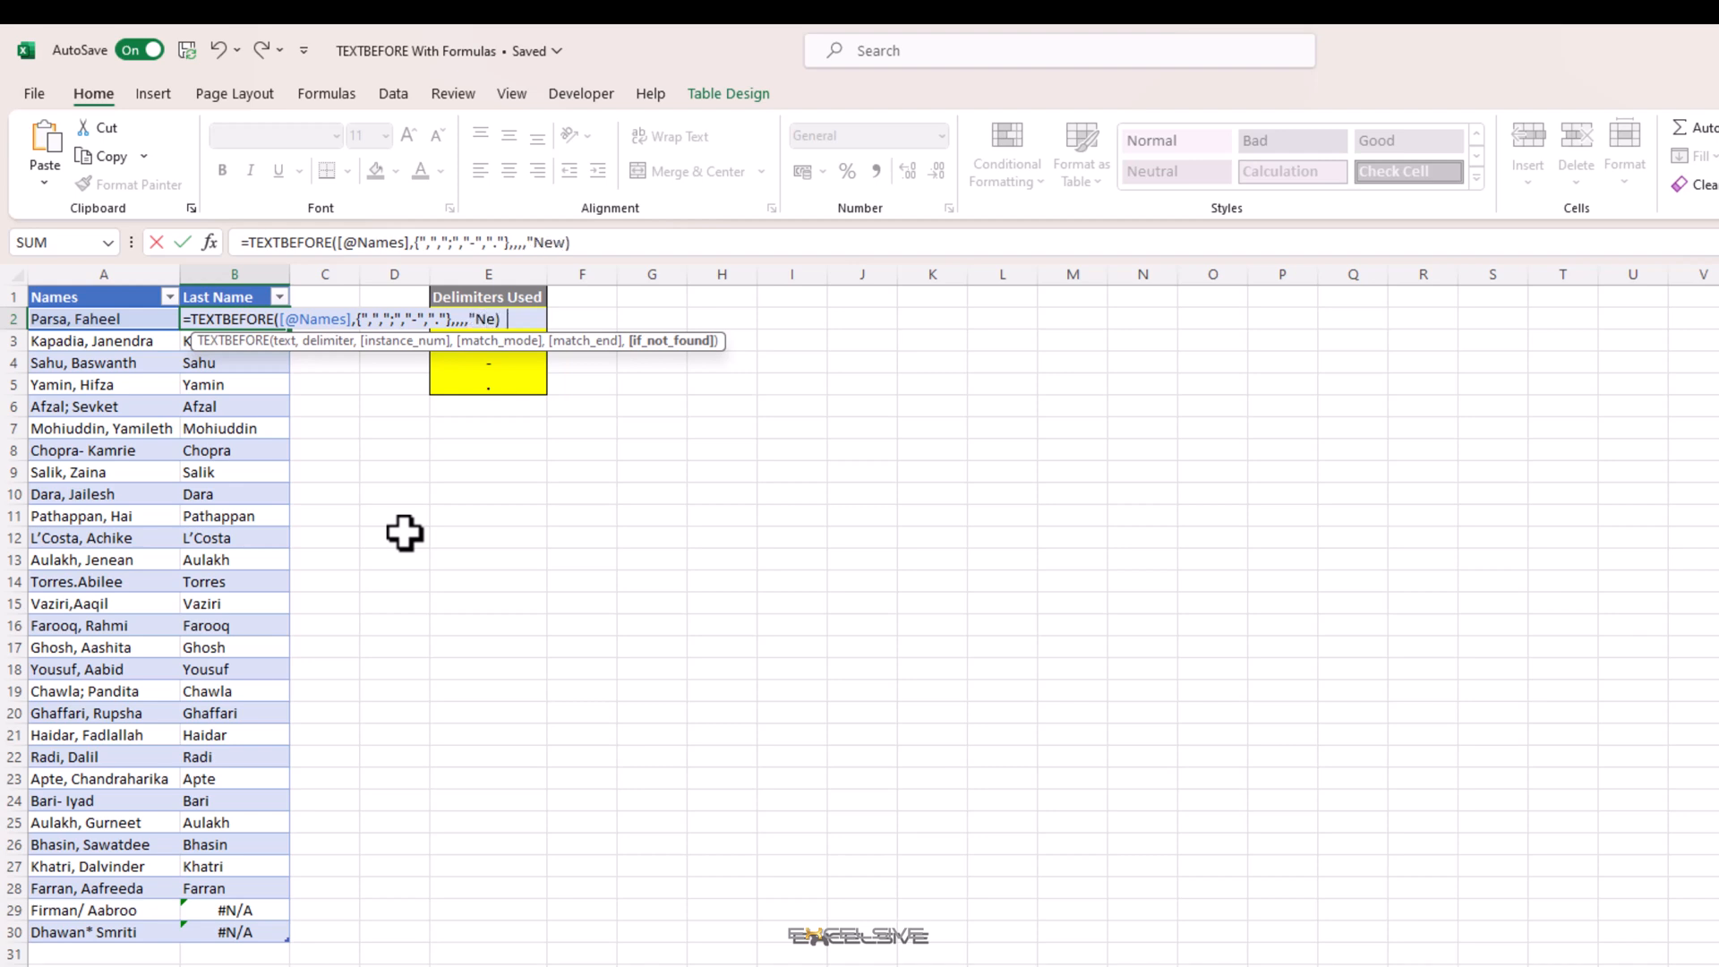
type("Delimiter\"")
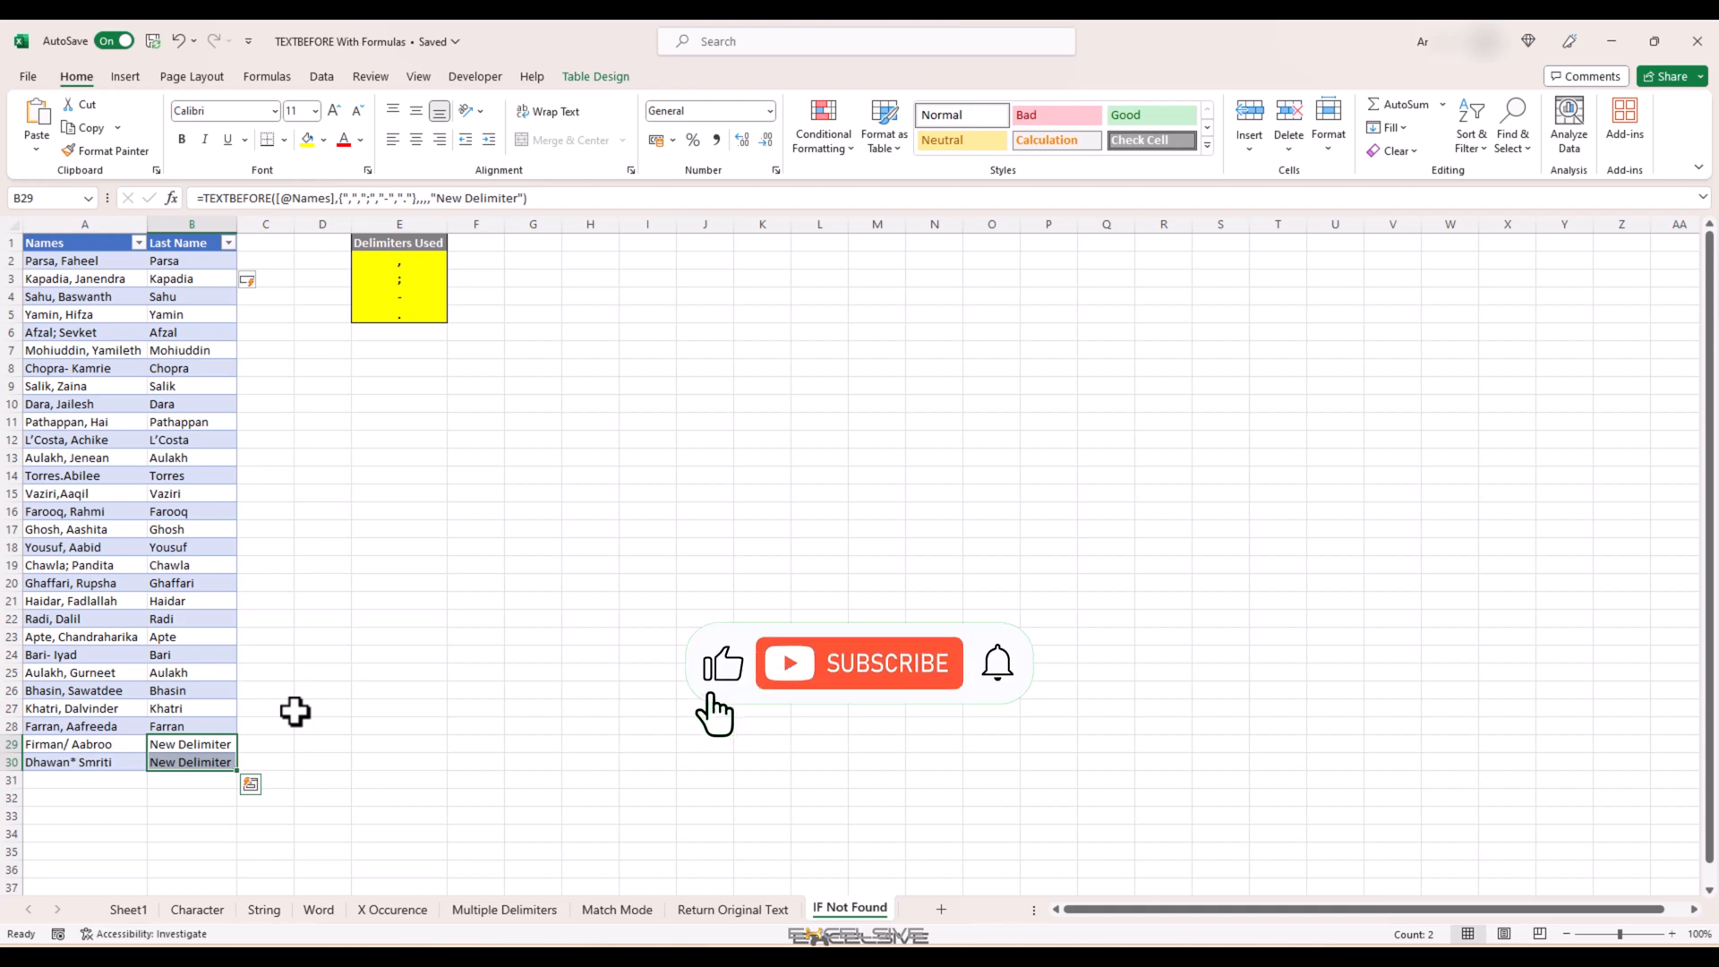
left_click(859, 662)
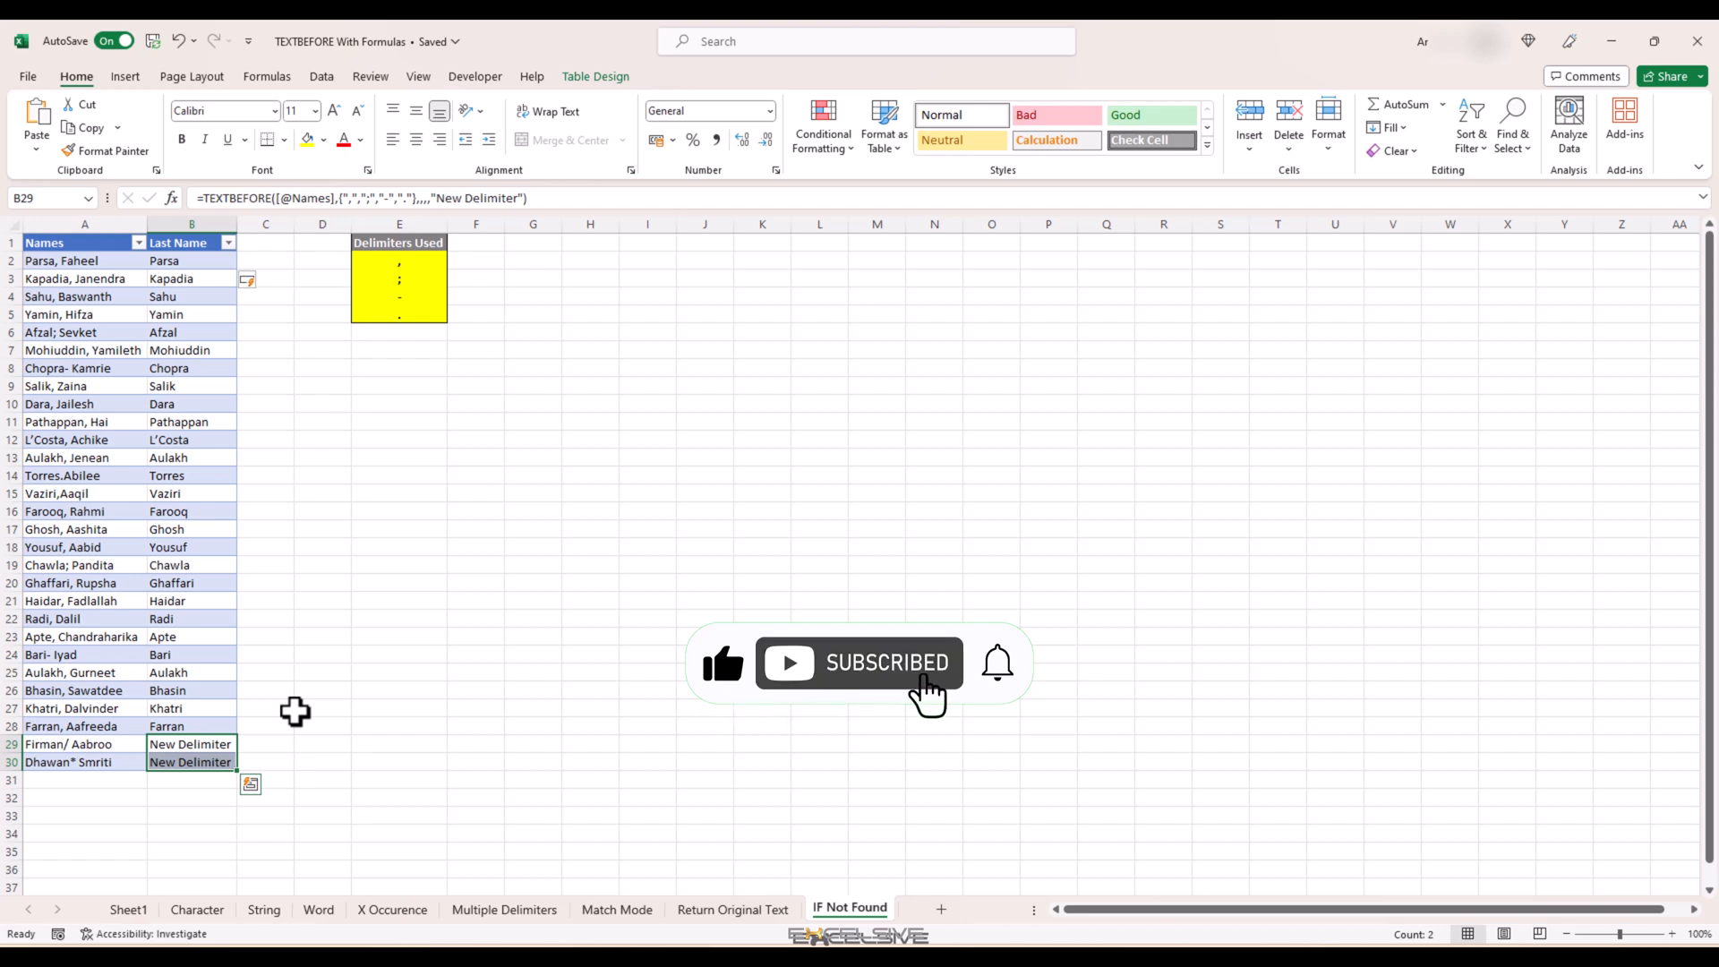